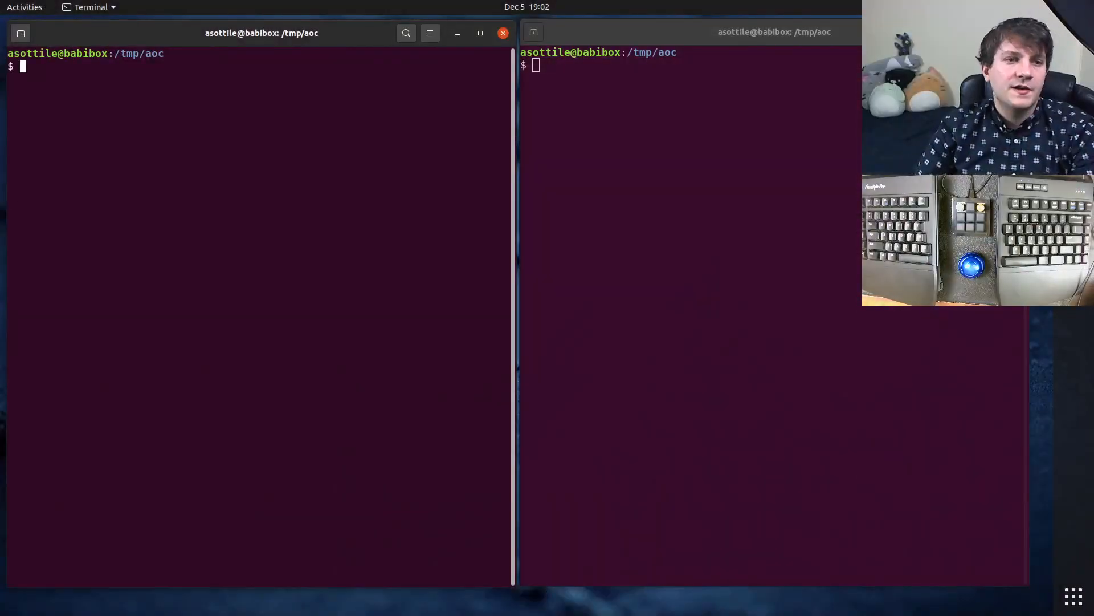
- Launch babi on the puzzle description file and start a second babi session in the right terminal
type("na")
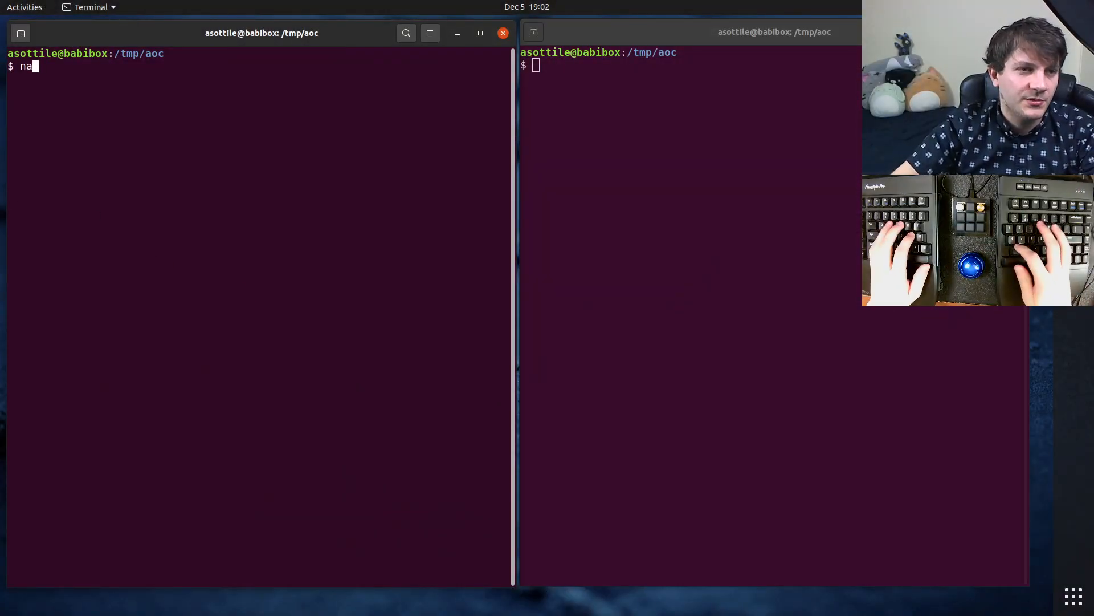
type("babi")
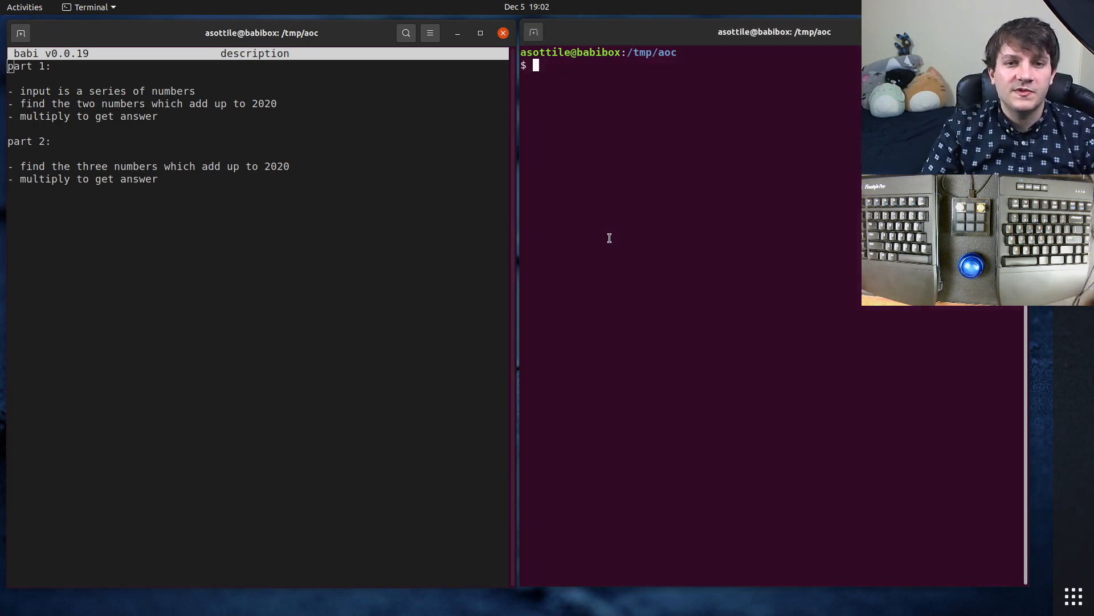
type("babi")
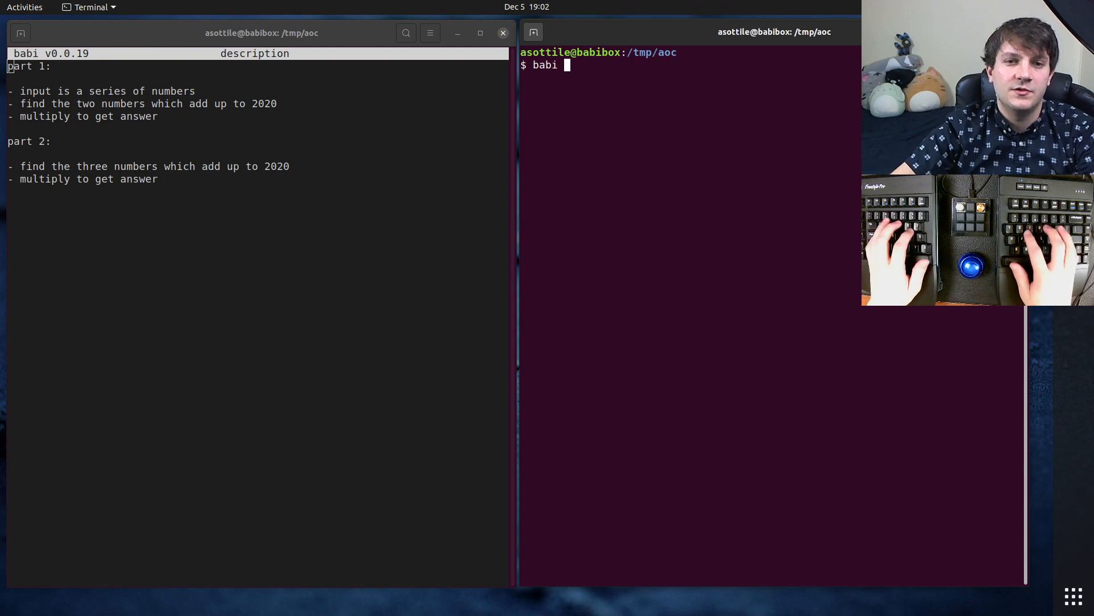
- Replace the placeholder with return [int(line) for line in s.splitlines()] and save parsing.py
key("Return")
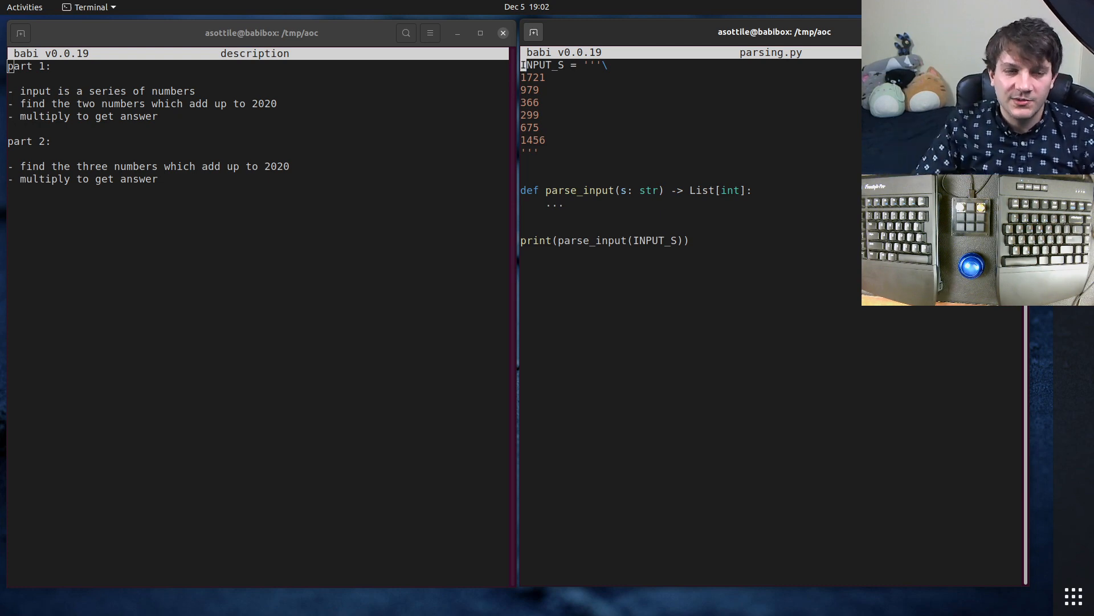
mouse_move(68, 215)
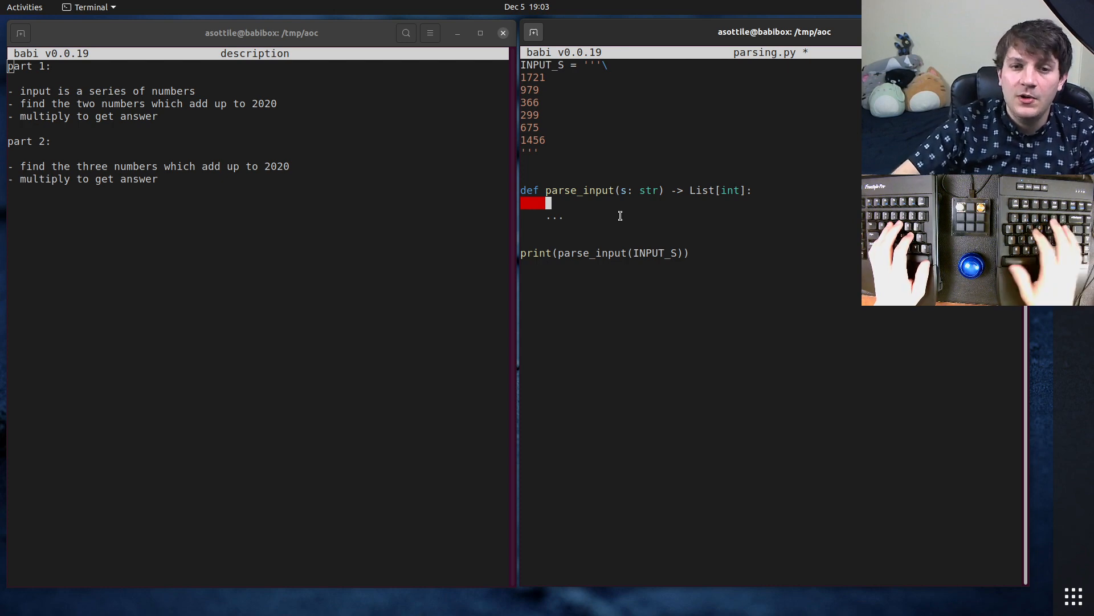
type("return")
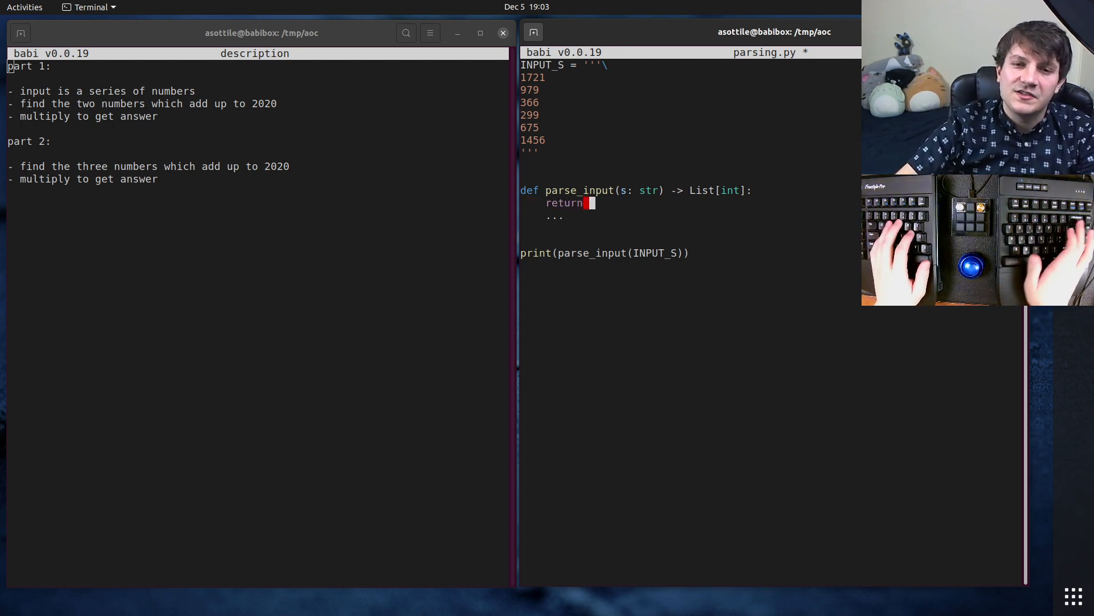
type("[int(line) for line in s.splitlines(")
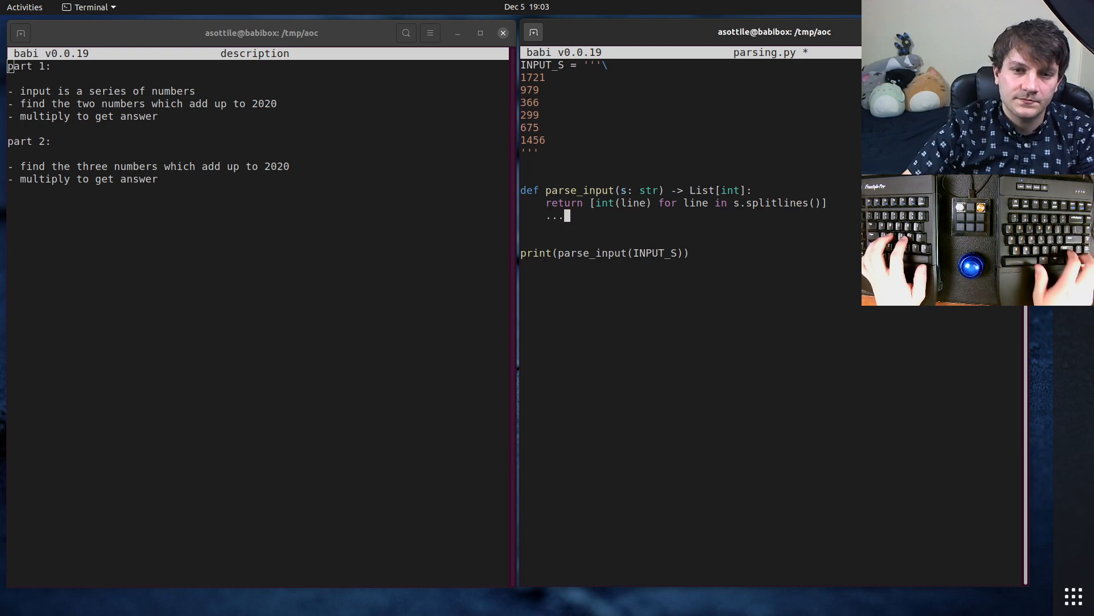
key("ctrl+s")
type("python3")
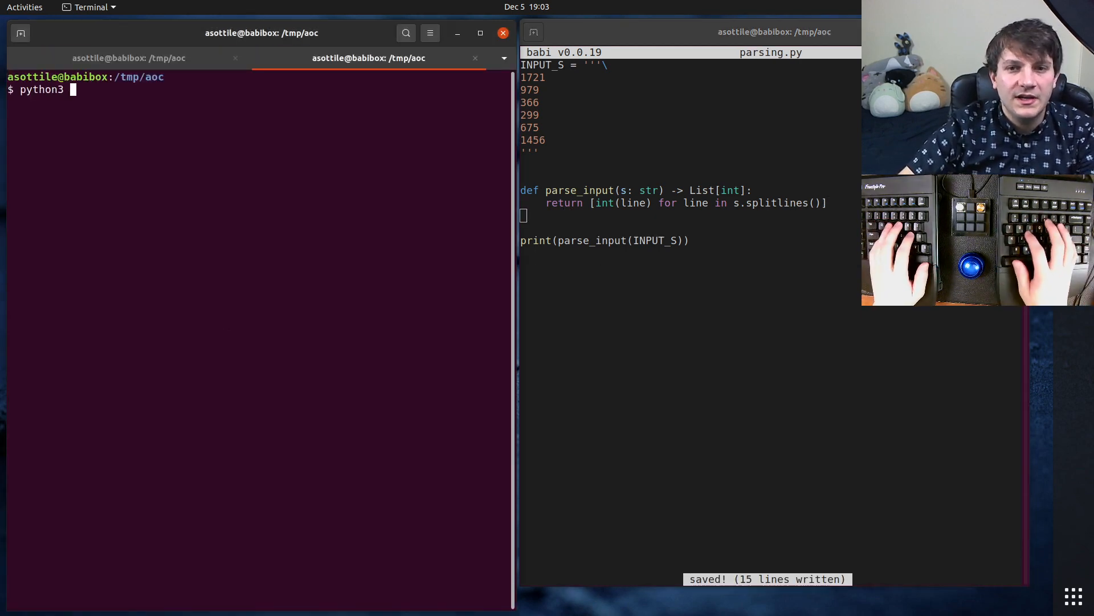
- Run parsing.py, add 'from typing import List' to fix the NameError, and rerun to print the parsed list
type("parsing.py")
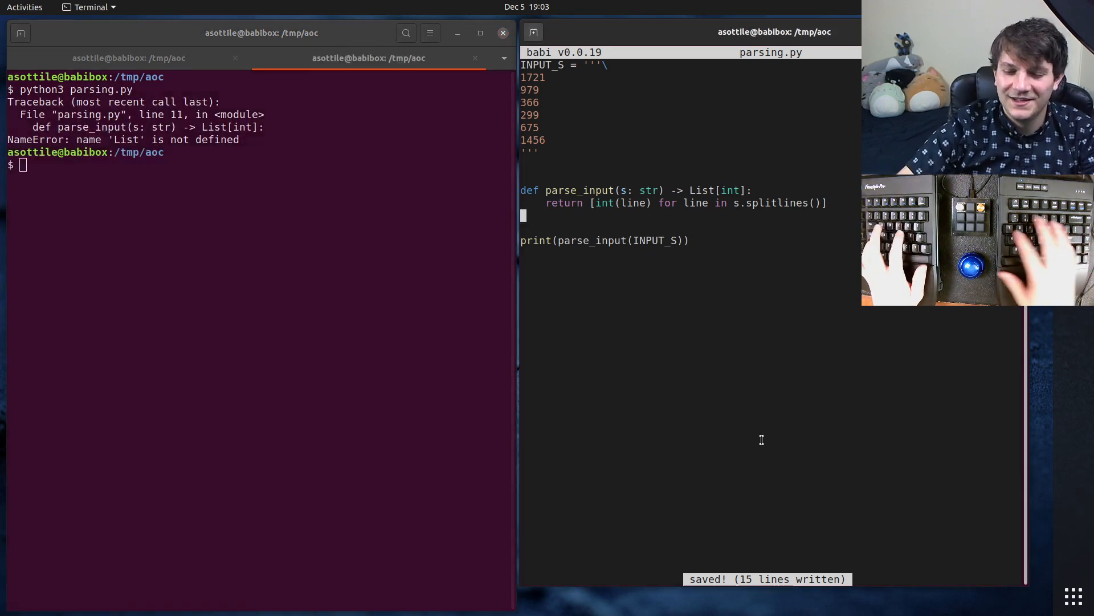
type("from typing import List")
left_click(257, 164)
type("python3 parsing.py")
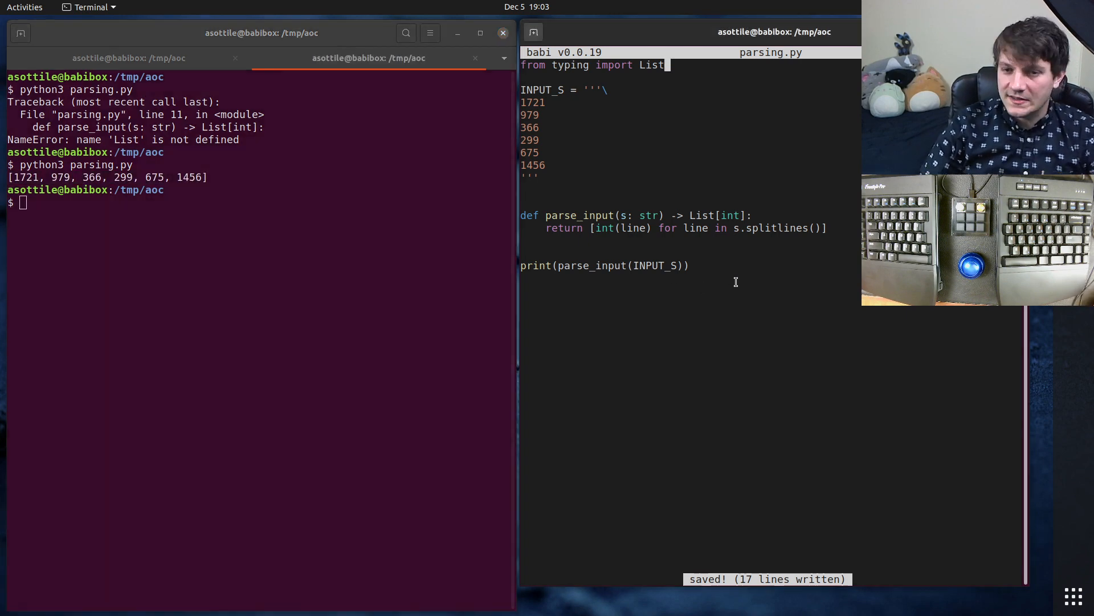
double_click(770, 228)
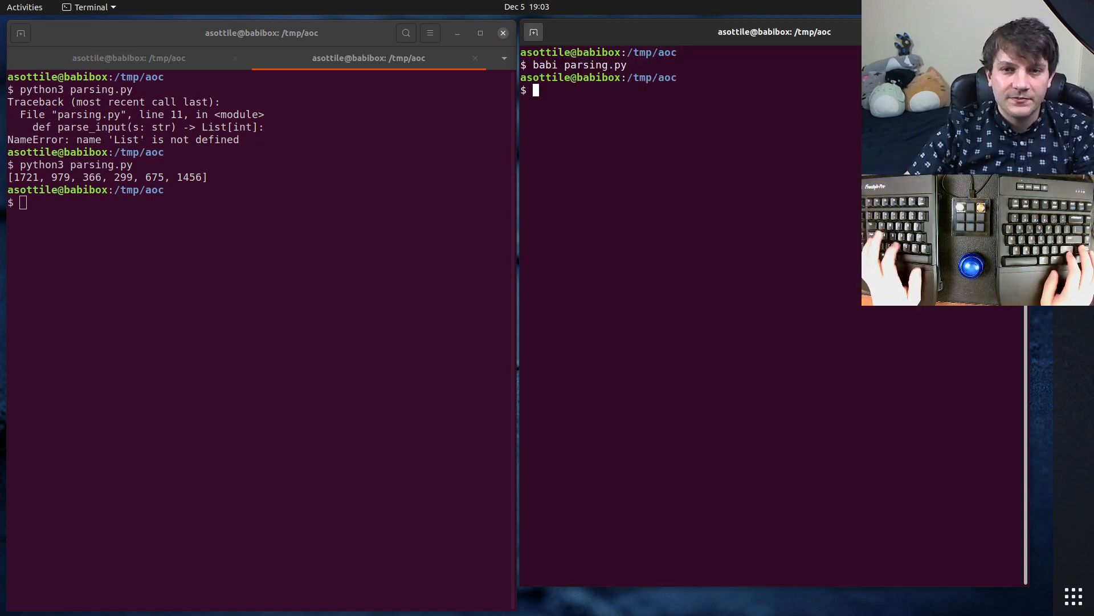
- Start compute in part1.py with nested loops over INPUT checking x + y == 2020
type("babi par")
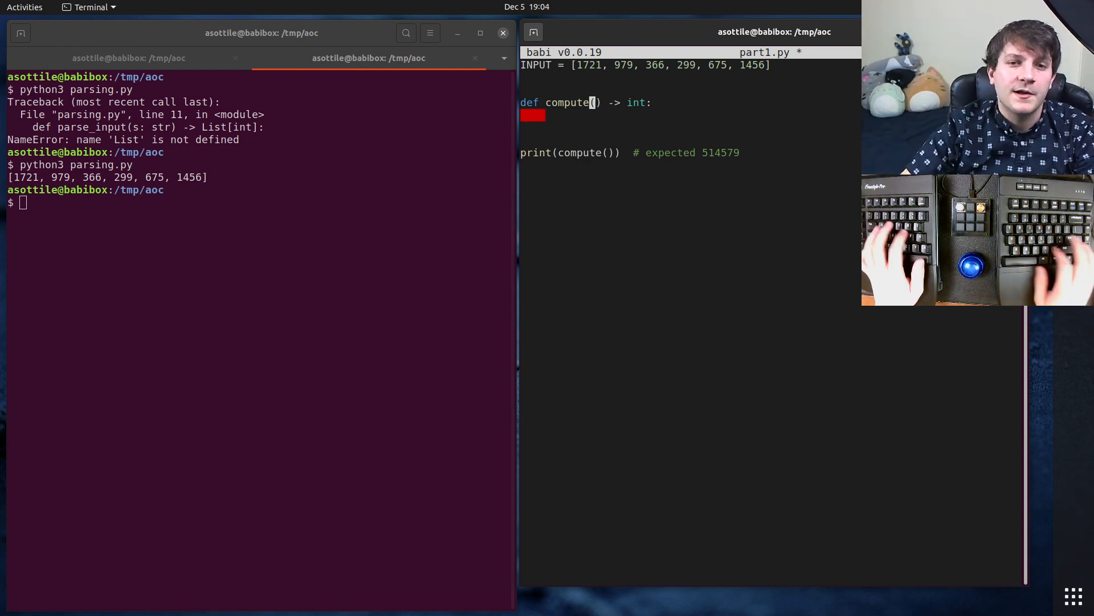
type("for x in INPUT:")
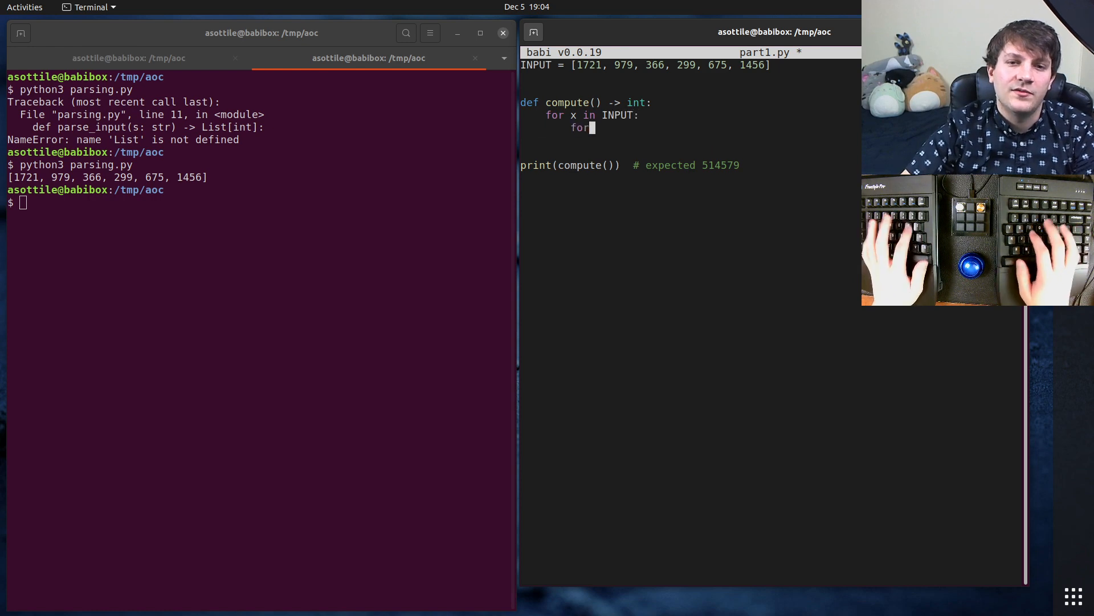
type("y in INPUT:")
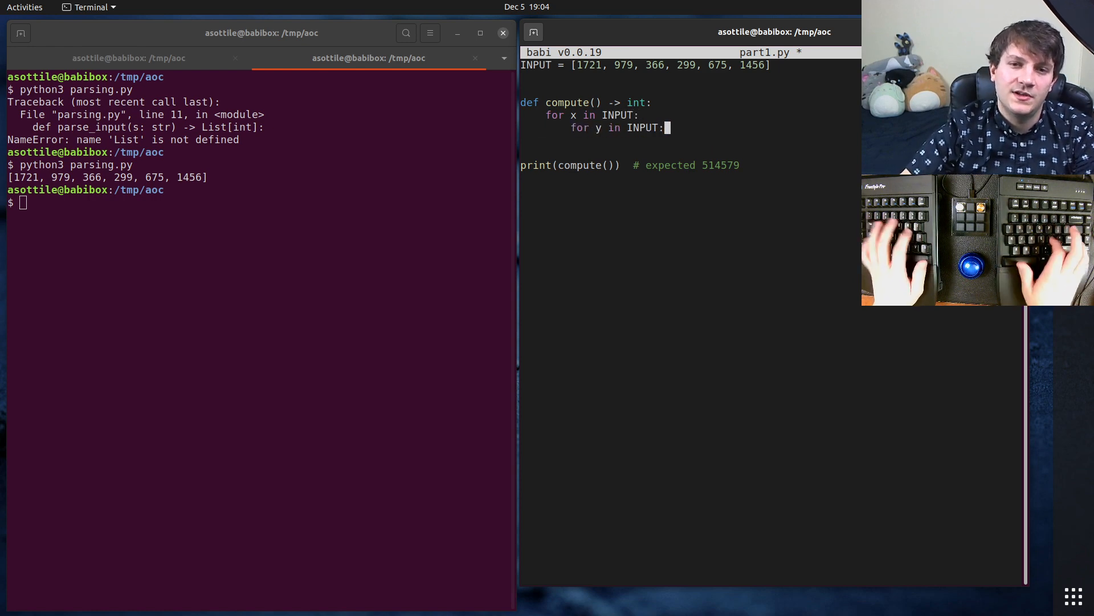
type("if x + 1 == 2020:")
type("rt")
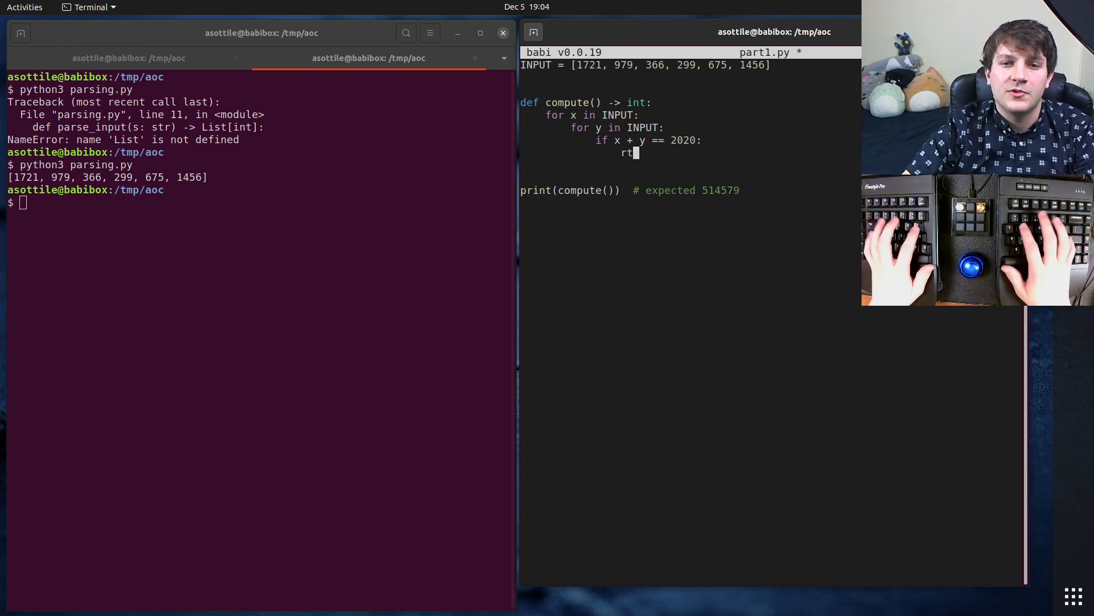
- Return x * y for the matching pair and raise AssertionError('unreachable') afterwards
type("return x *")
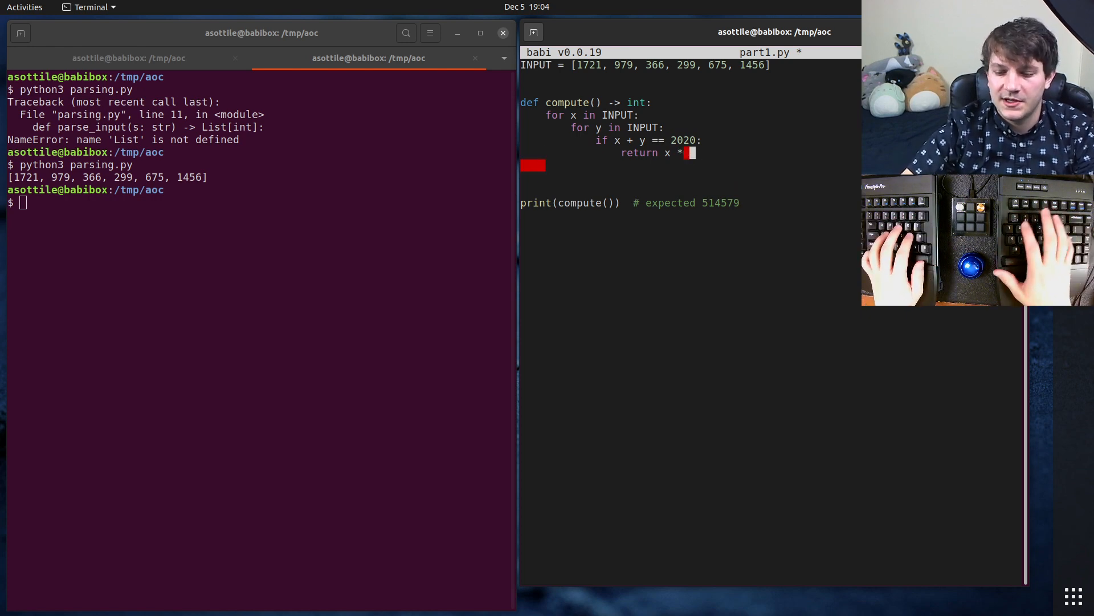
type("y")
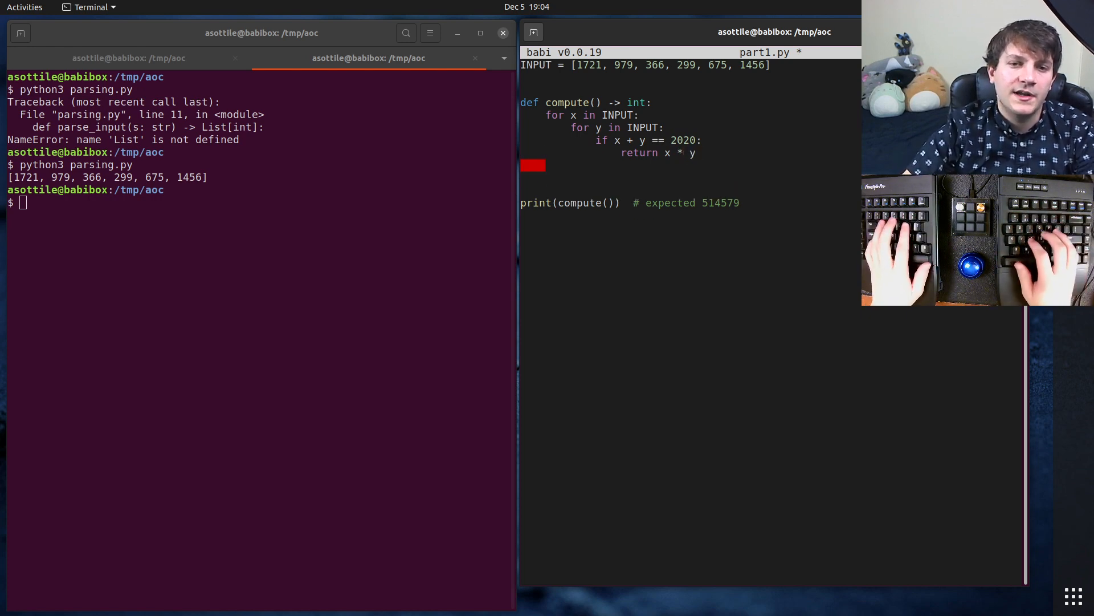
type("raise Noti")
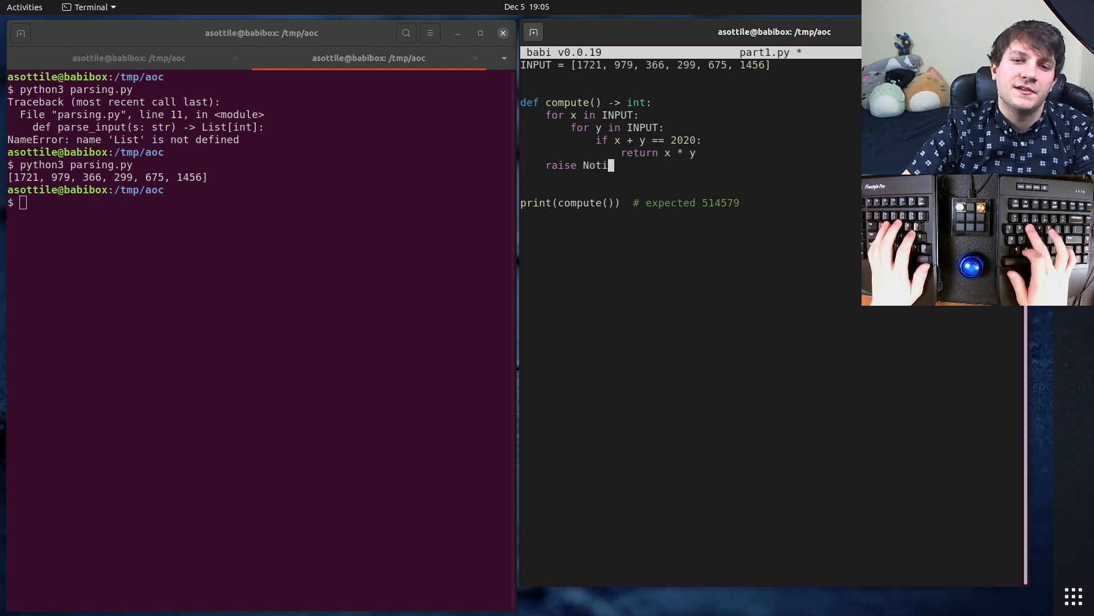
type("AS")
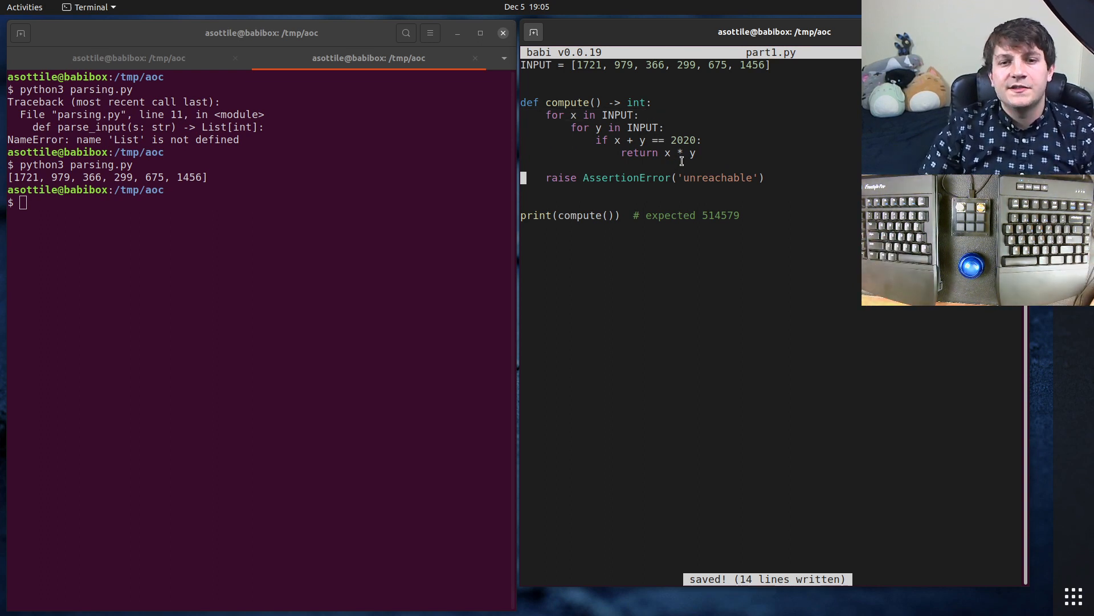
- Run python3 part1.py to confirm it prints 514579
type("python3")
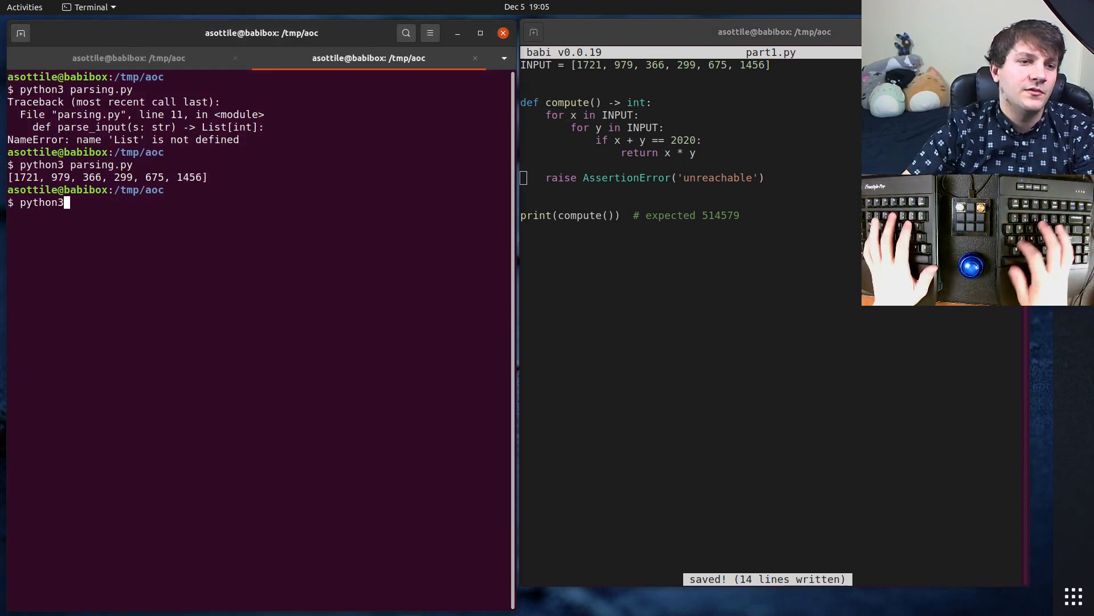
type("part1.py")
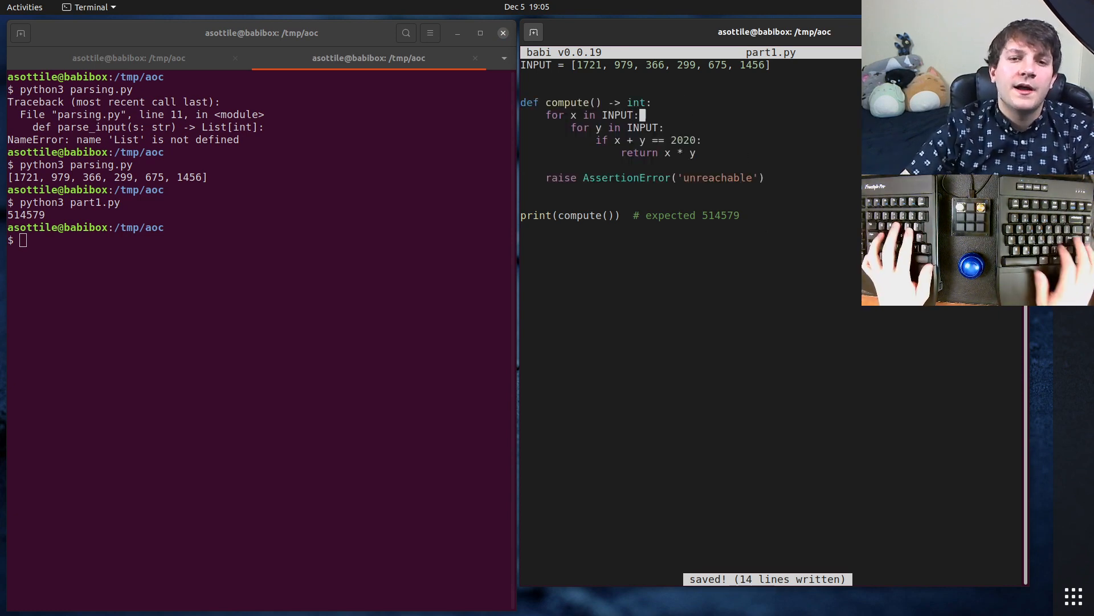
- Annotate both loops with # O(N) and # overall O(N^2), then save part1.py
type("# O(N")
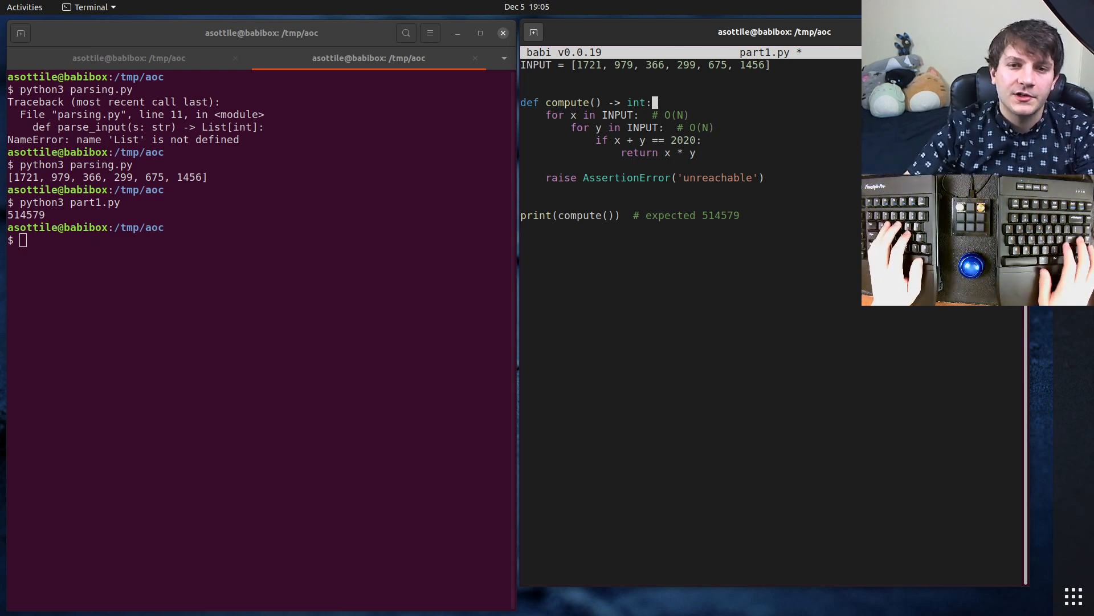
type("# oberall O(N")
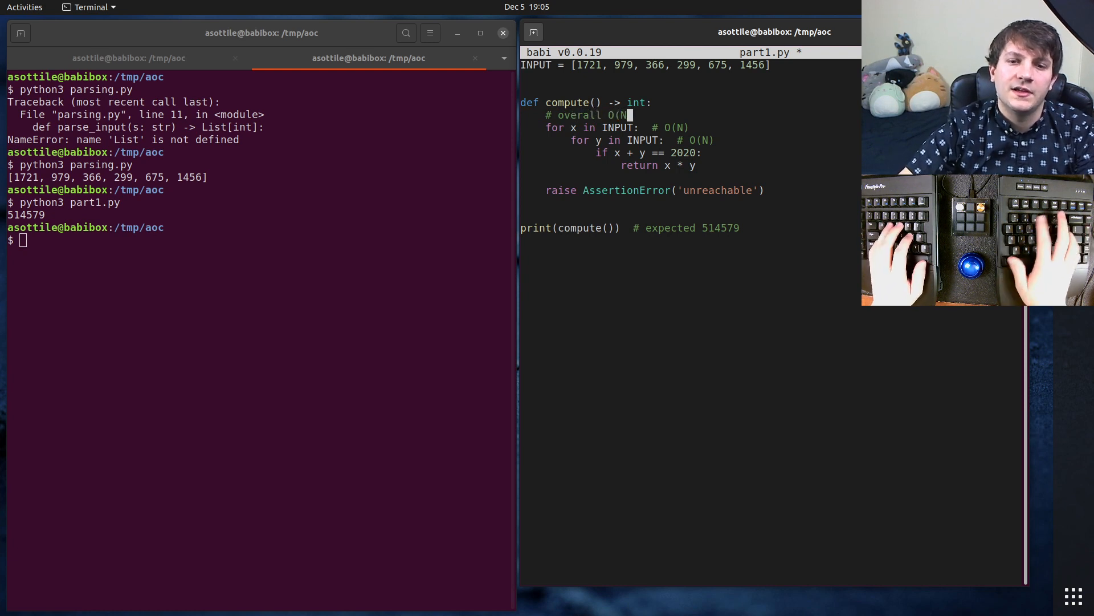
type("^2")
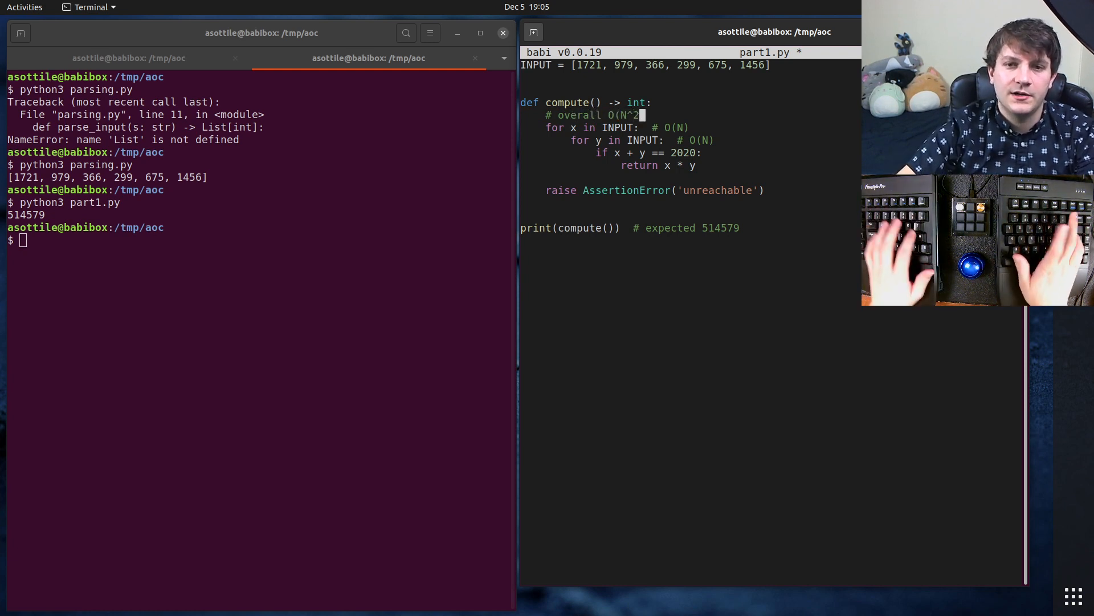
key("ctrl+s")
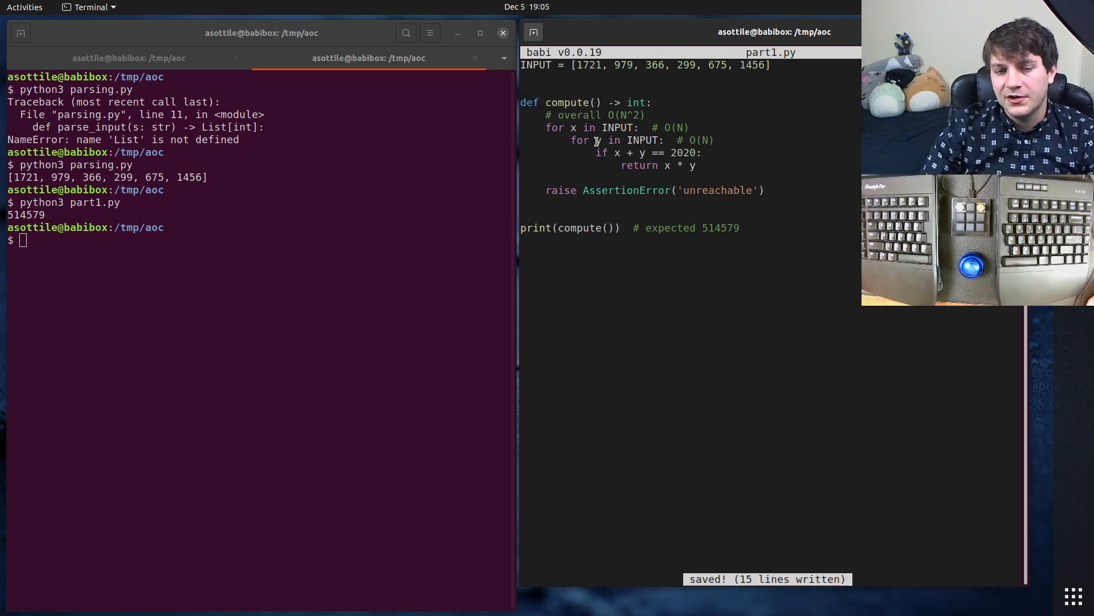
- Rewrite the second compute to use enumerate(INPUT) with the inner loop over INPUT[i:]
double_click(579, 127)
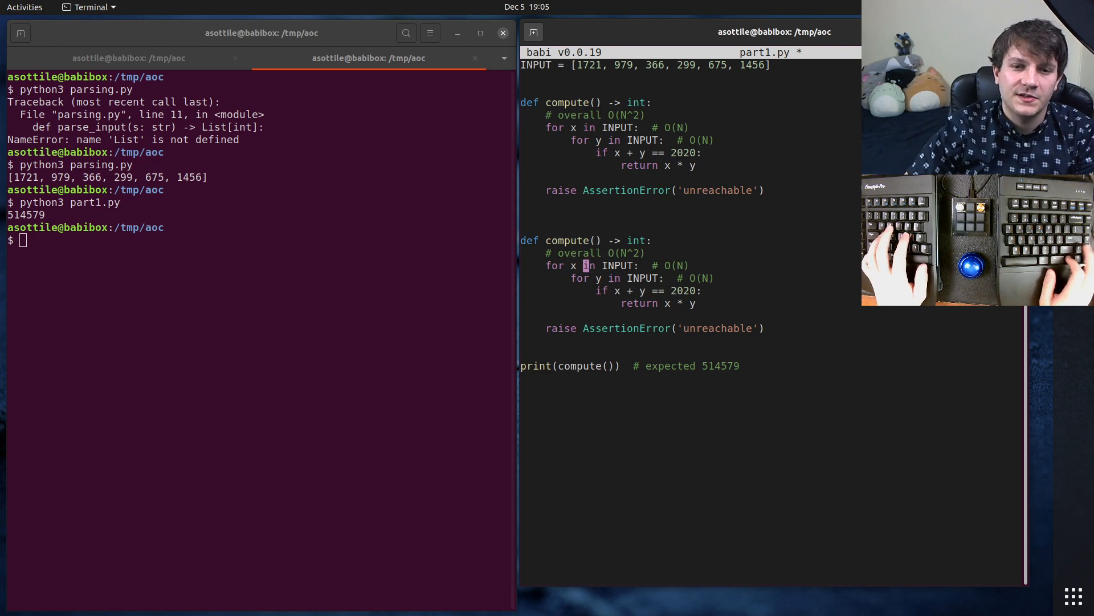
type("i,")
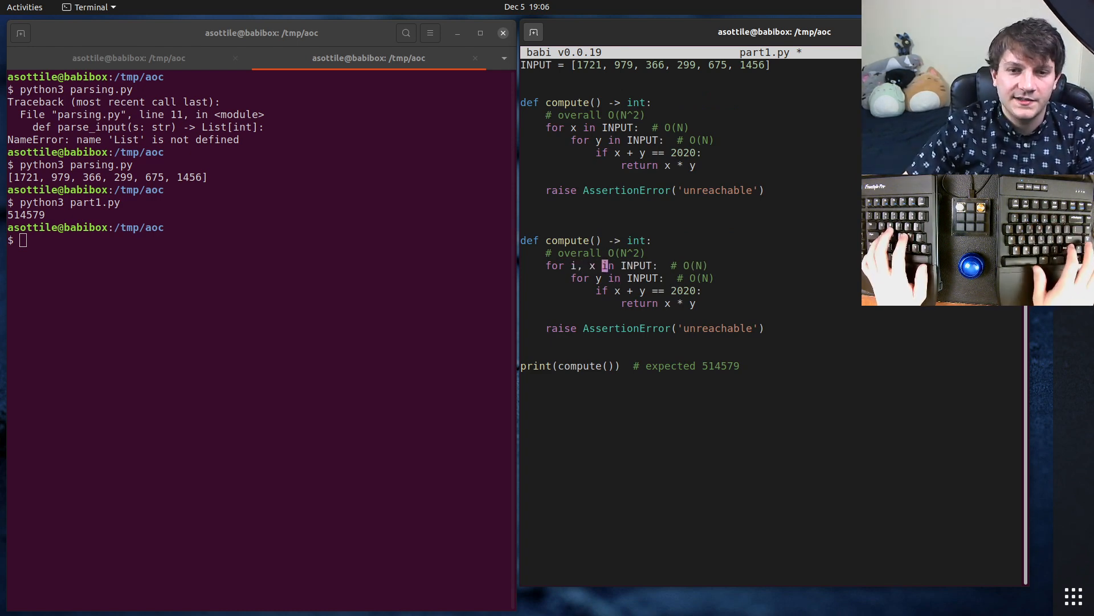
type("enumerate(")
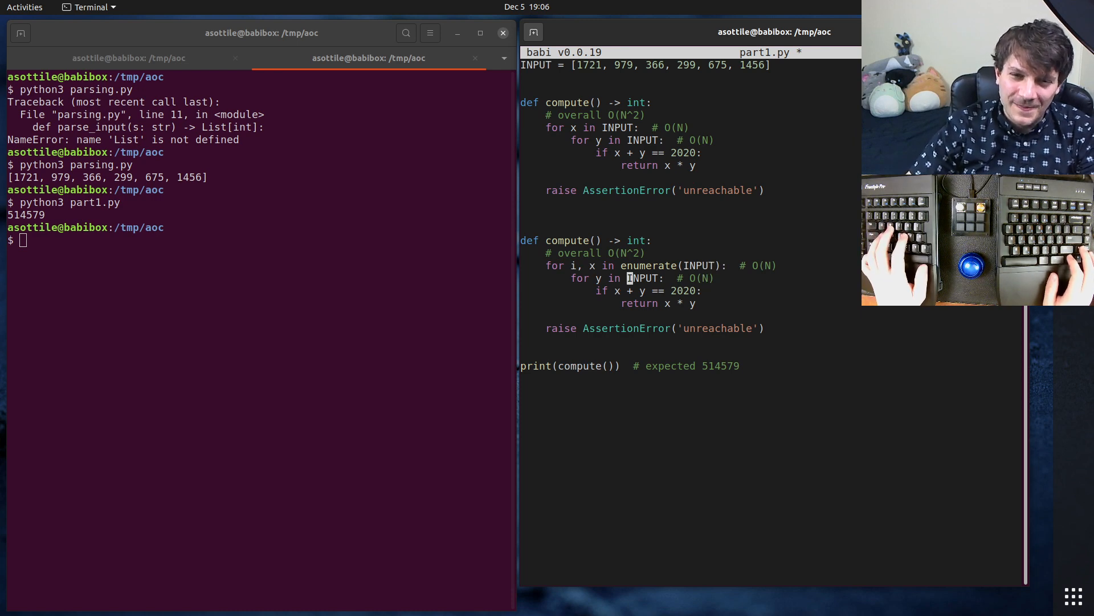
type("[1:")
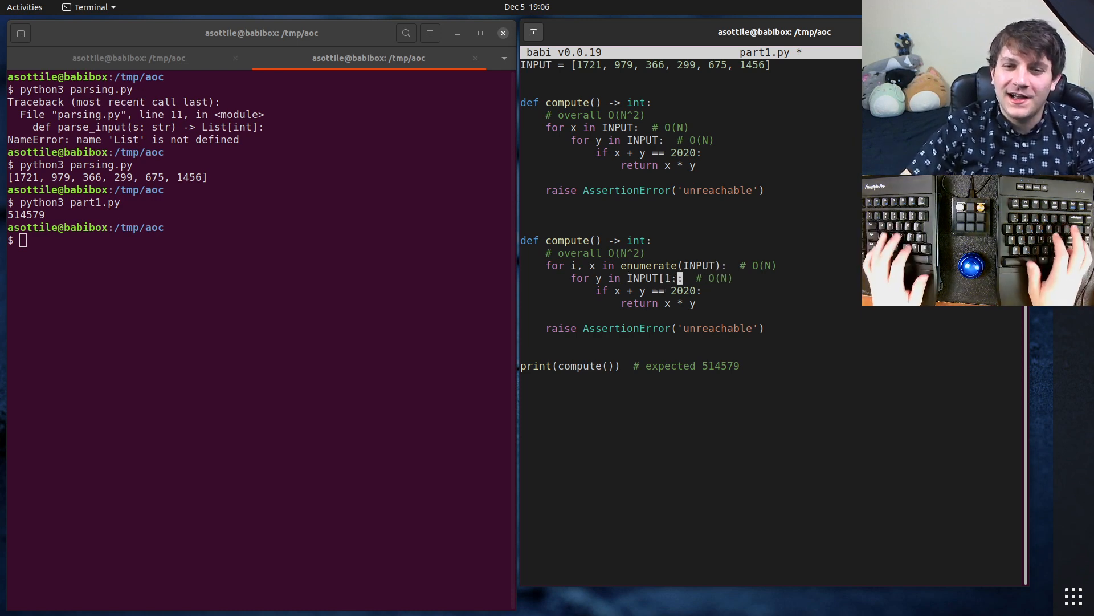
type("i")
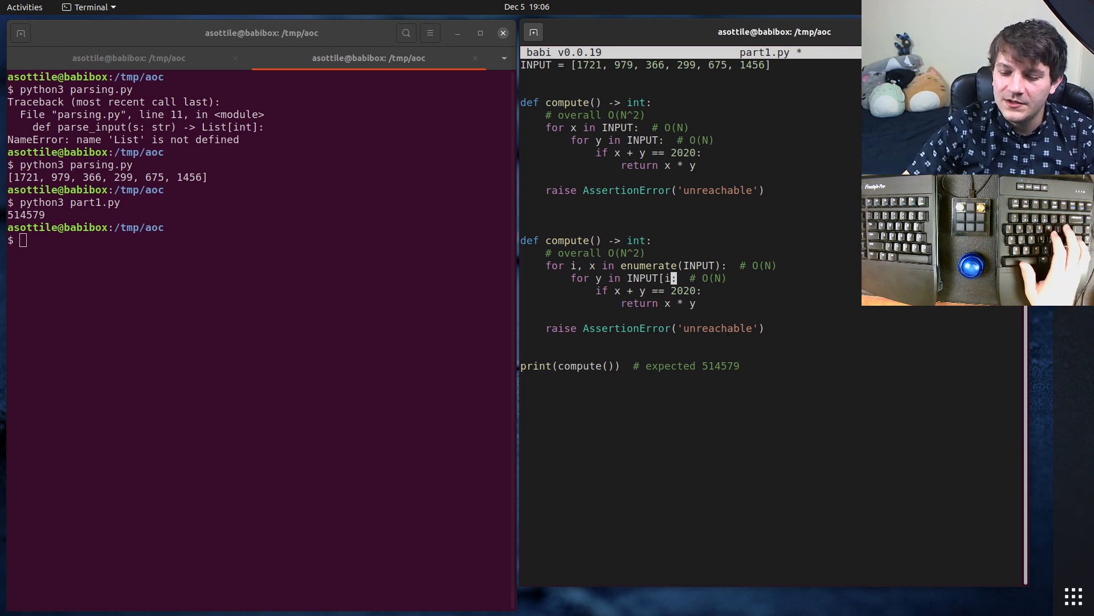
type(":")
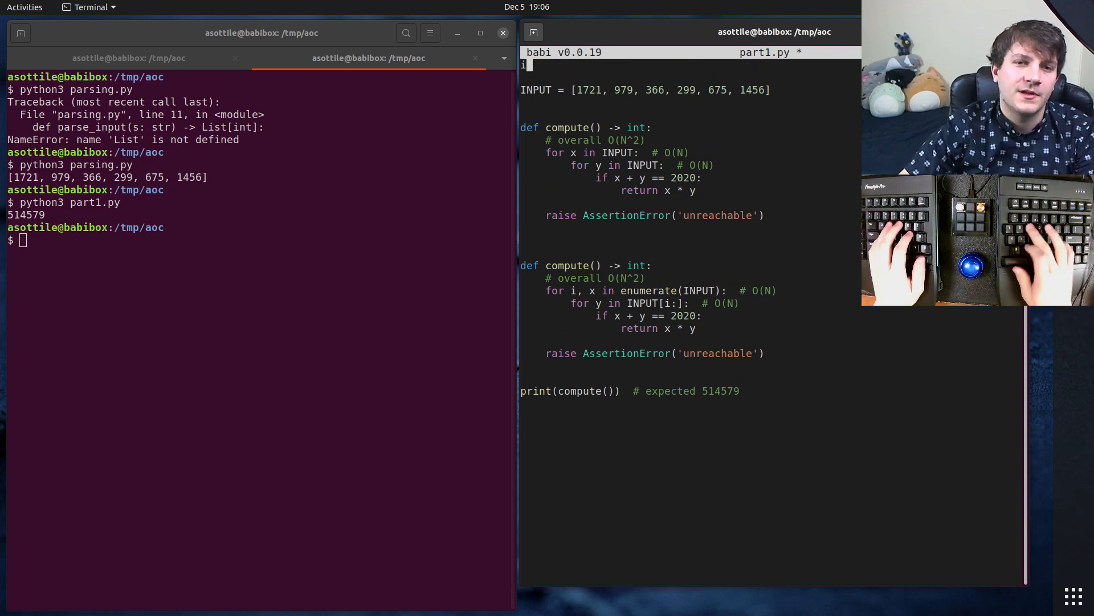
- Switch the inner loop to itertools.islice(INPUT, i) and add 'import itertools' at the top
type("mport itertools")
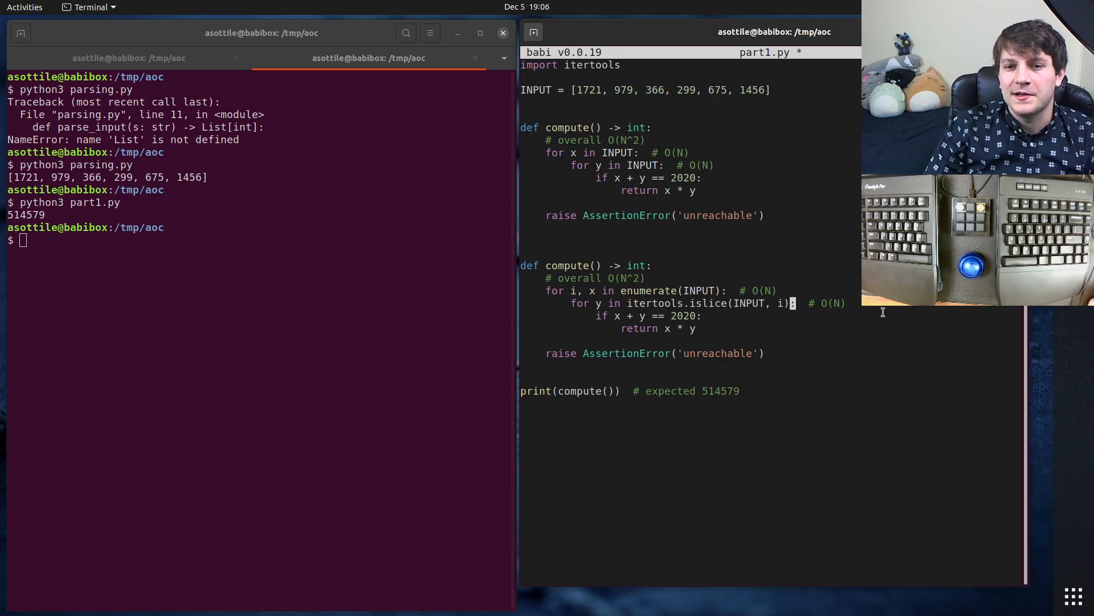
type("/2")
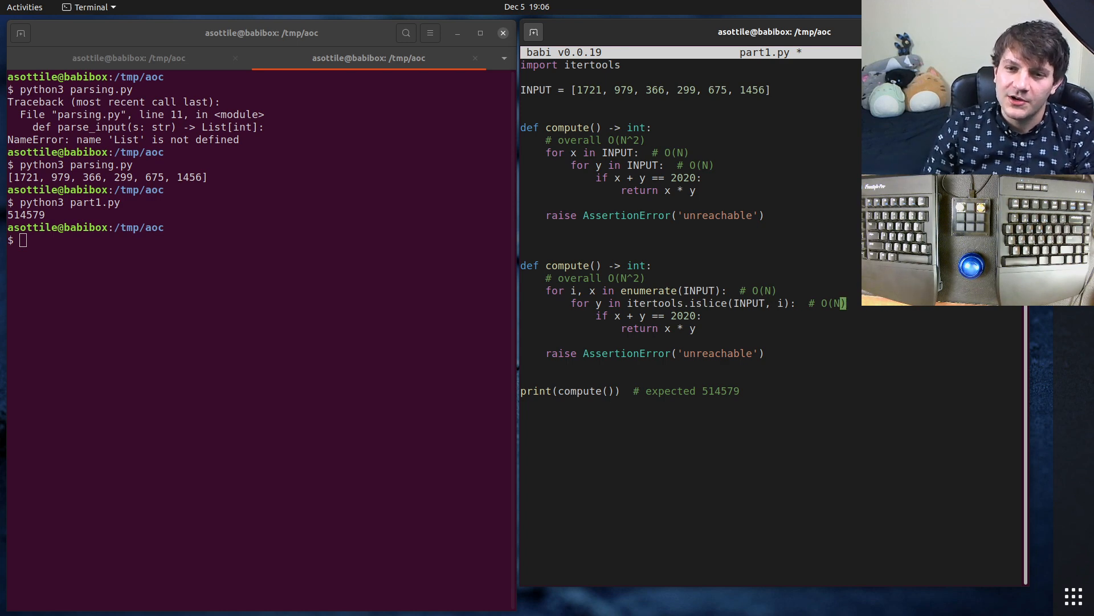
mouse_move(879, 339)
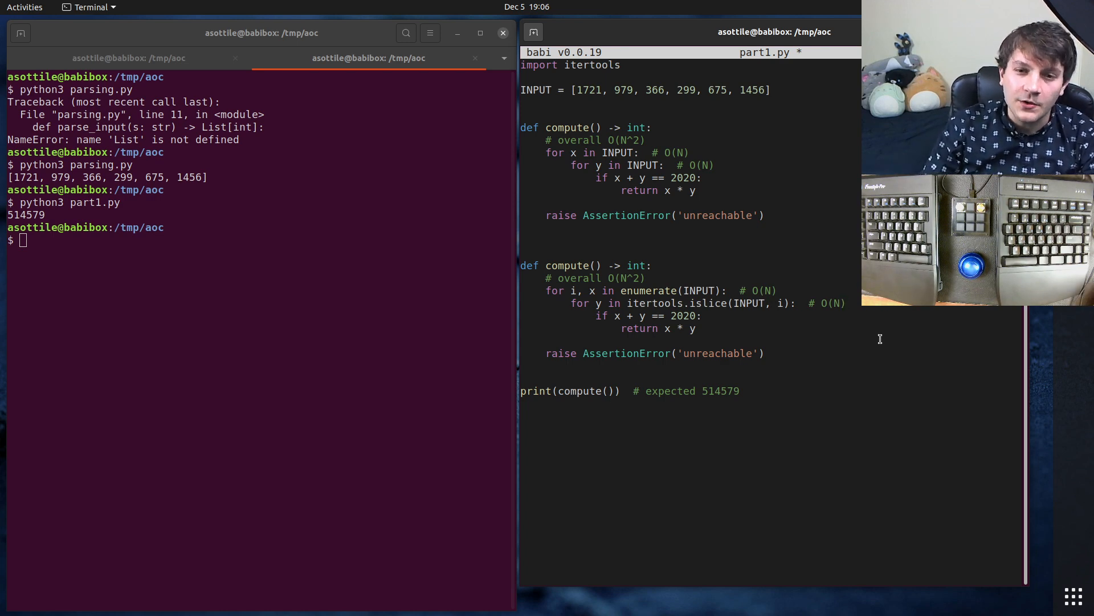
left_click_drag(521, 127, 695, 190)
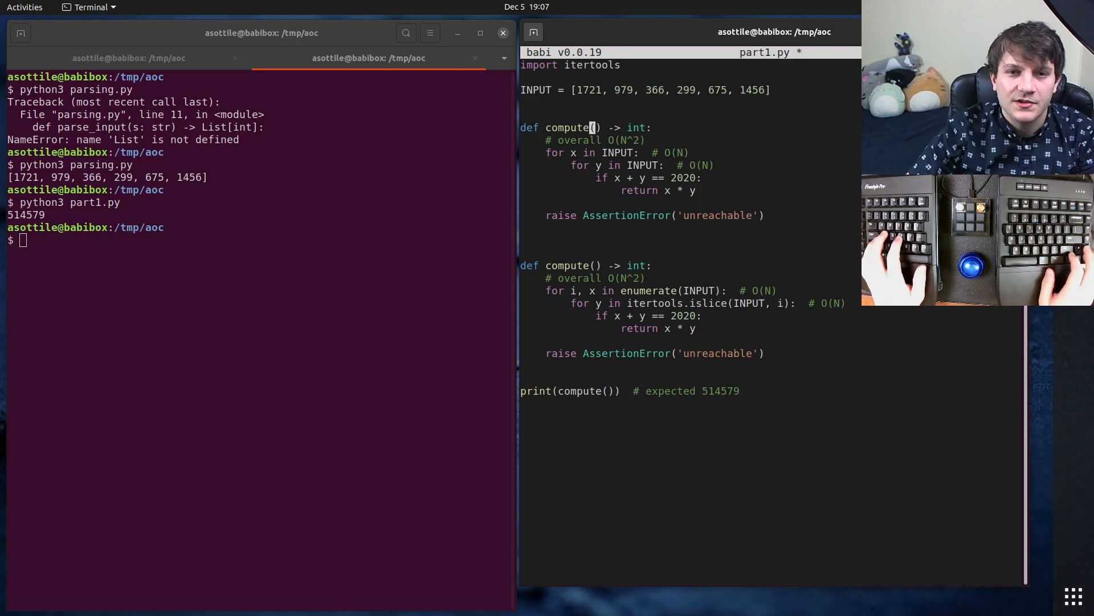
- Rename the functions compute_for_loops and compute_for_loops_faster, print both results, and begin a new def
type("_for_loops")
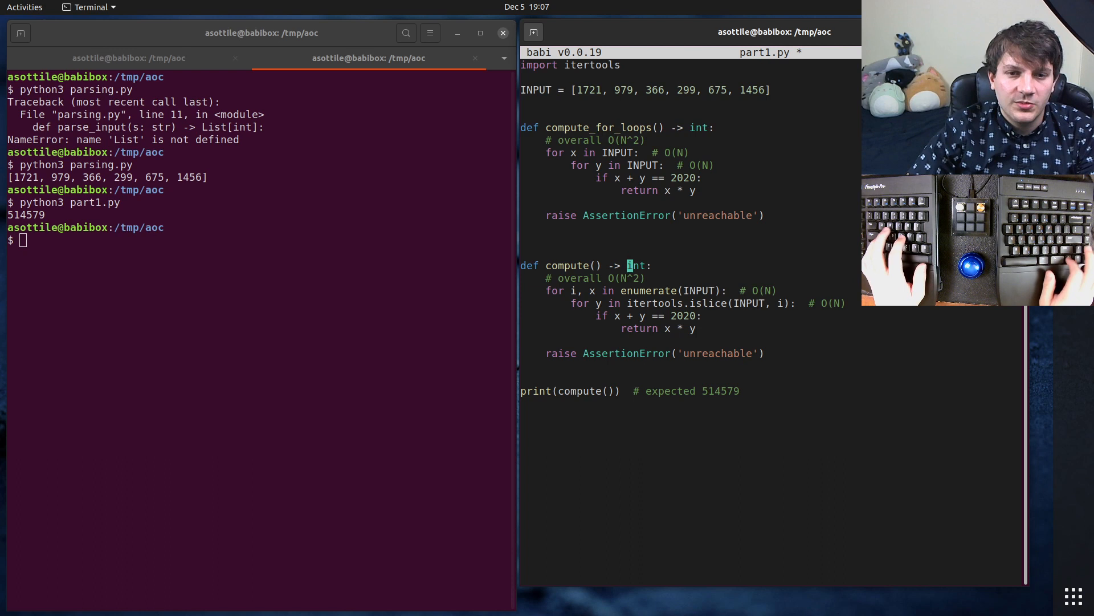
type("compute_for_loops_")
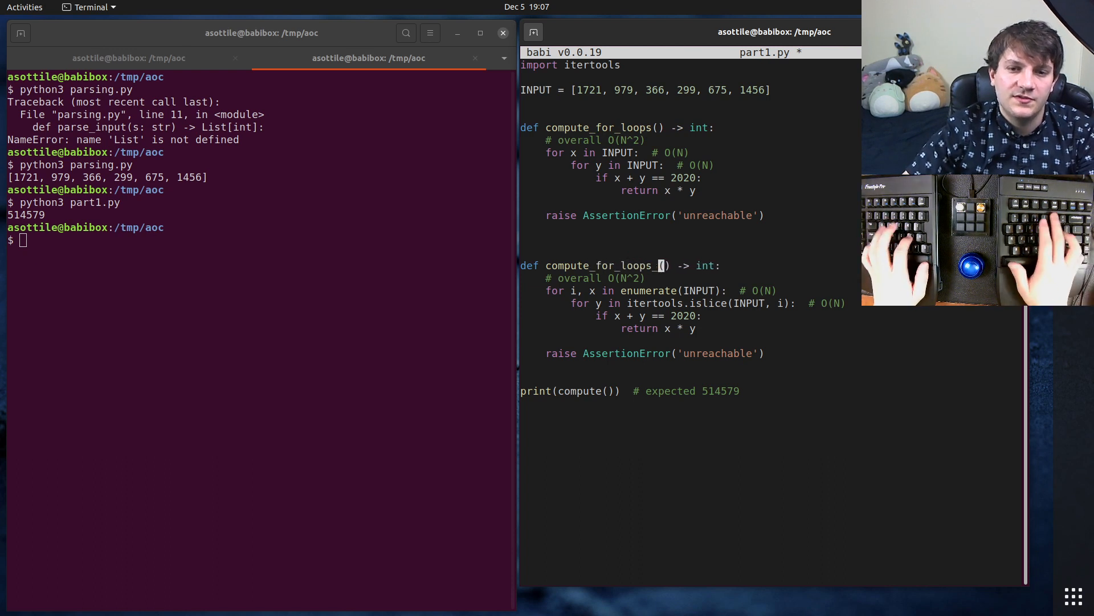
type("faster")
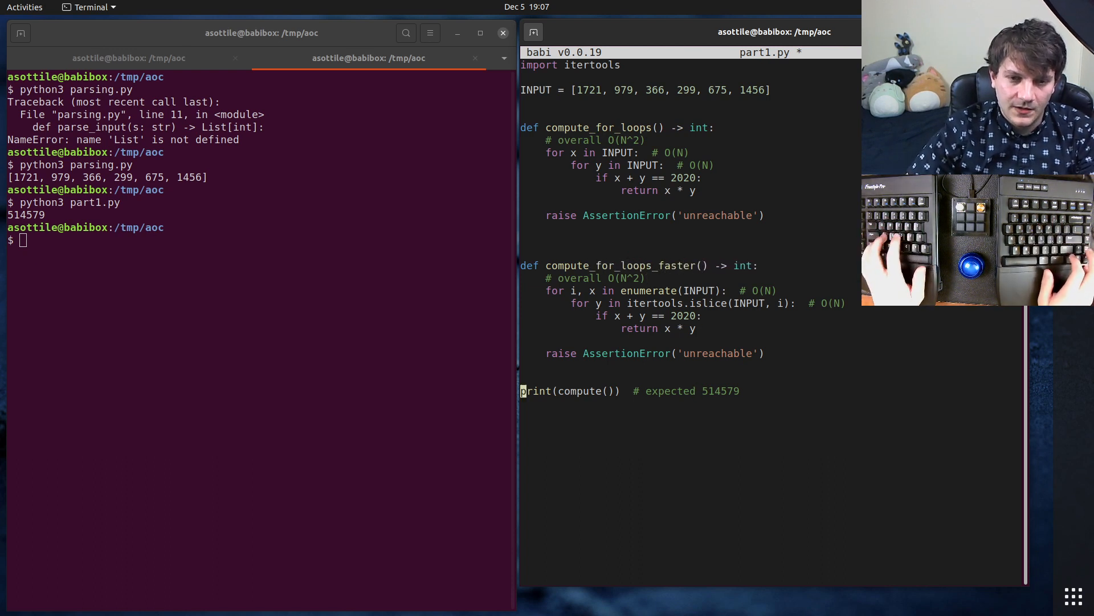
type("_for_loops")
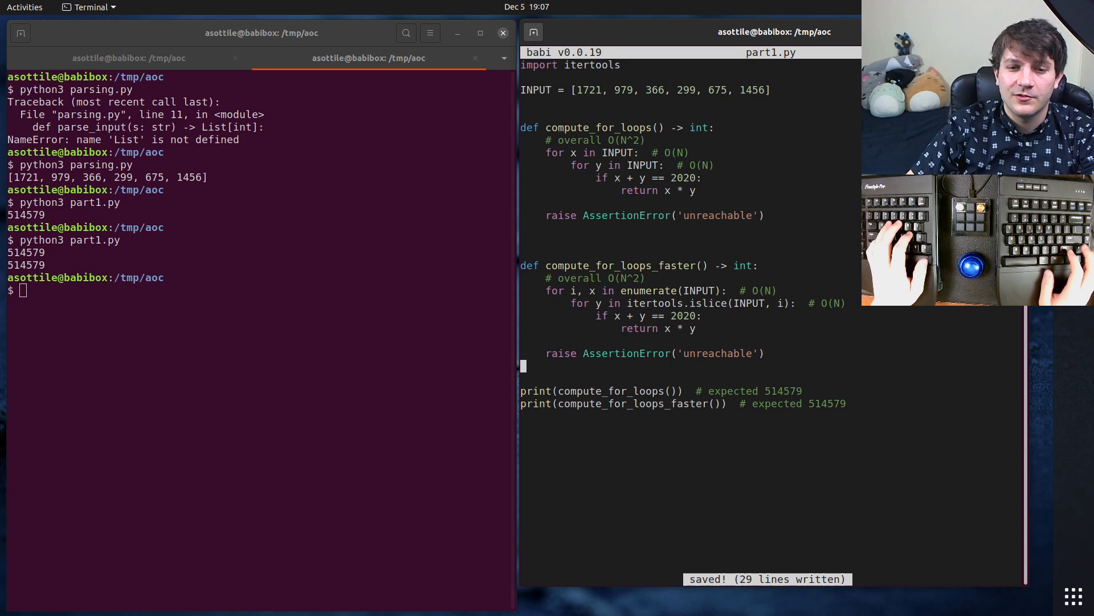
type("def")
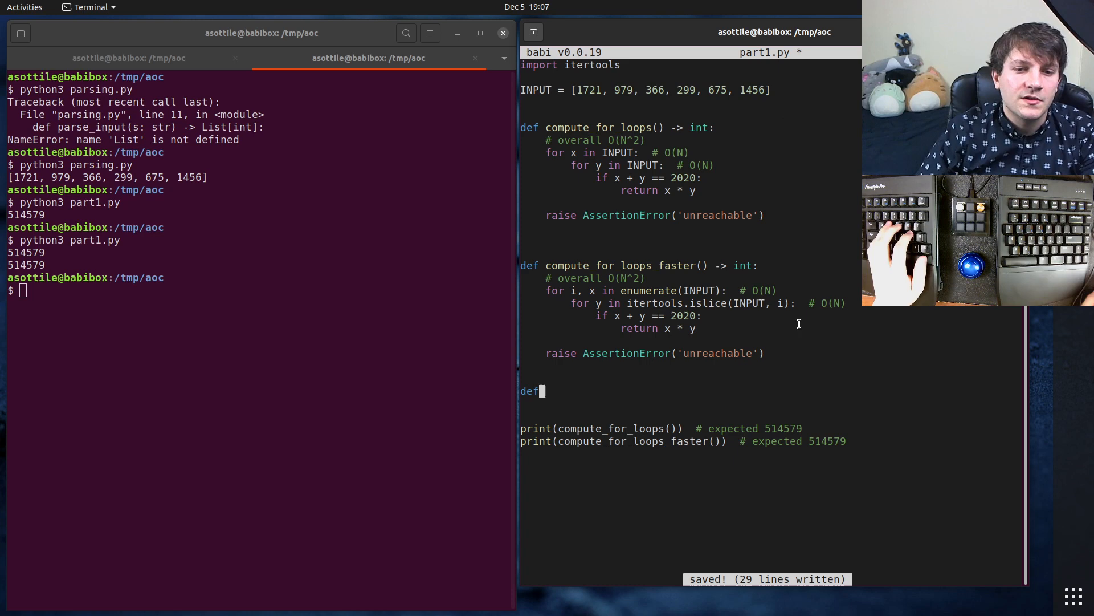
- Define compute_itertools_combinations() -> int looping over itertools.combinations(INPUT, 2)
type("compui")
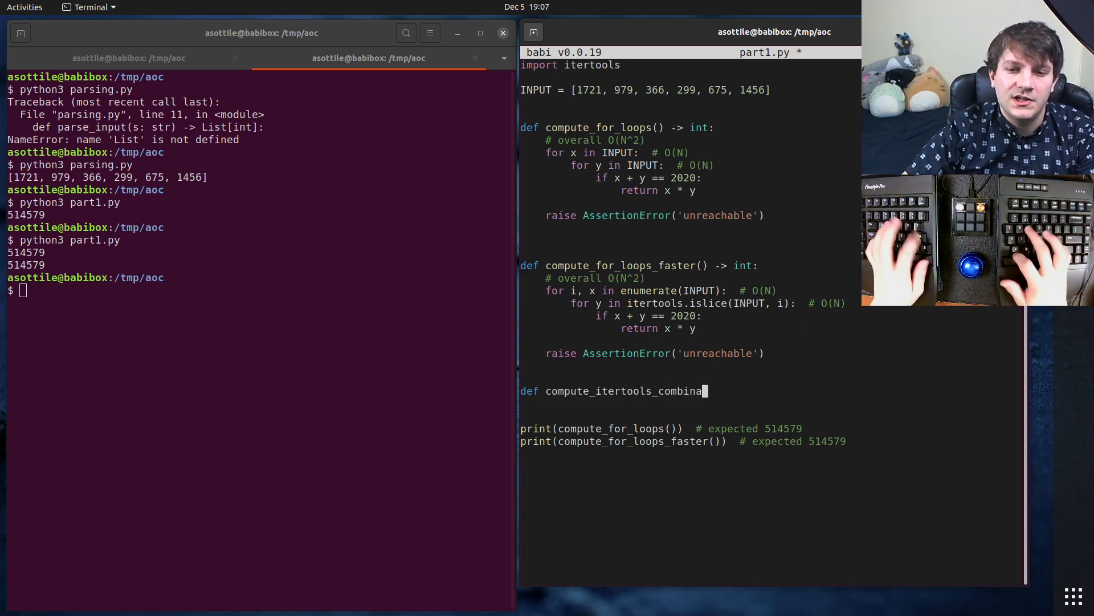
type("tions() -> int:")
type("for x, y")
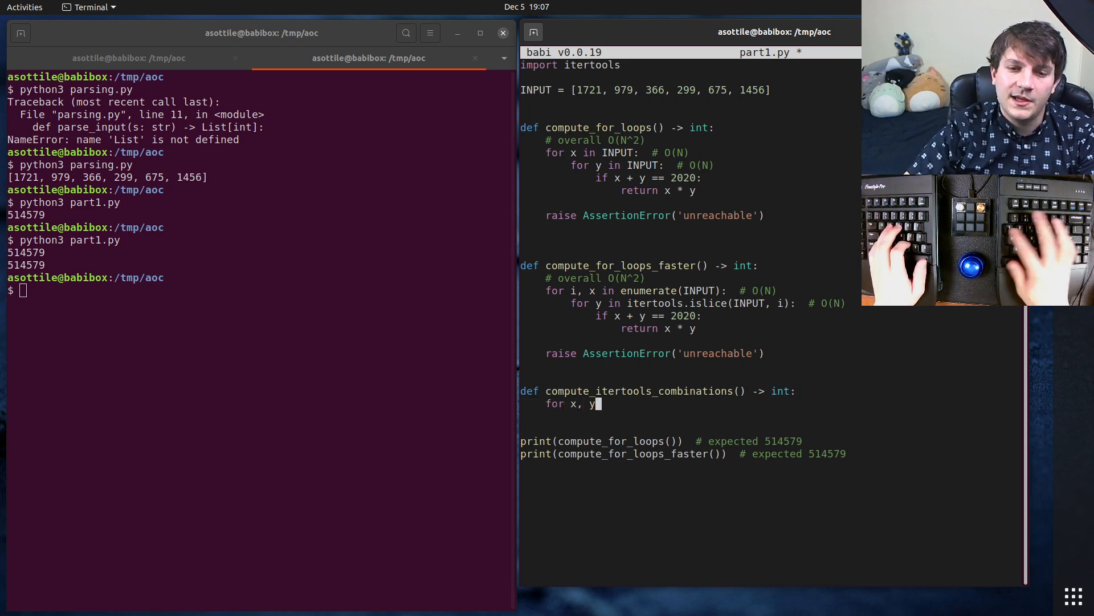
type("in itertools.combinations9")
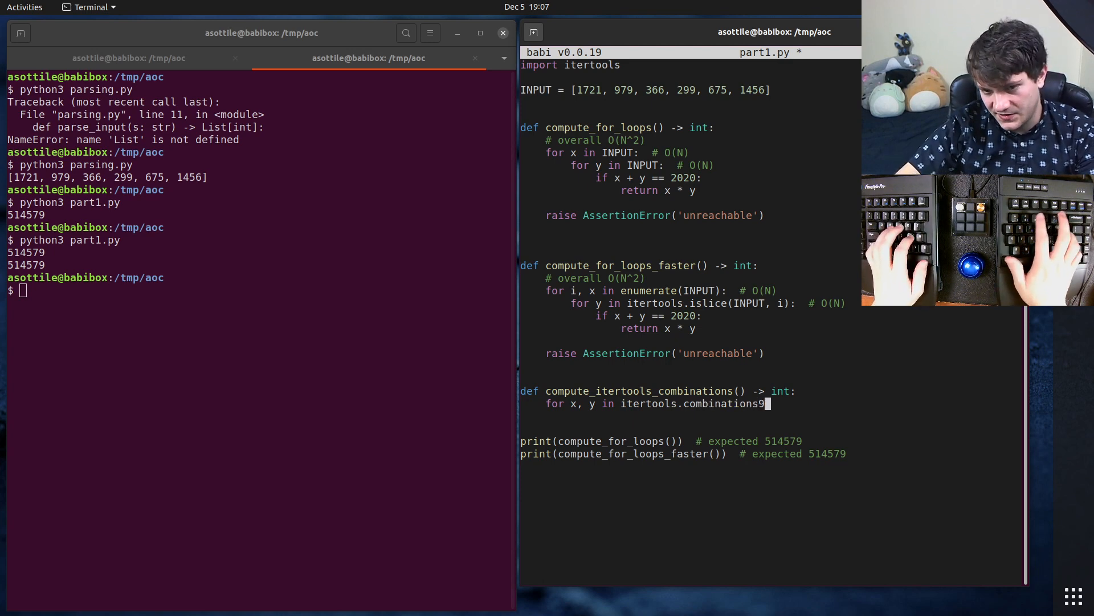
type("(INPUT, 2):")
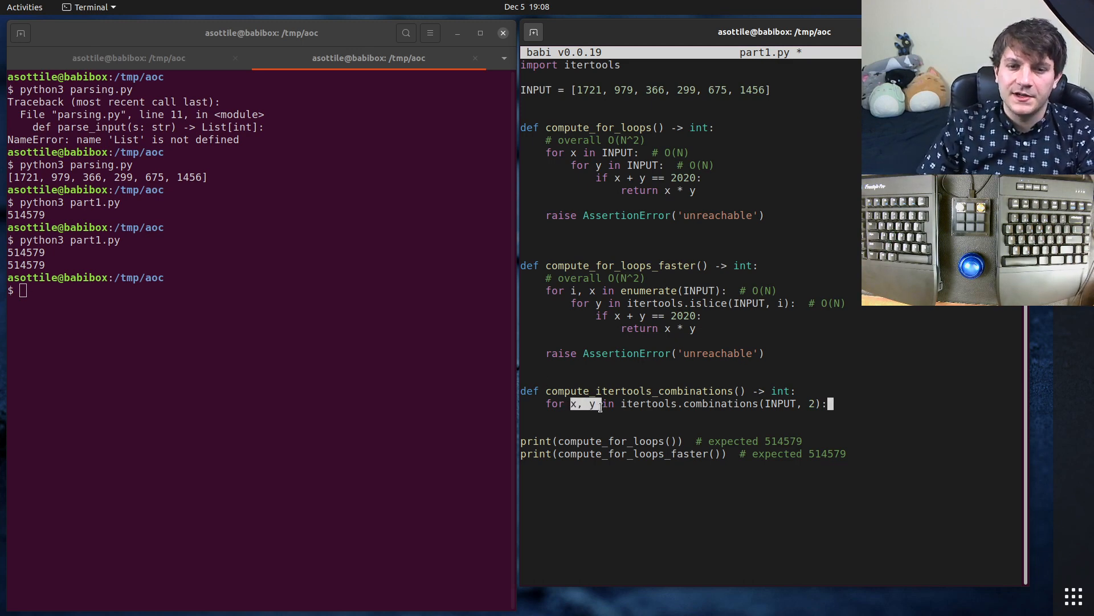
- Return x * y when the pair sums to 2020, add its print line, and save
type("if")
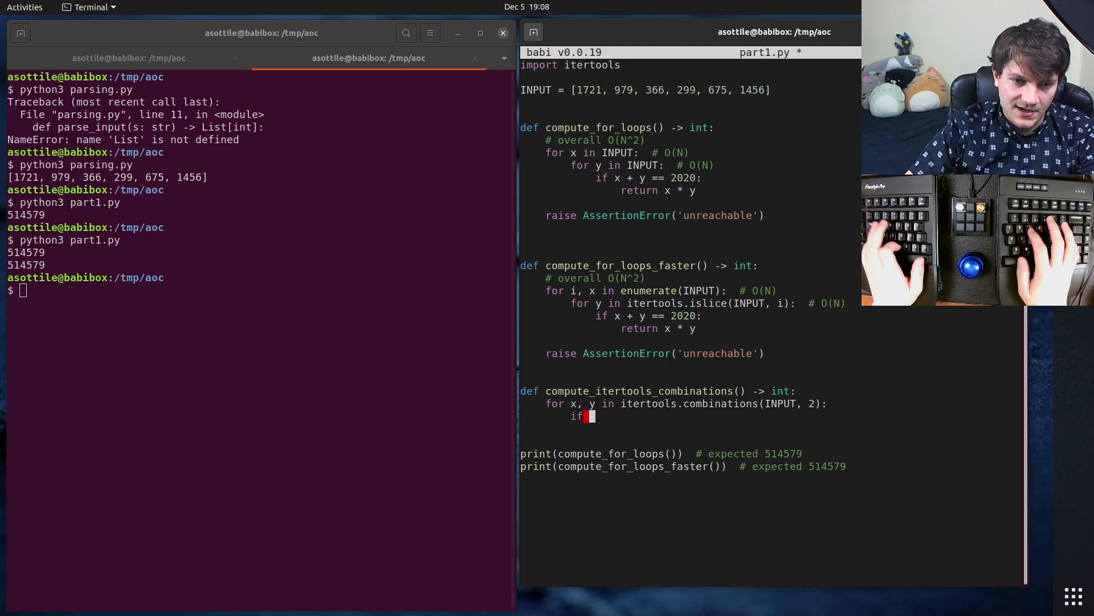
type("x ==")
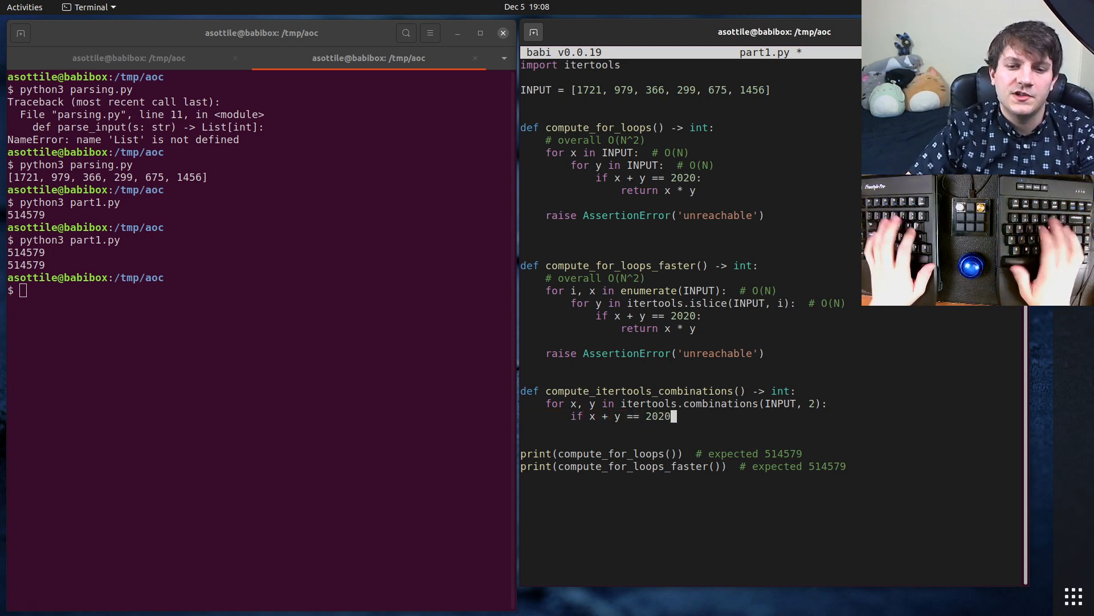
type("return x *&")
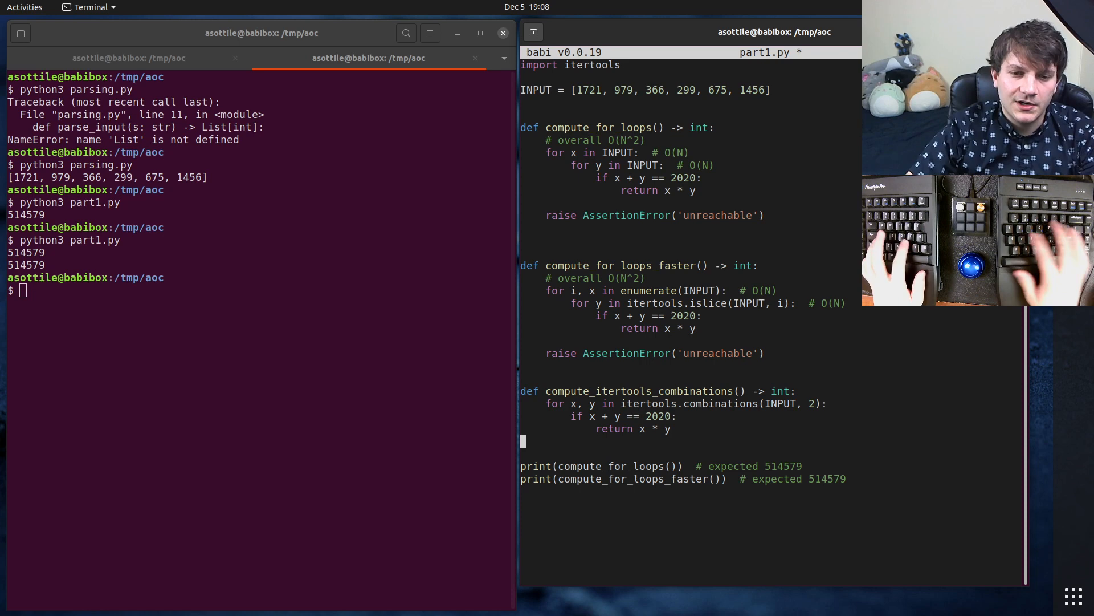
type("print(compute_u")
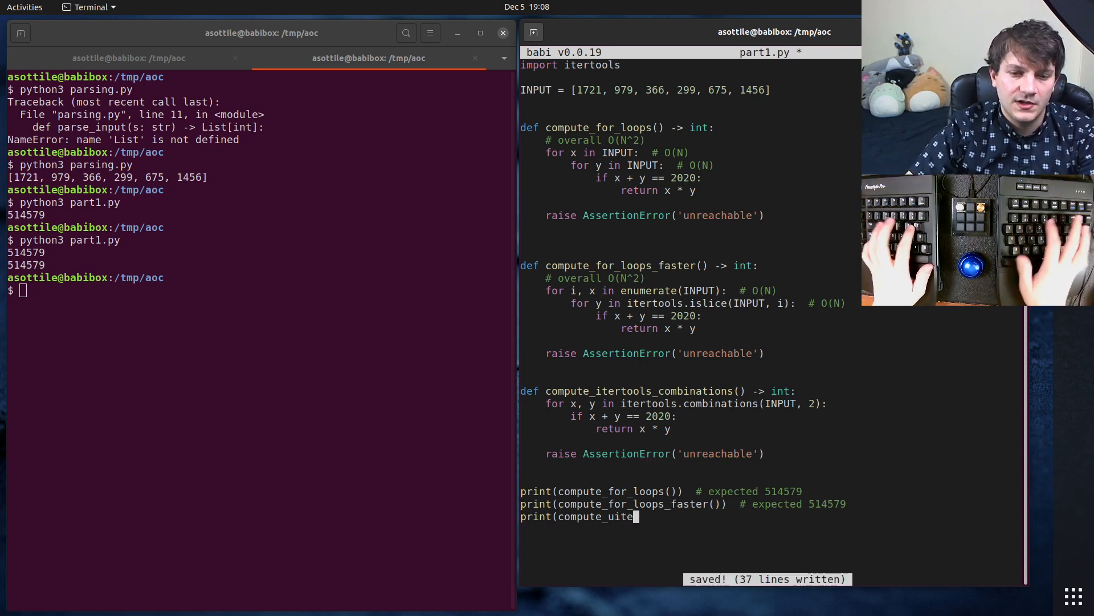
type("itertools_combinations(")
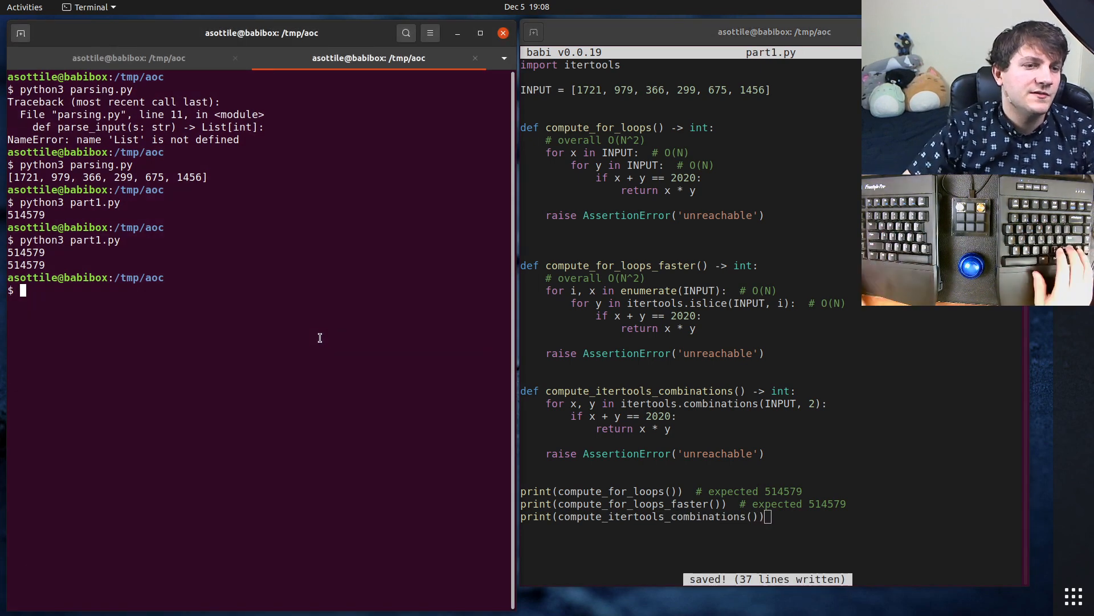
- Run part1.py to get 514579 three times, then append # O(N^2) to the combinations loop
type("python3 parsing.py")
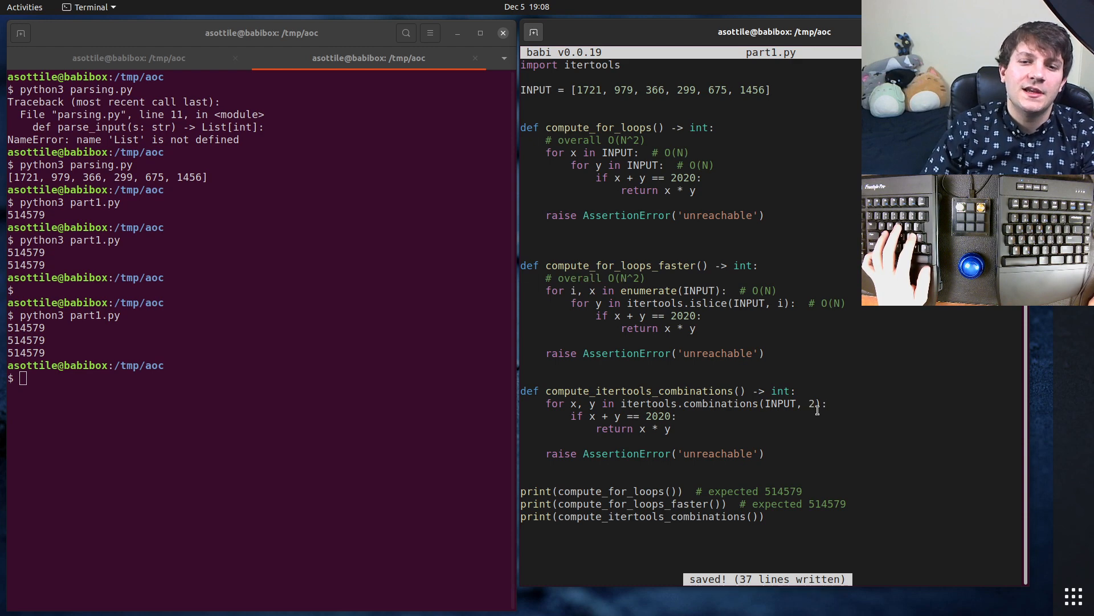
type("#")
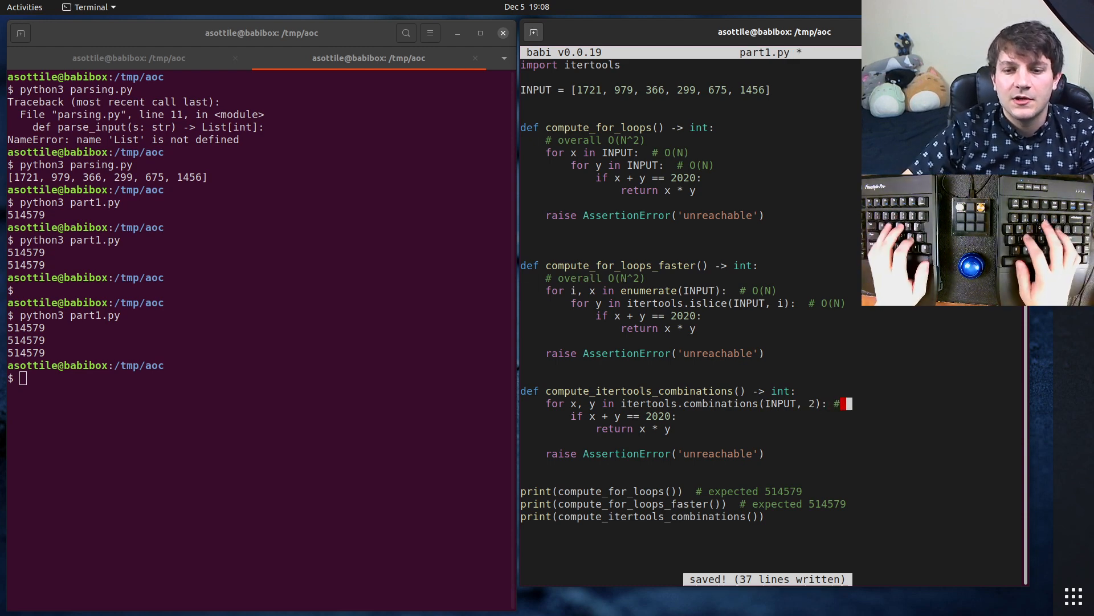
type("O(N")
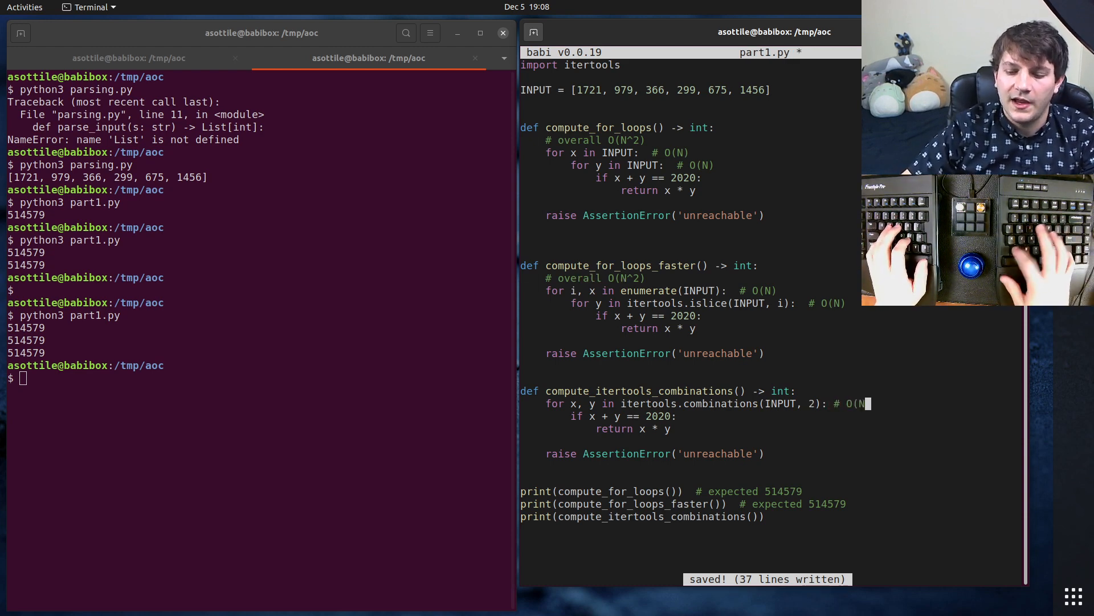
type("^2)")
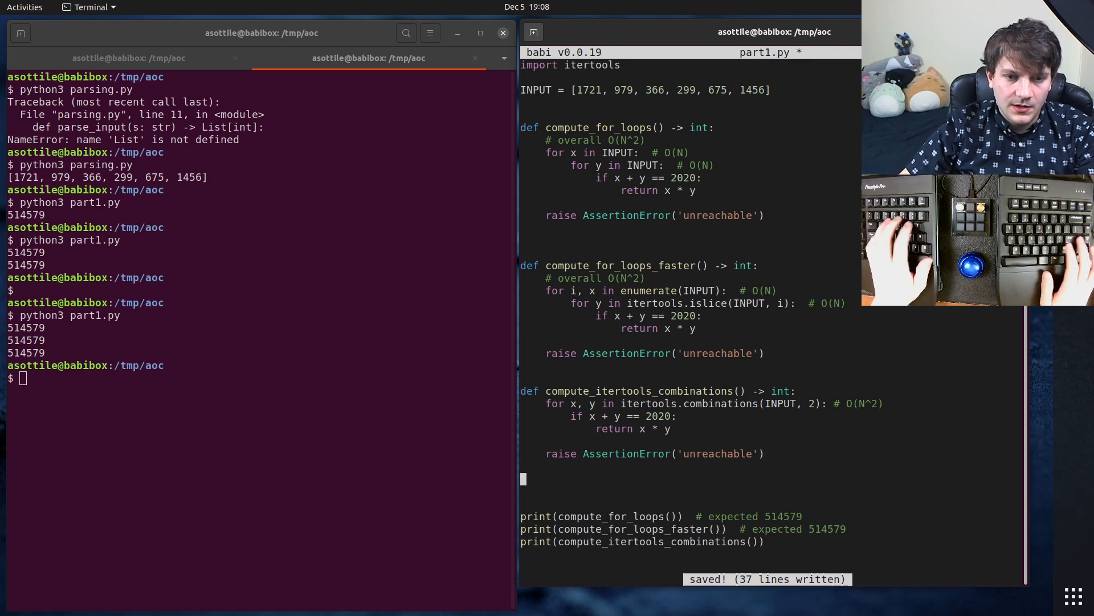
- Define compute_set() -> int with a seen set and an if 2020 - x in seen check
type("def compute_")
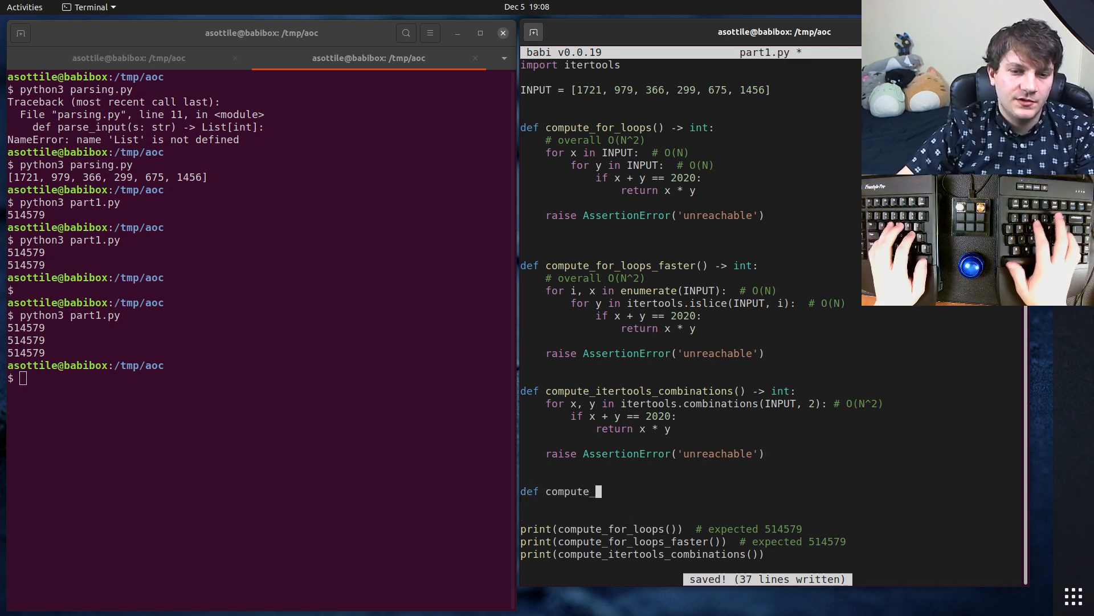
type("set() ->")
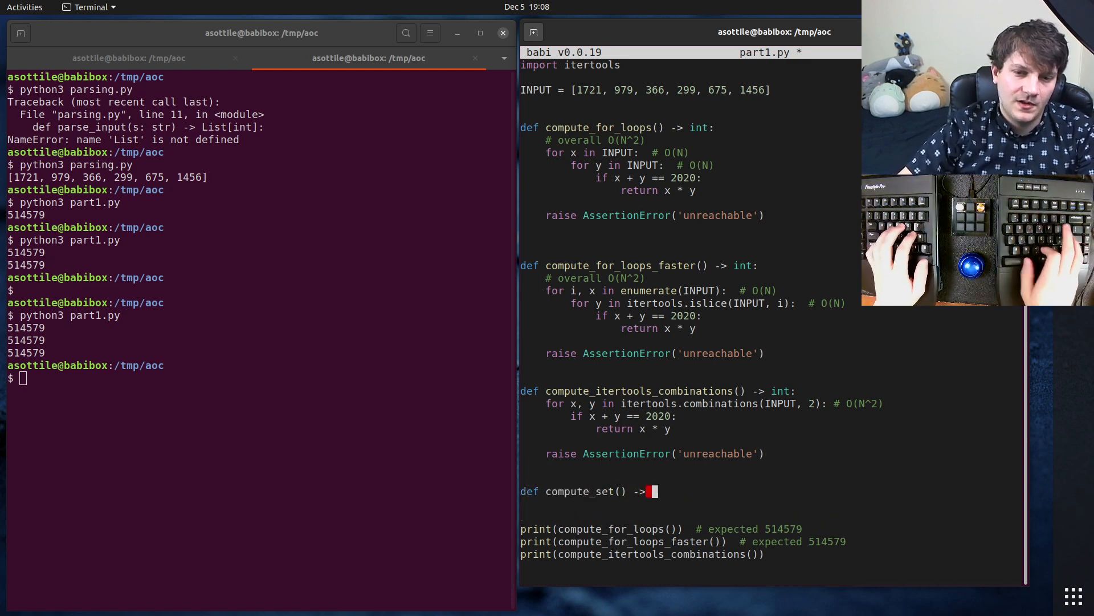
type("int:")
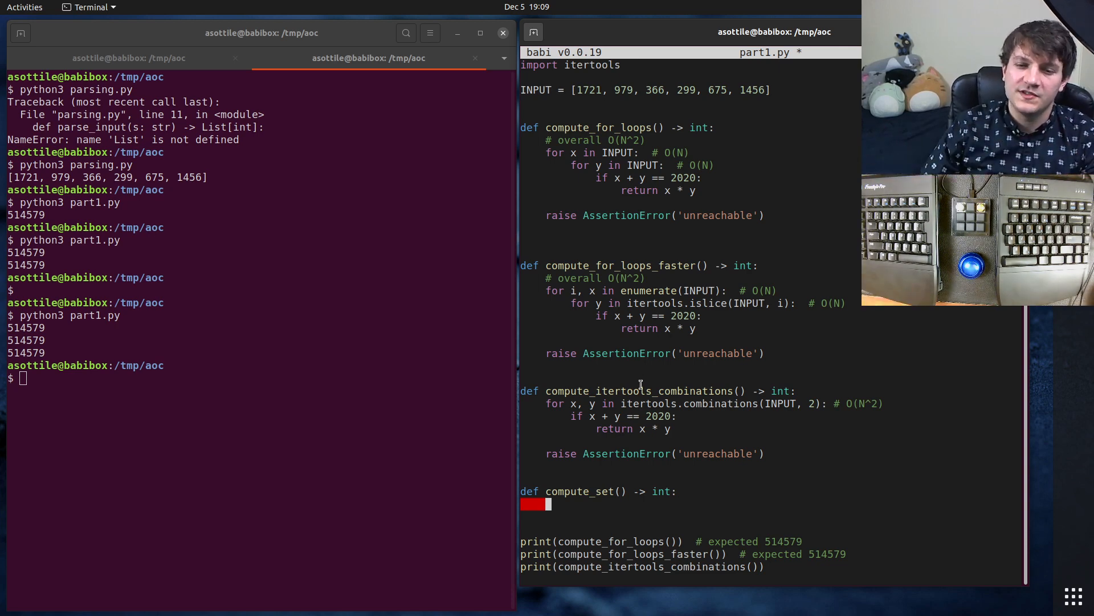
type("seen = (")
type("for x in INPUT:")
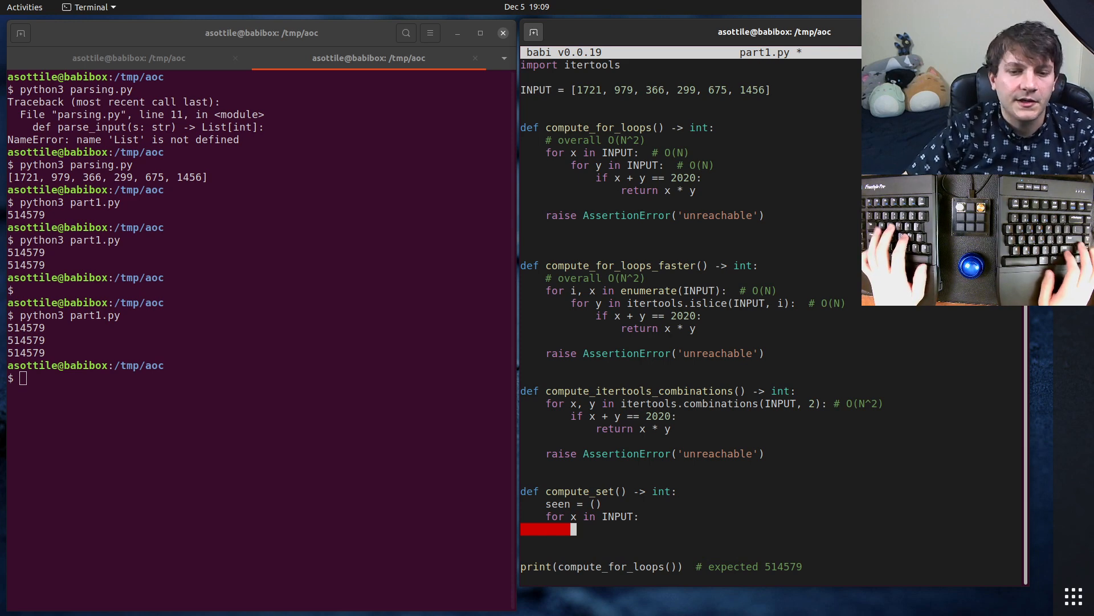
type("if 2020 -=")
type("return")
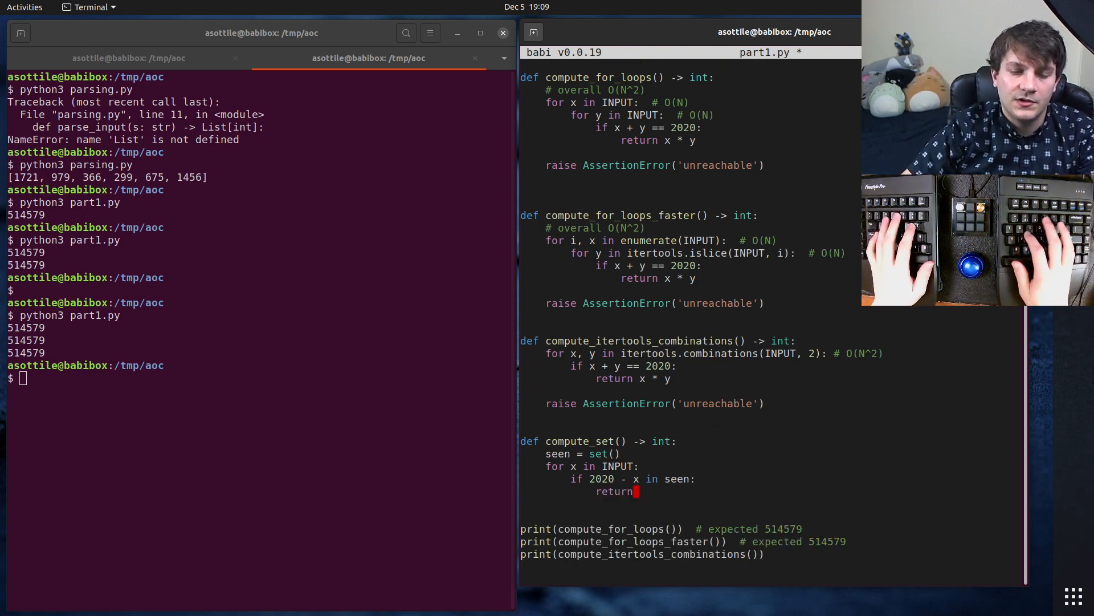
- Return (2020 - x) * x, else seen.add(x), raise unreachable, and save part1.py
type("(2020 - x)")
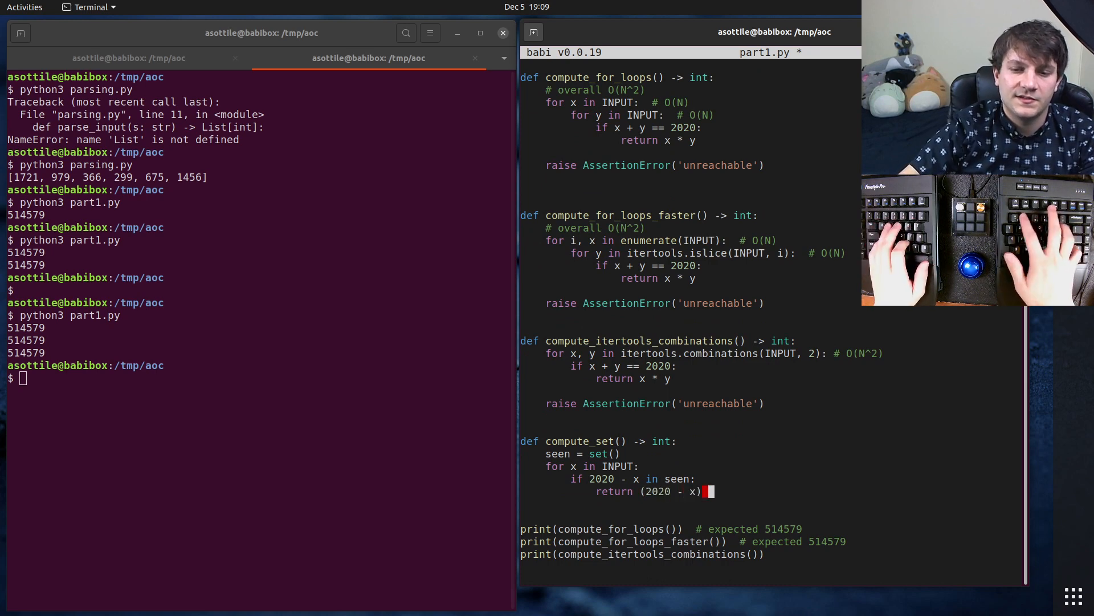
type("* x")
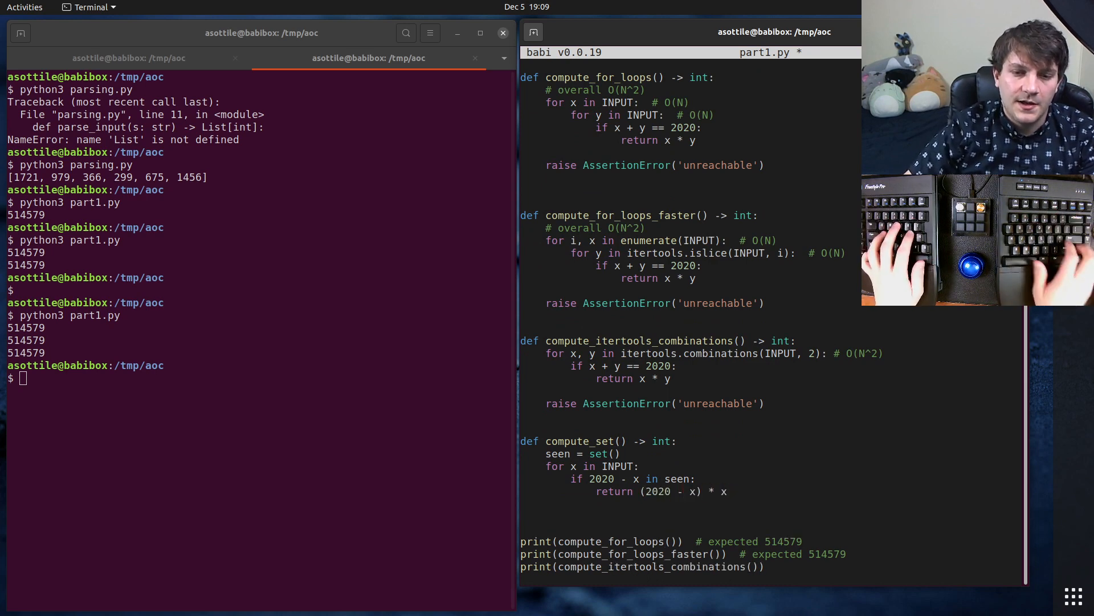
type("else:")
type("seen")
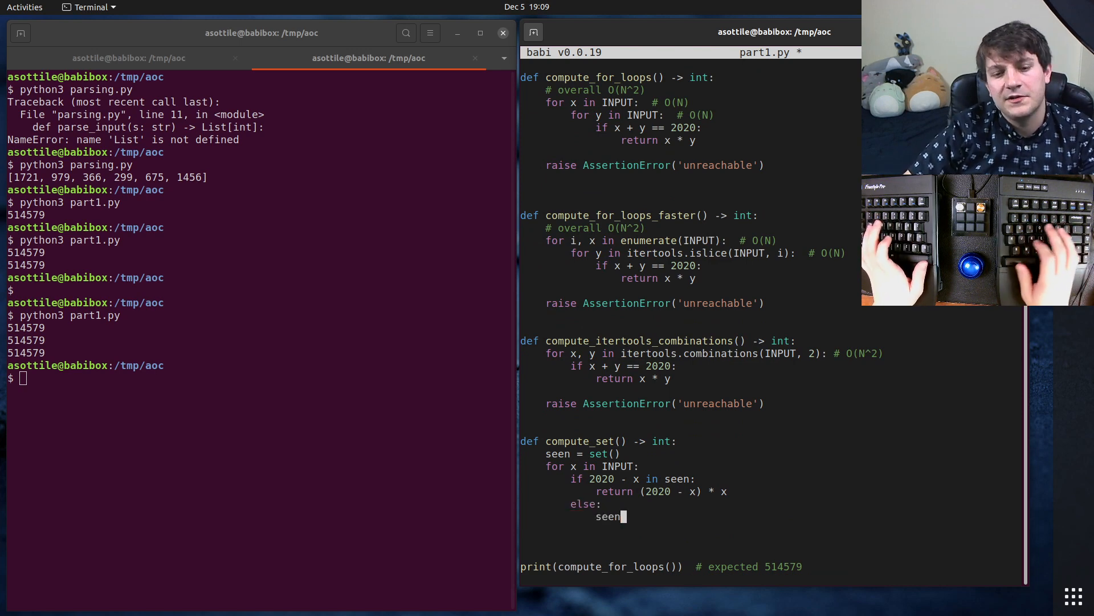
type(".add(x)")
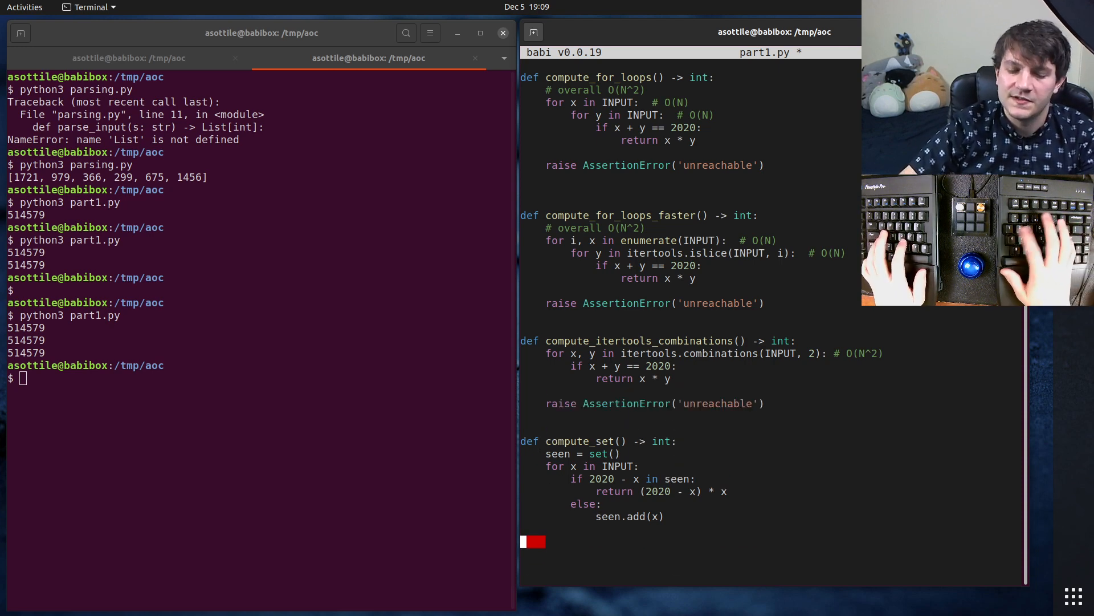
key("ctrl+s")
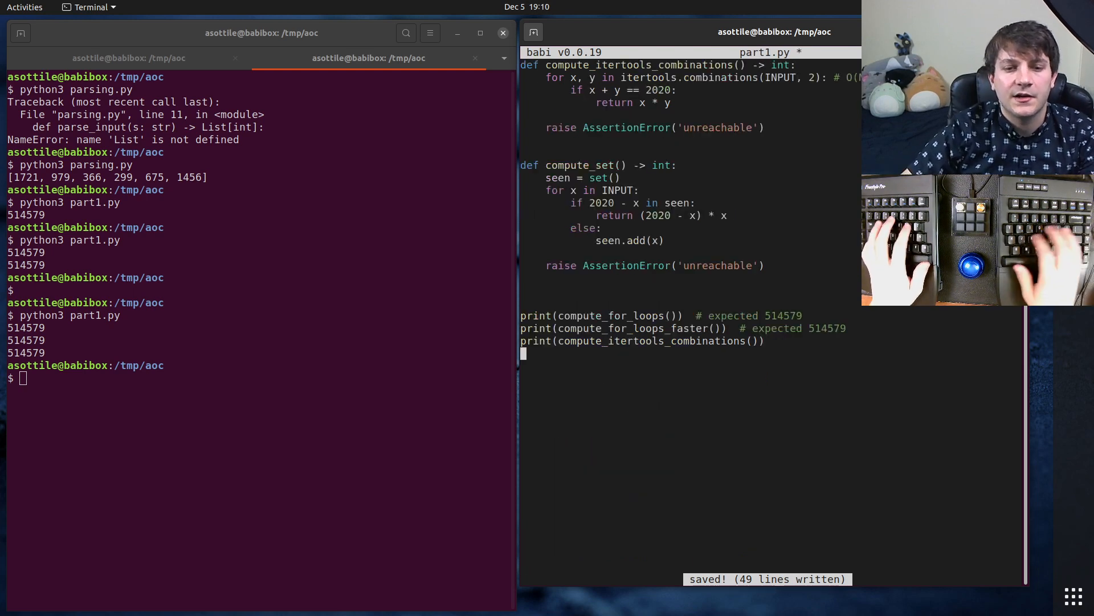
- Add print(compute_set()) at the bottom of part1.py so all four solutions print 514579
type("print(com")
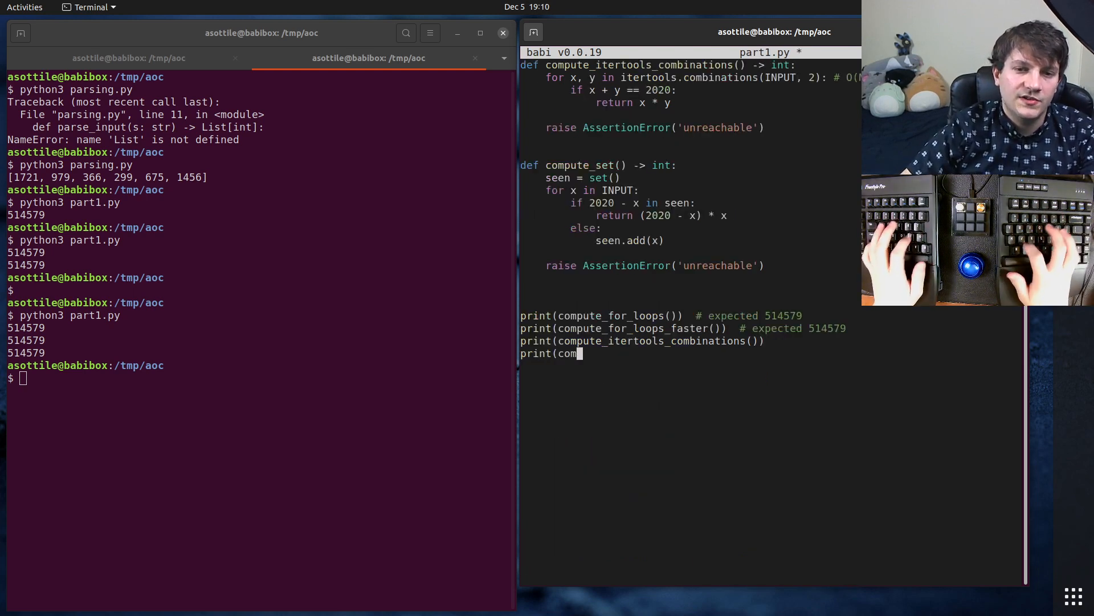
type("pute_set())")
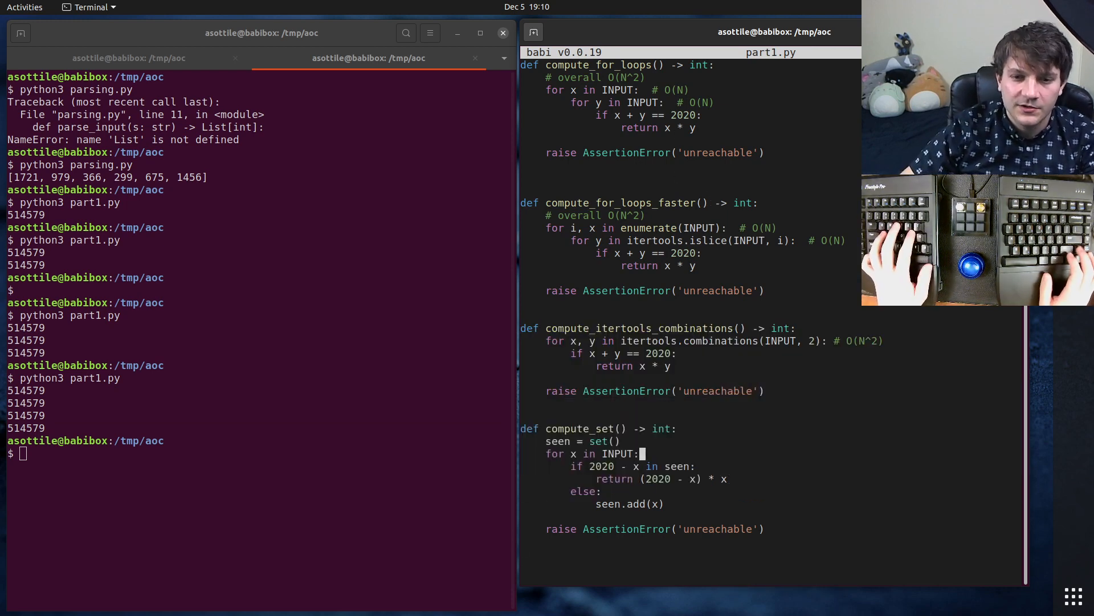
- Comment the for loop as # O(N) and the membership check and seen.add as # O(1)
type("# O(N)")
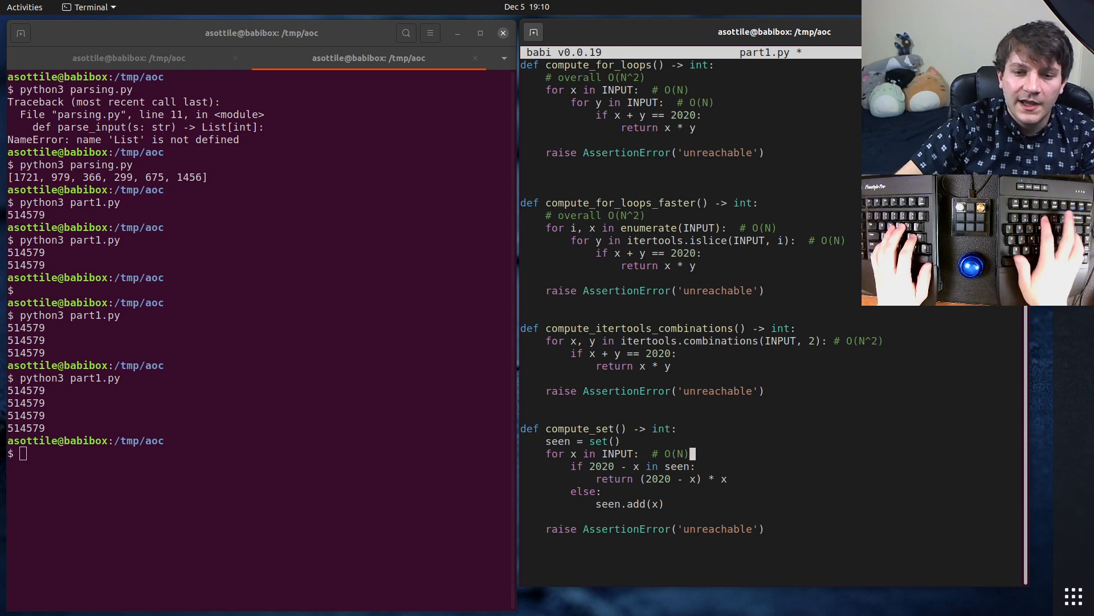
type("# O(1")
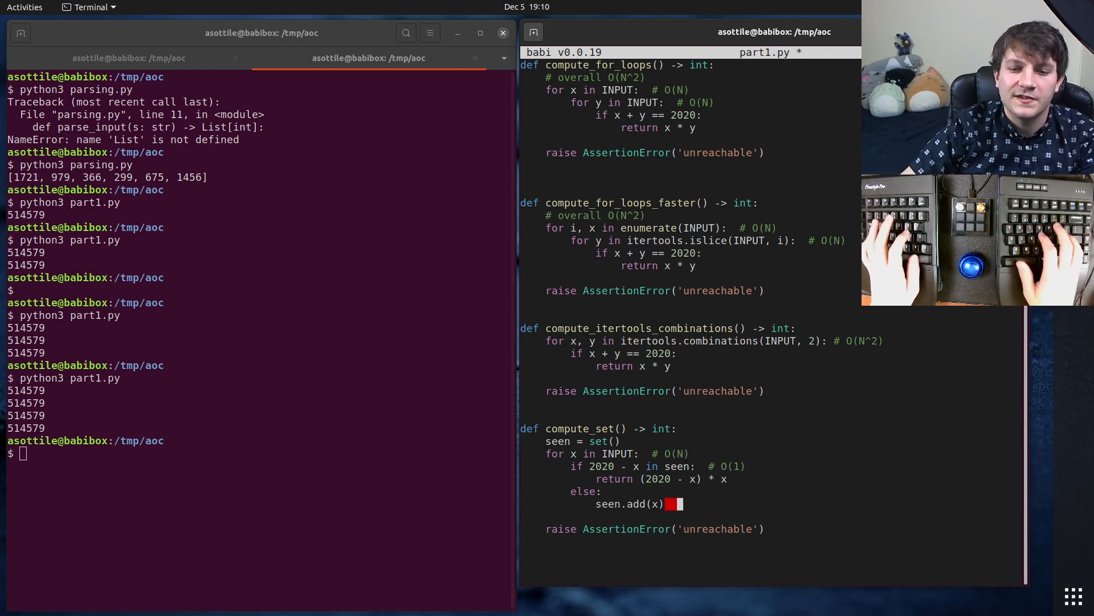
type("# O(1)")
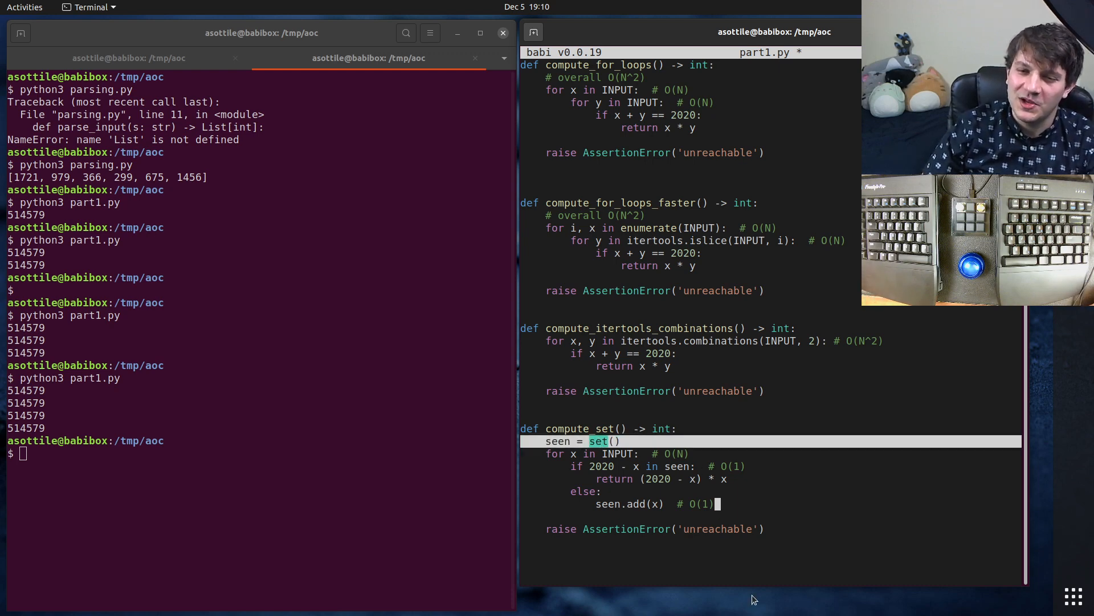
mouse_move(717, 416)
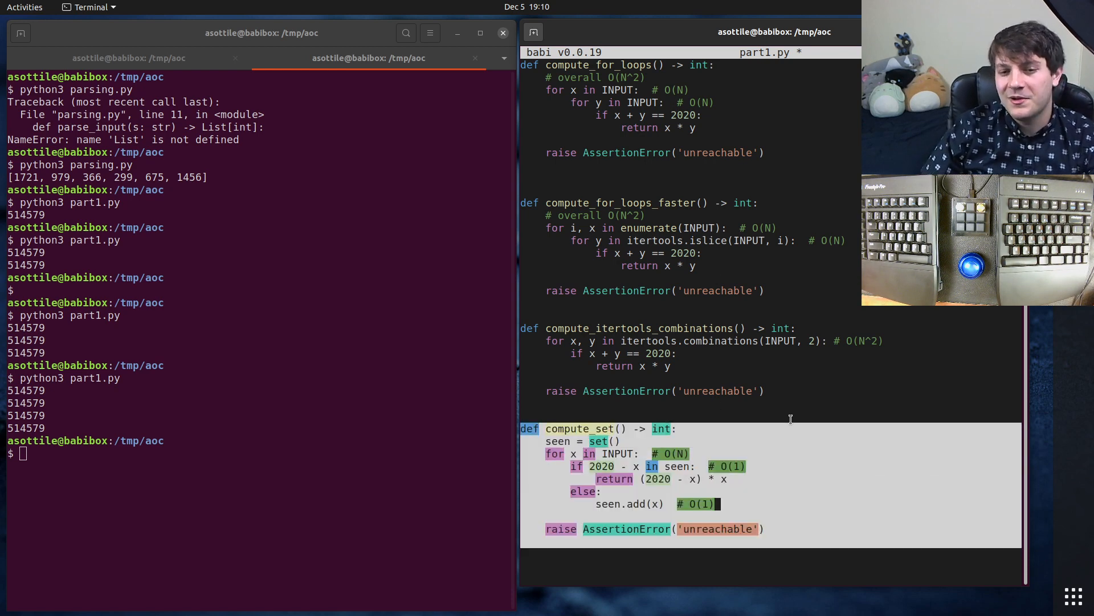
scroll("down", 3)
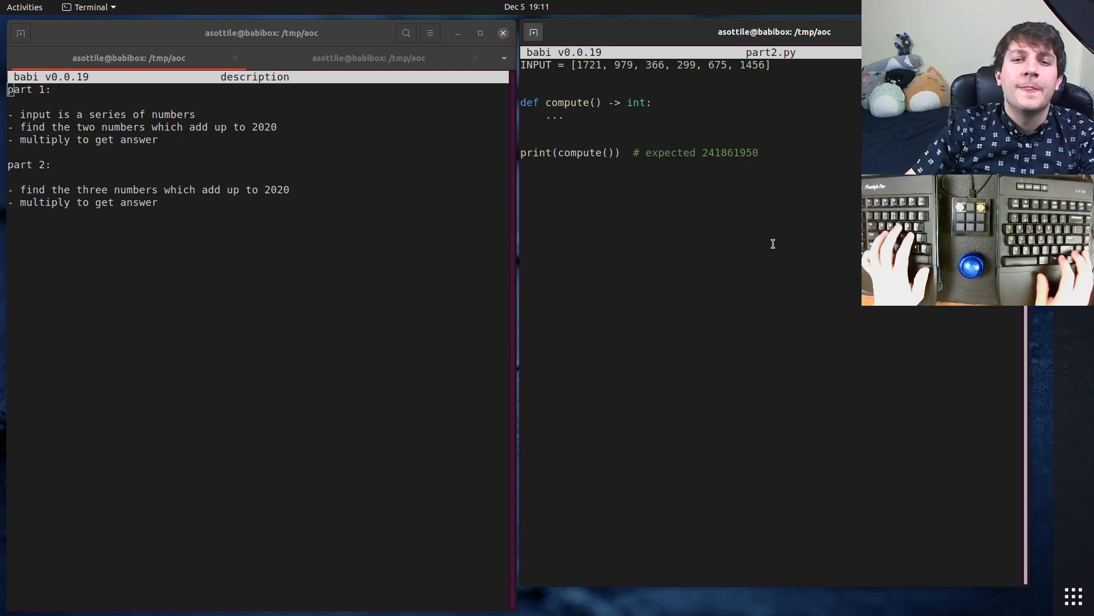
- Rename compute to compute_for_loops and nest for x/y/z loops checking x + y + z == 2020
type("f")
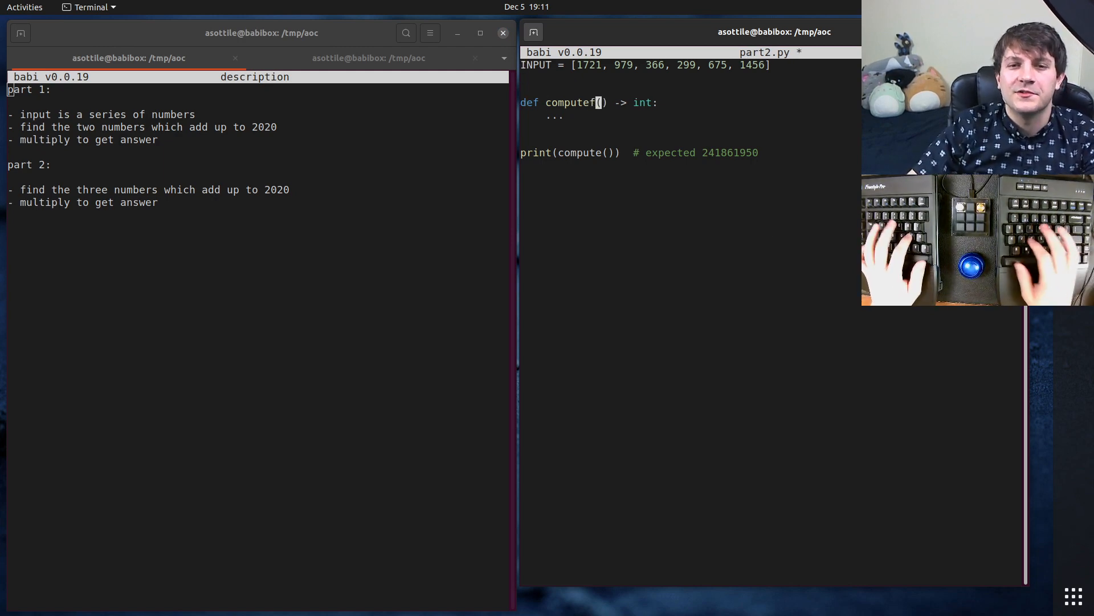
type("_for_loops")
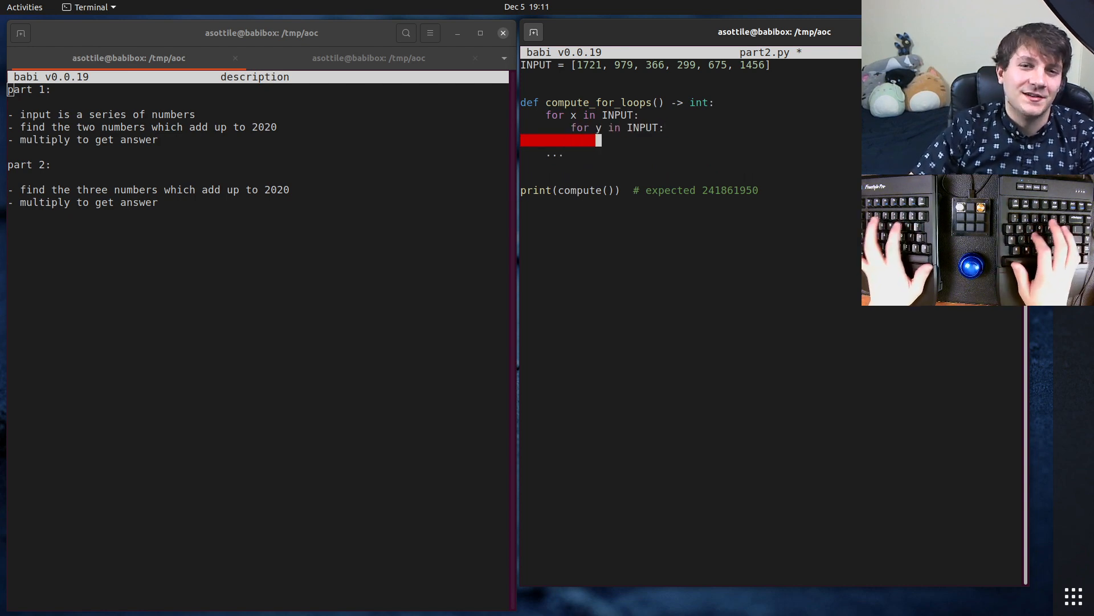
type("for z in INPUT:")
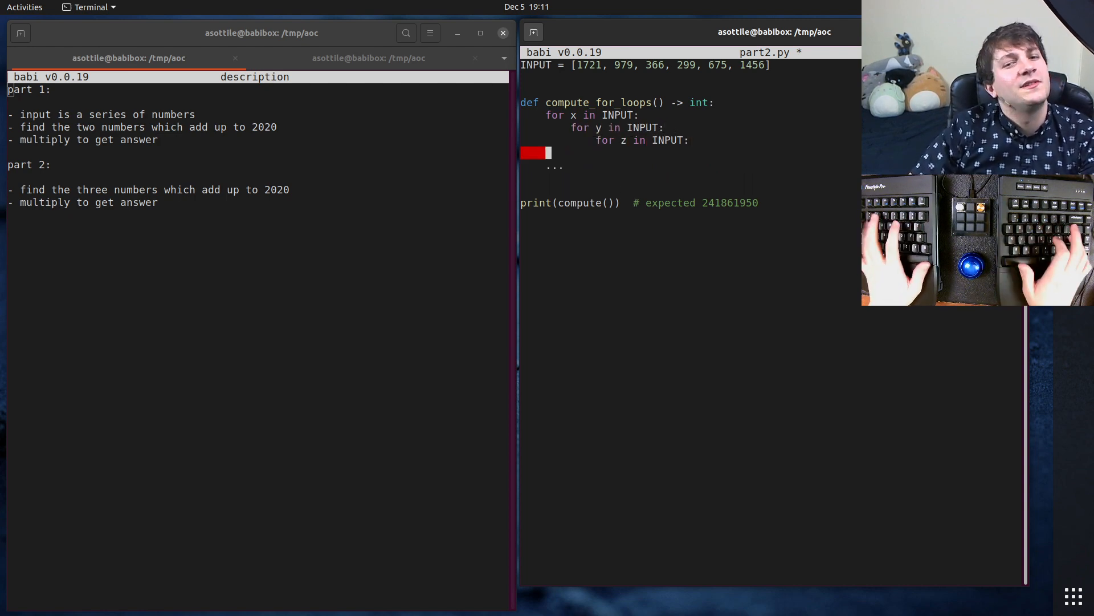
type("if x *")
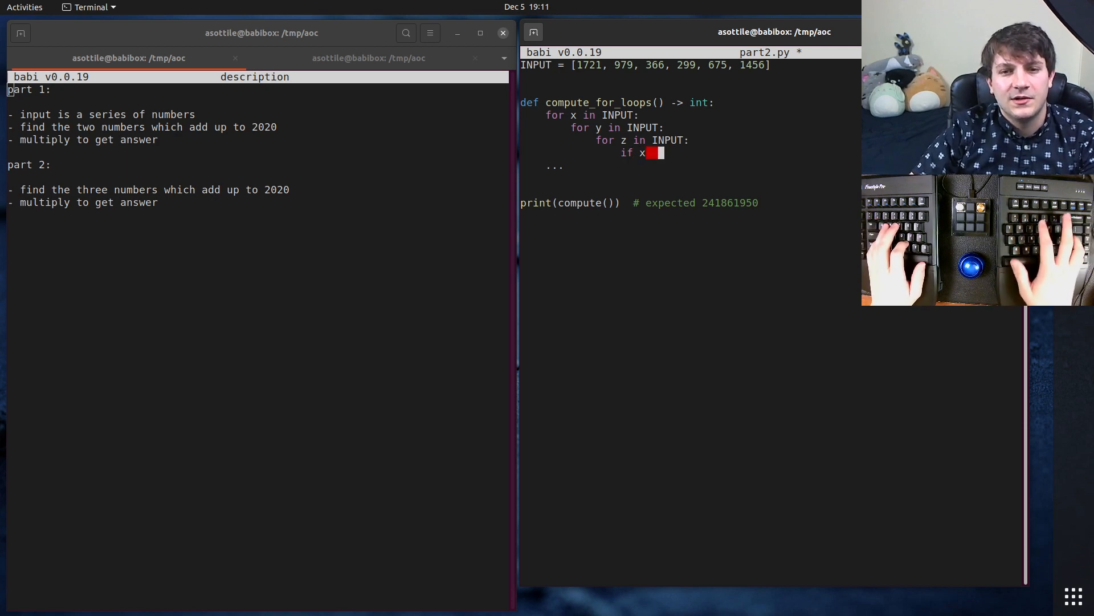
type("+ y + z")
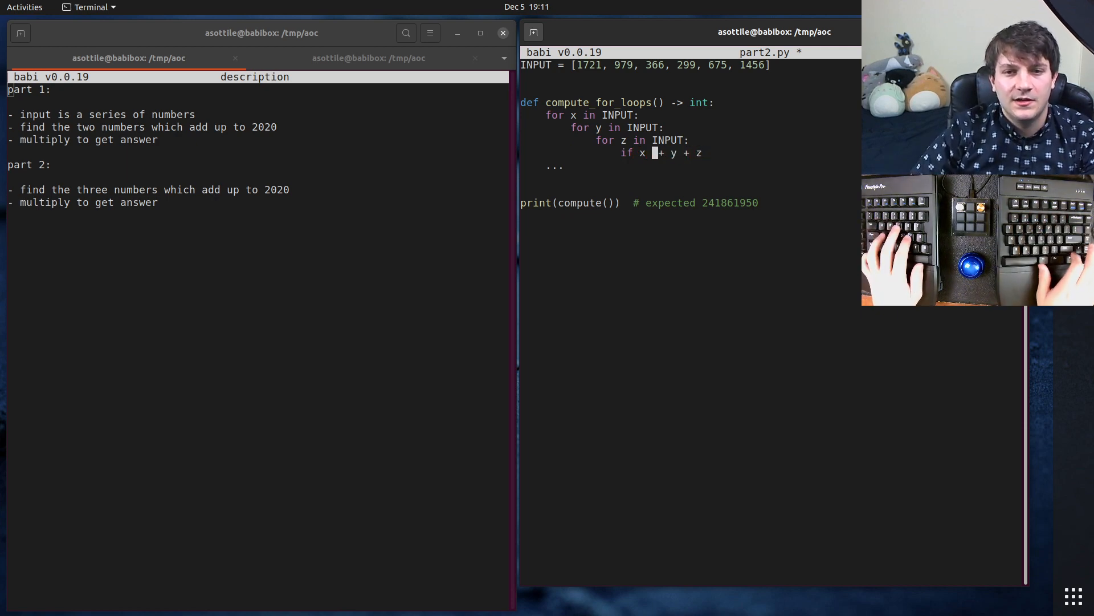
type("== 2020:")
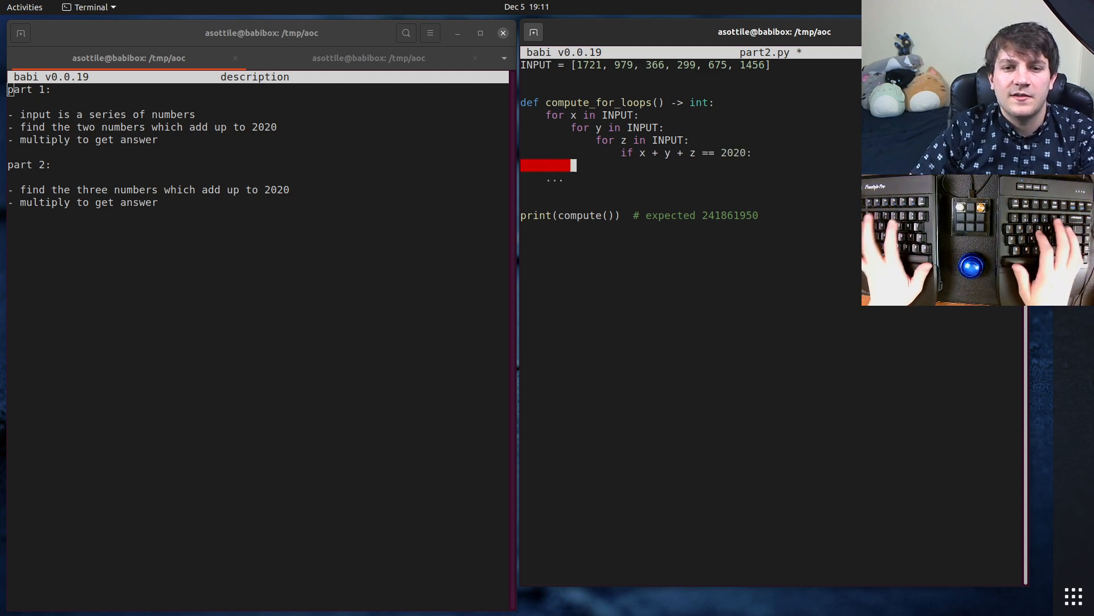
- Return x * y * z, raise AssertionError('unreachable') otherwise, update the print call and save
type("return x &")
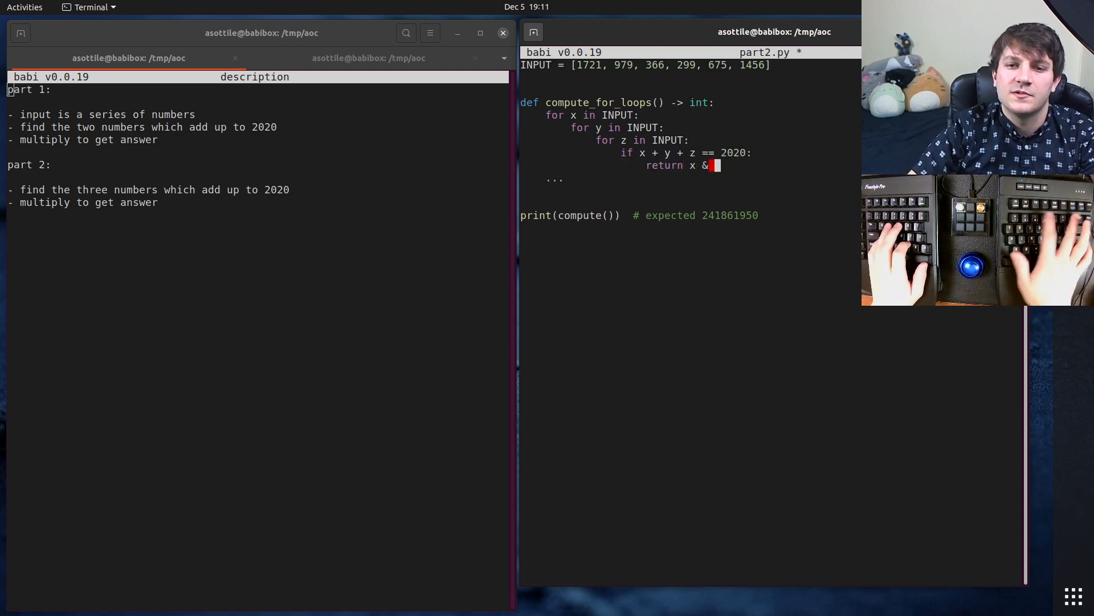
type("* y * z")
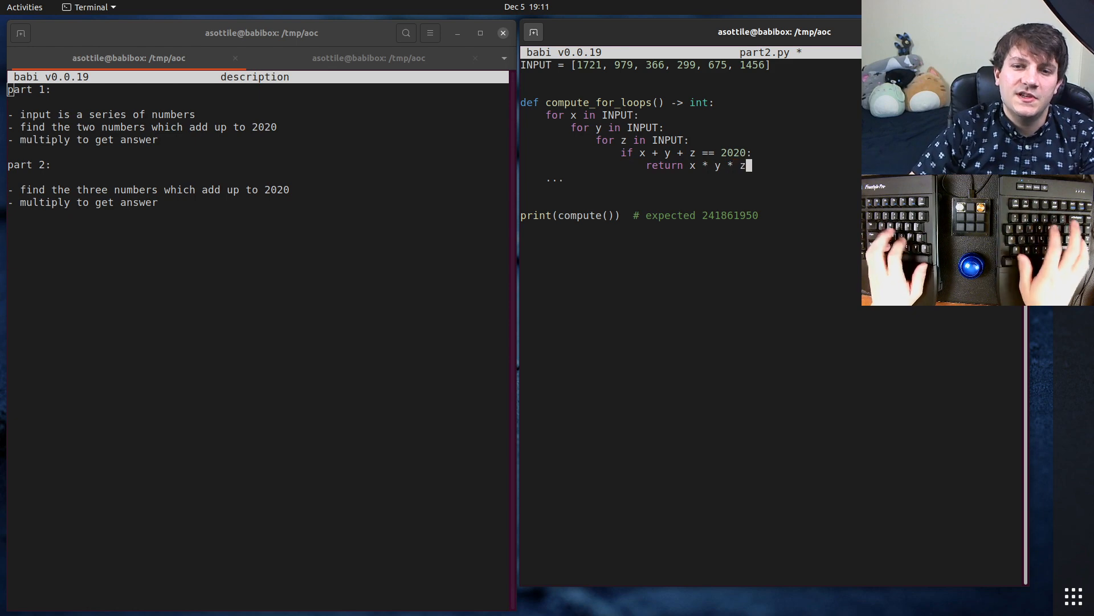
type("raise")
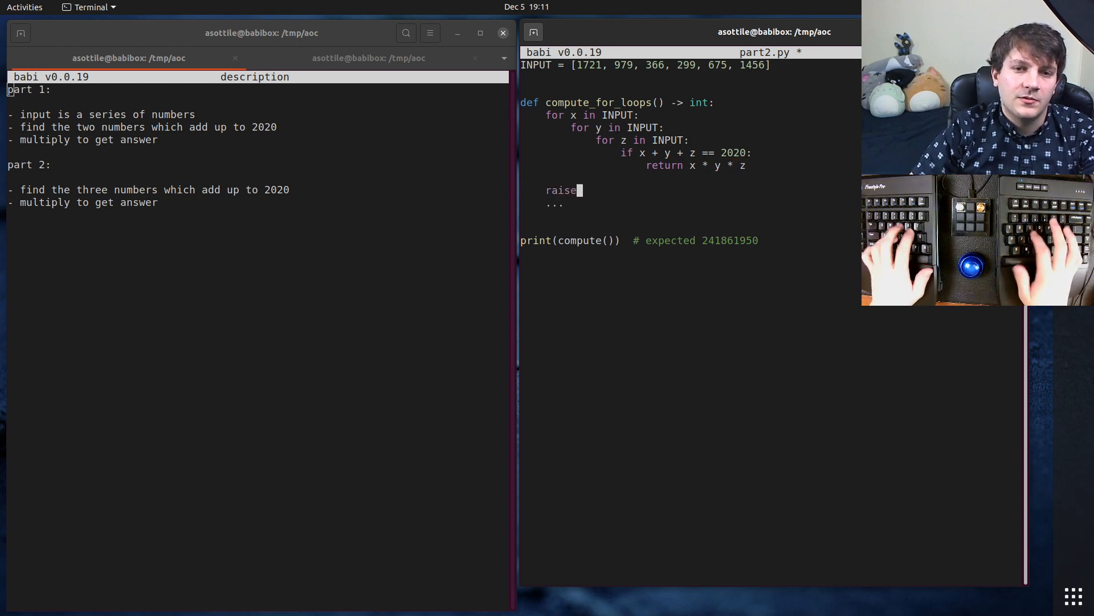
type("AssertionError(")
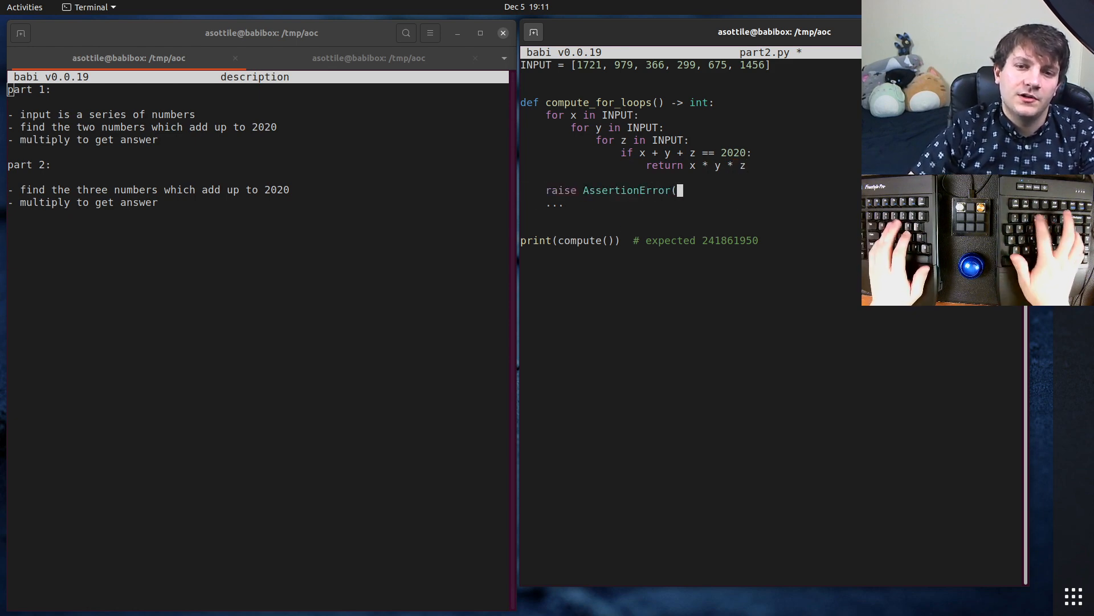
type("'unreachable')")
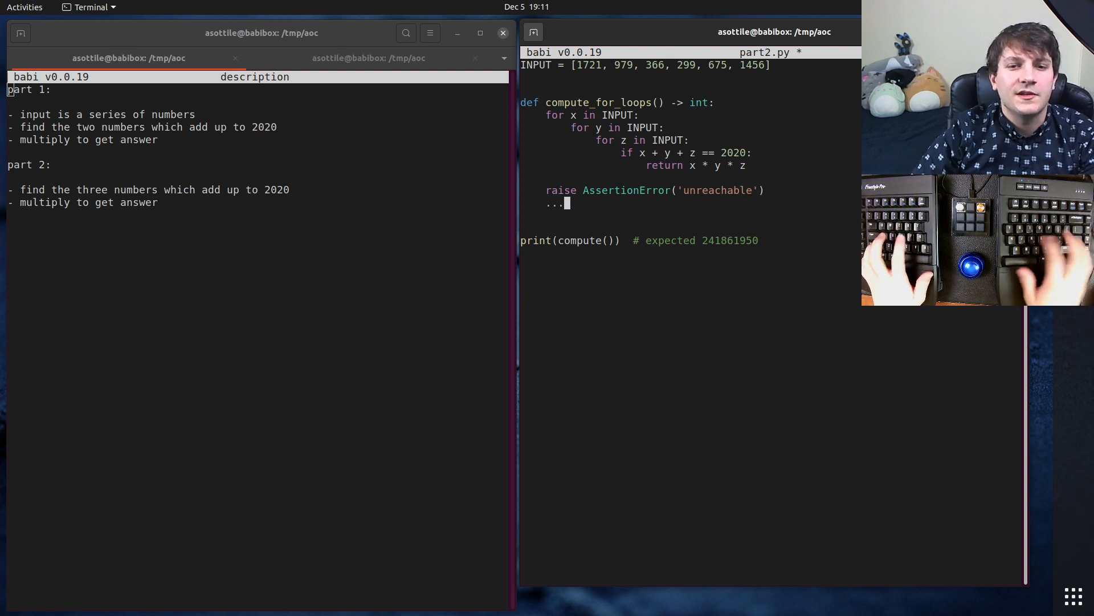
key("ctrl+s")
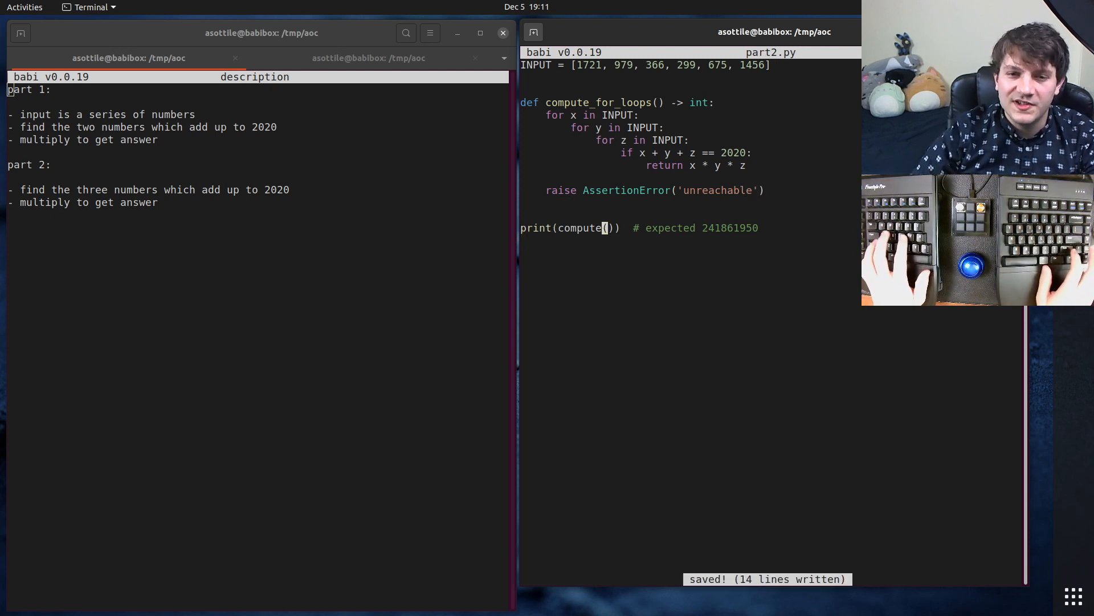
type("_for_loops")
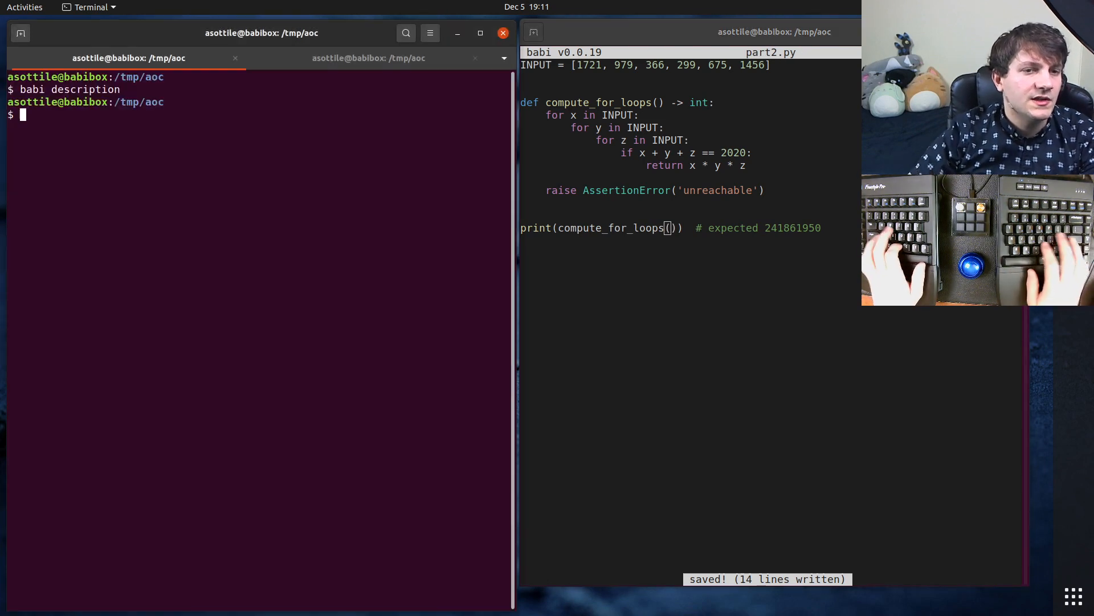
- Run python3 part2.py to confirm 241861950, then make room above INPUT for an import
type("python3 part2.py")
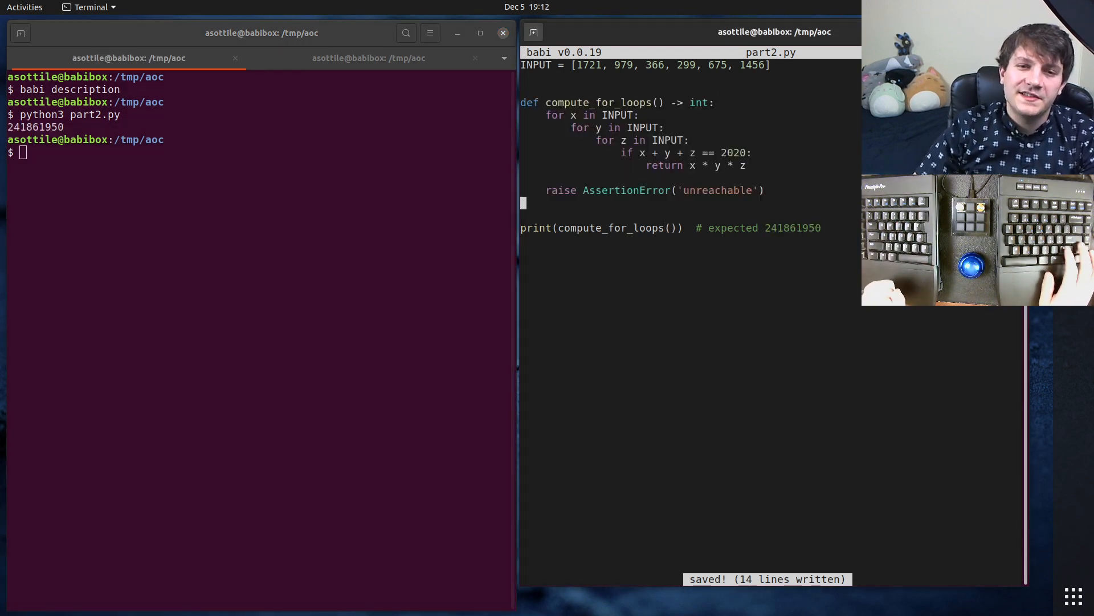
key("Return")
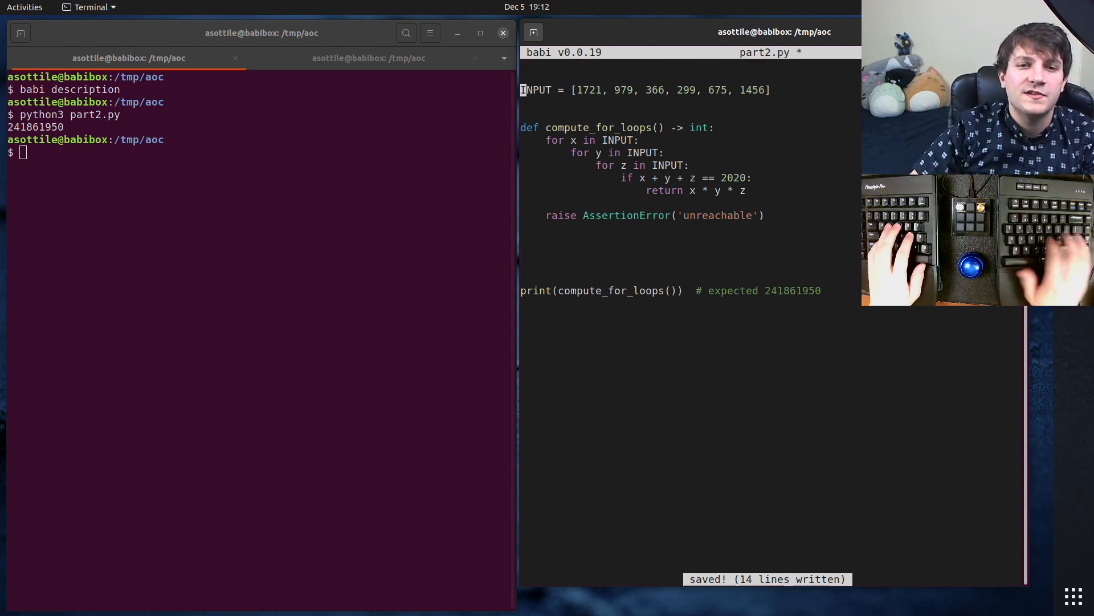
- Import itertools and start def compute_itertools_combinations() -> int
type("import it")
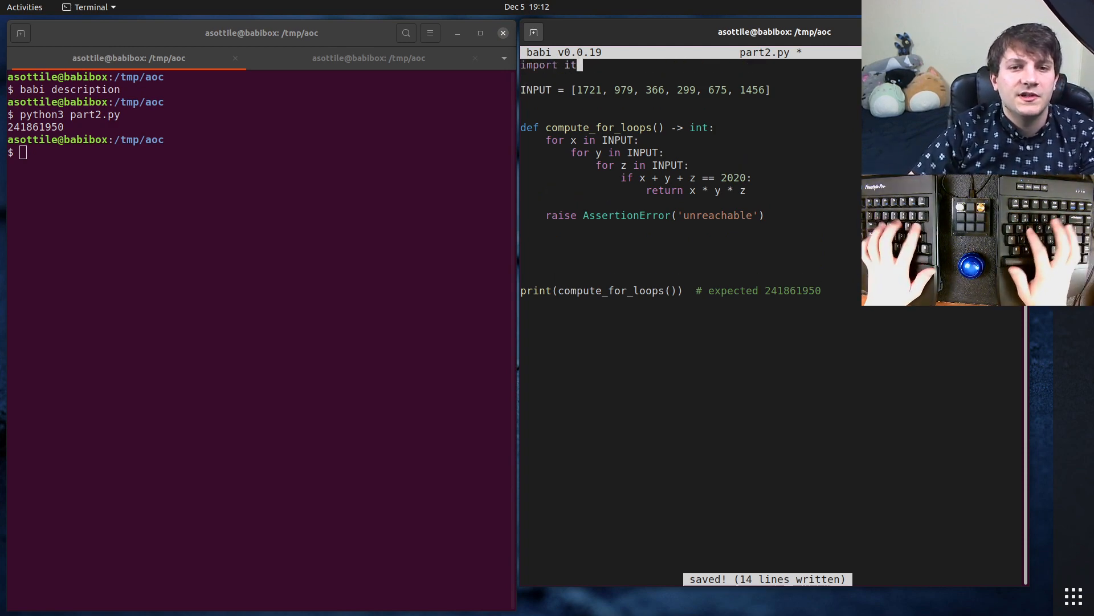
type("ertools")
left_click(687, 253)
type("def compute_itert")
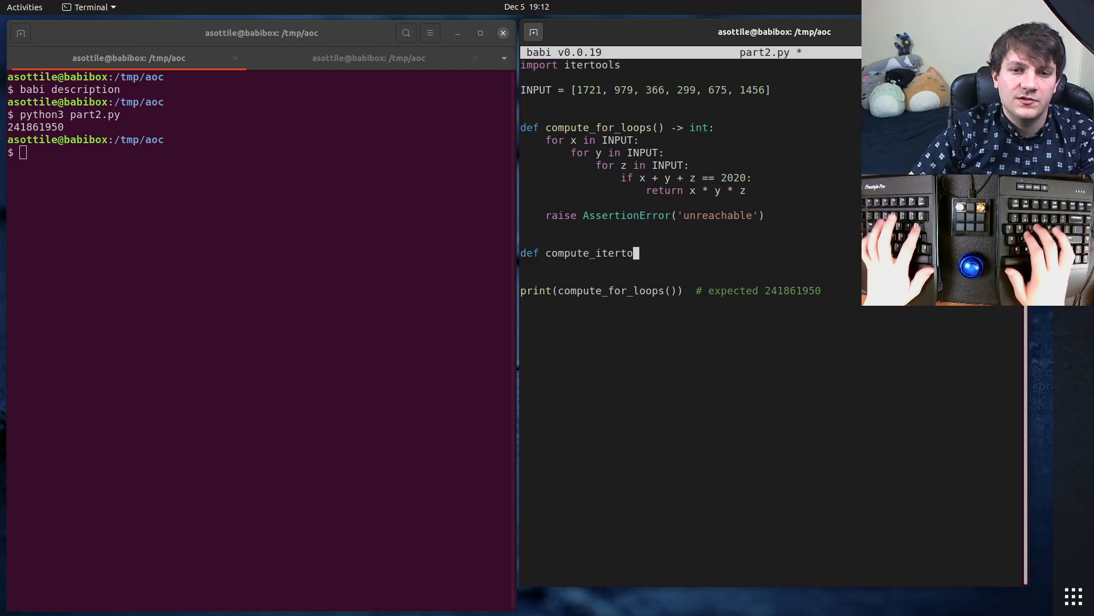
type("ols_co")
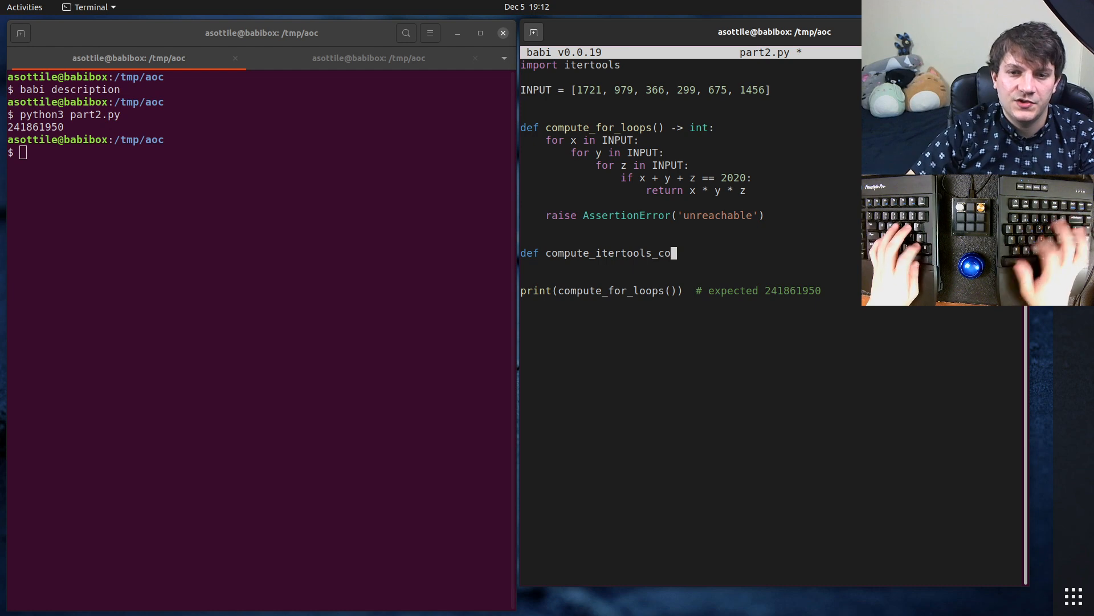
type("mbinations() -> int:")
left_click(690, 139)
type("  #")
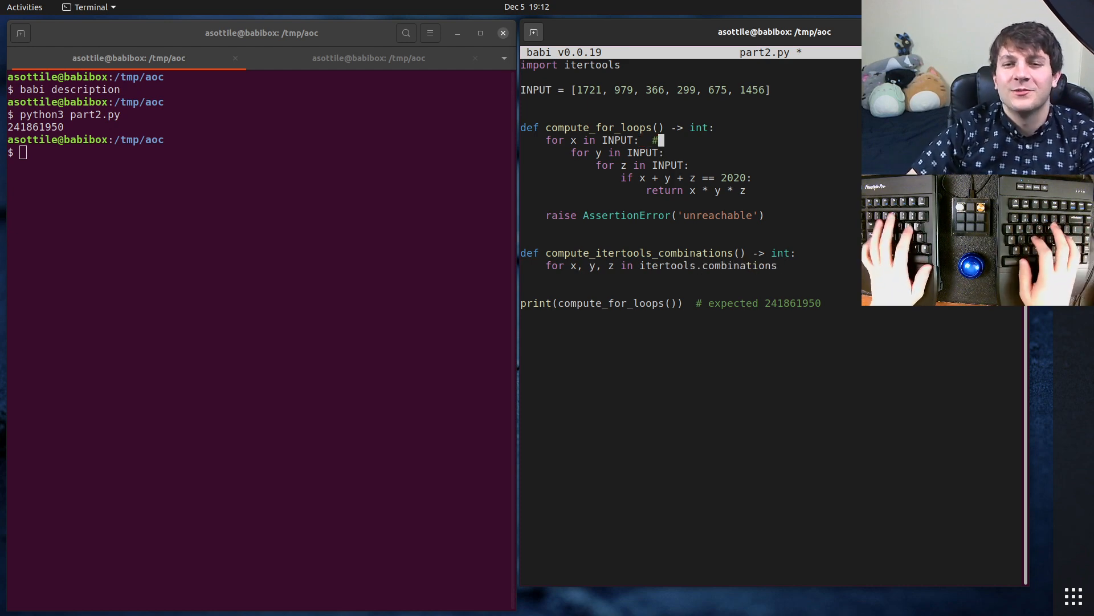
- Annotate each triple loop as # O(N) with # overall: O(N^3), and save
type("O(N)")
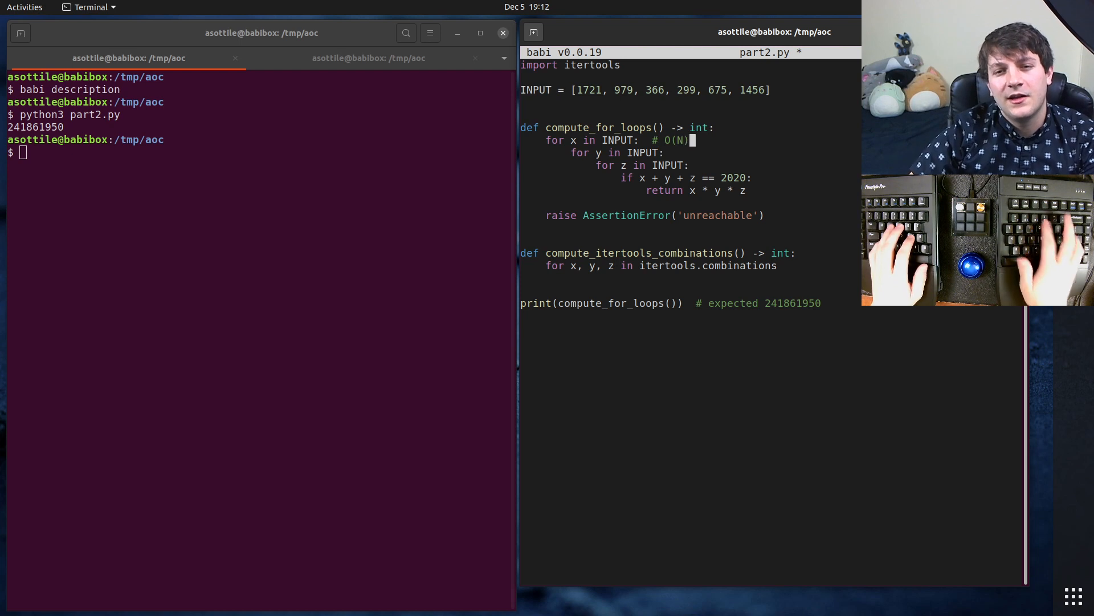
type("# O(N")
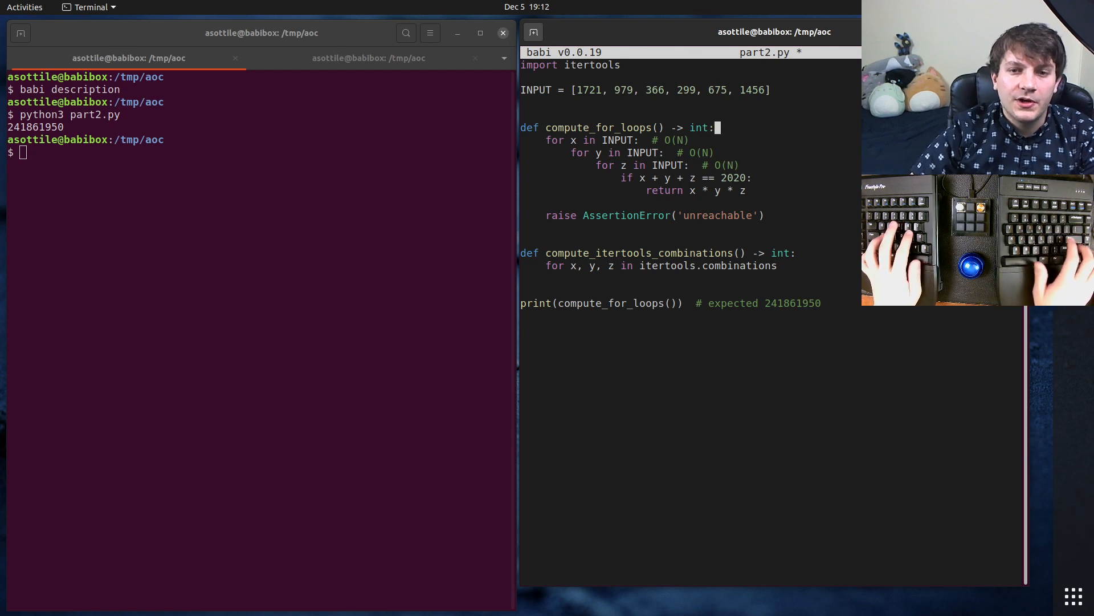
type("# overall: O")
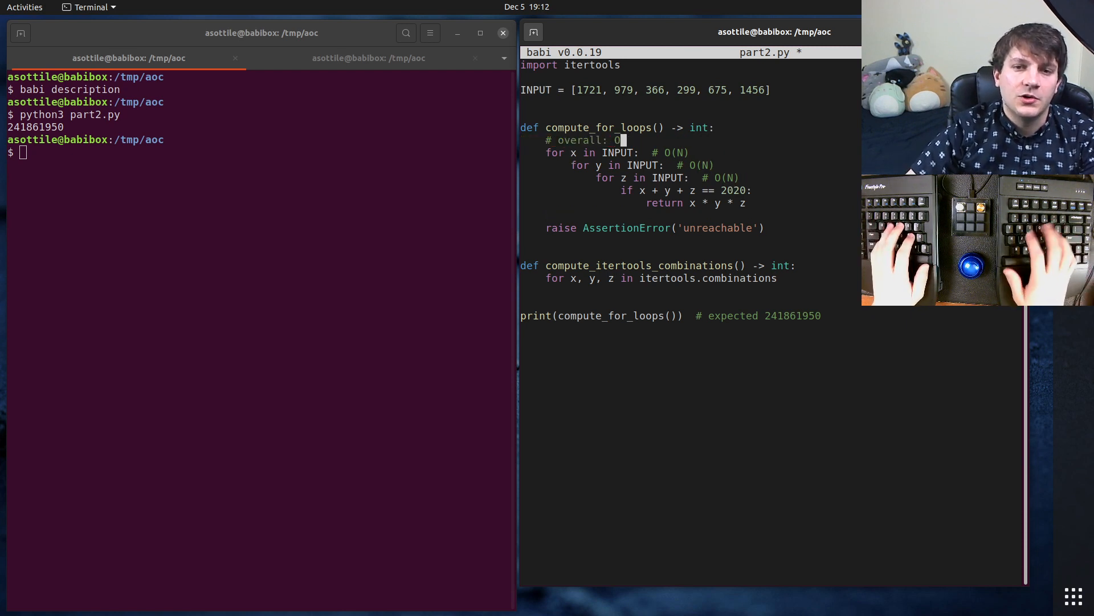
type("N(")
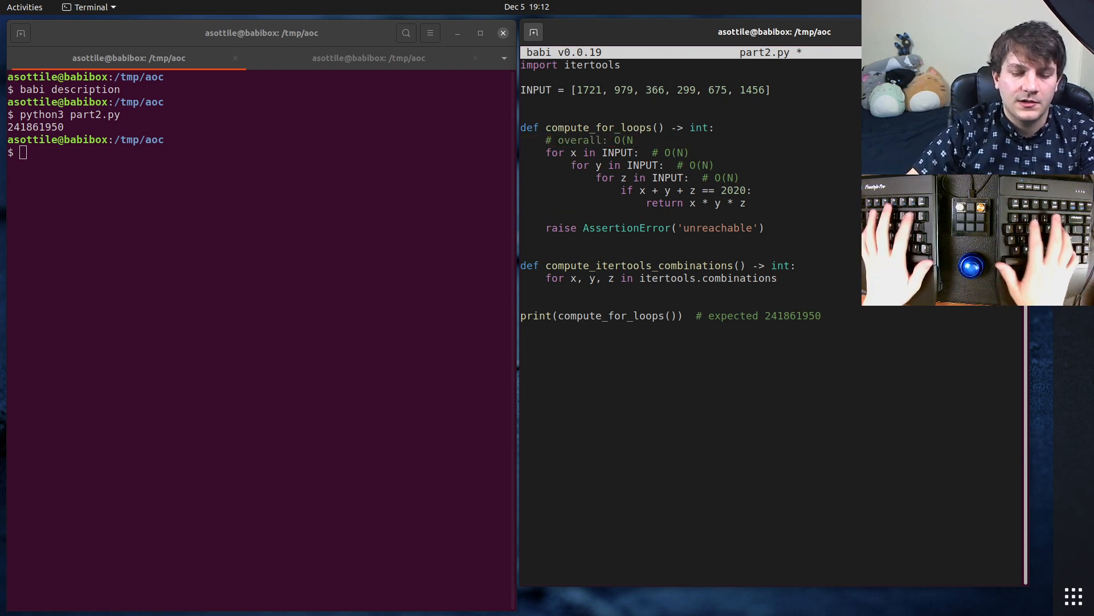
key("ctrl+s")
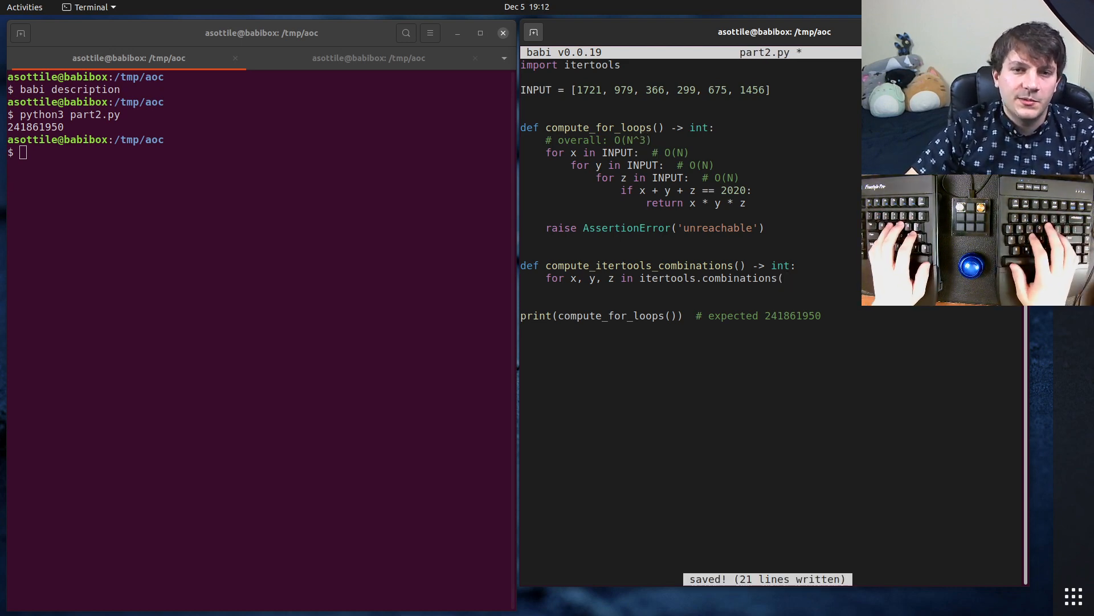
- Finish the combinations(INPUT, 3) loop with the 2020 check, save, and print compute_itertools_combinations too
type("INPUT, 4)")
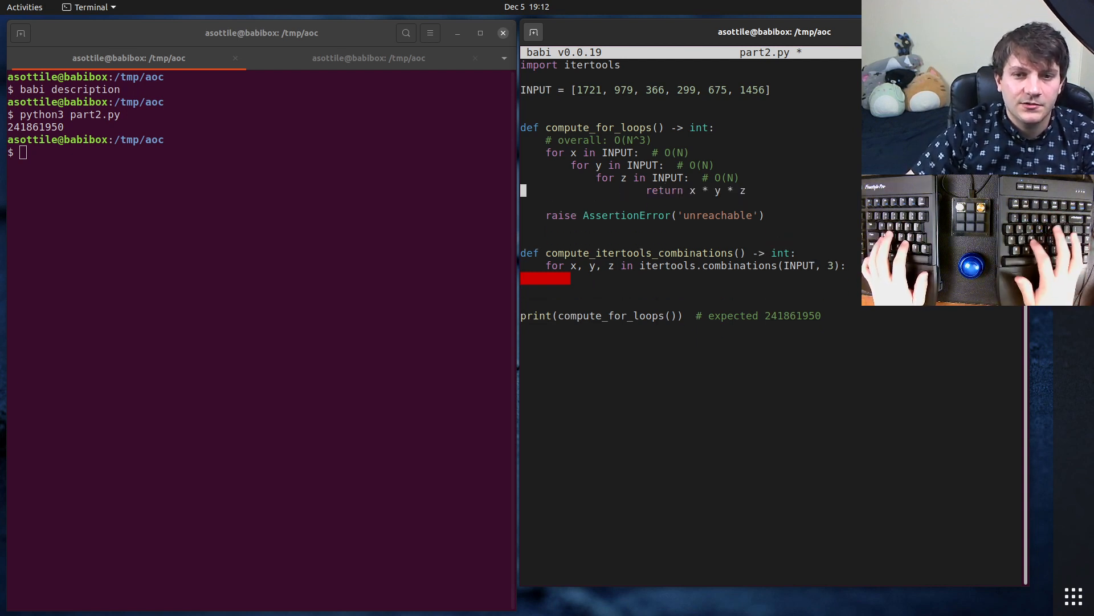
type("if x + y + z == 2020:")
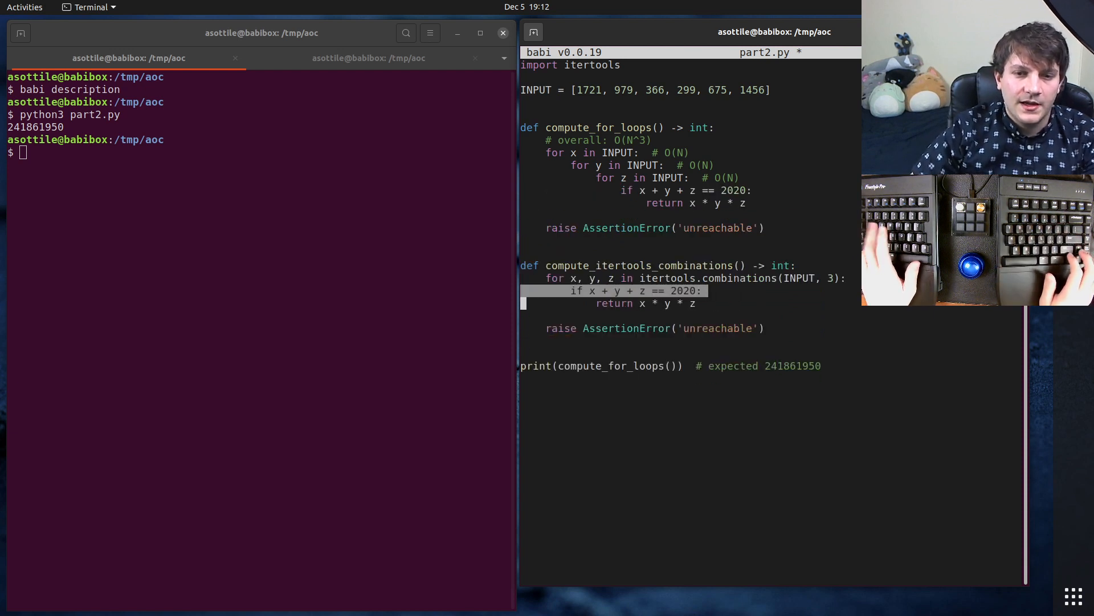
key("ctrl+s")
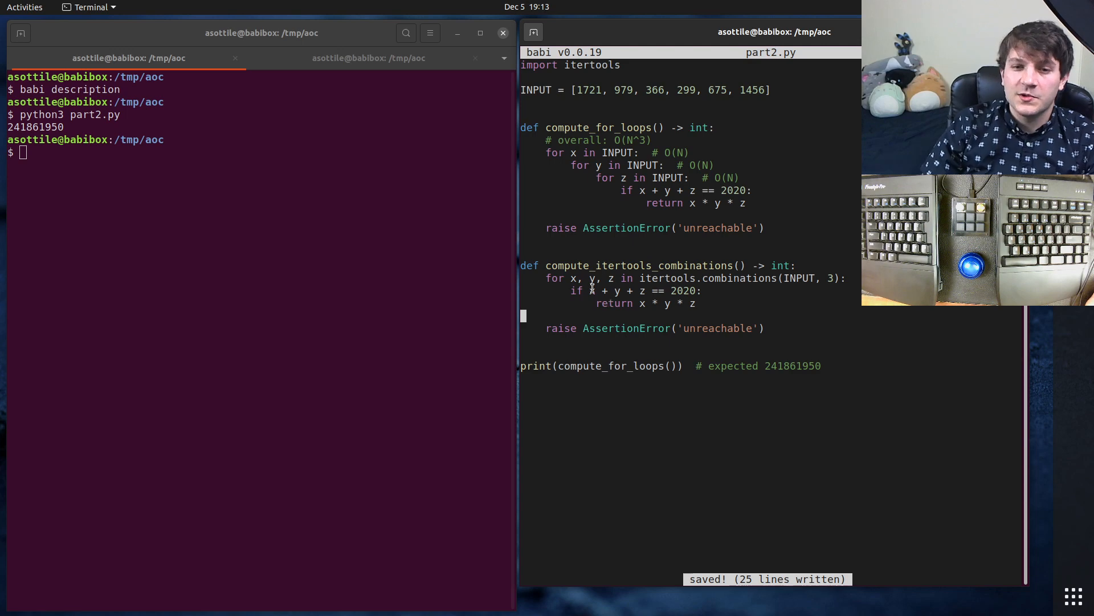
double_click(683, 291)
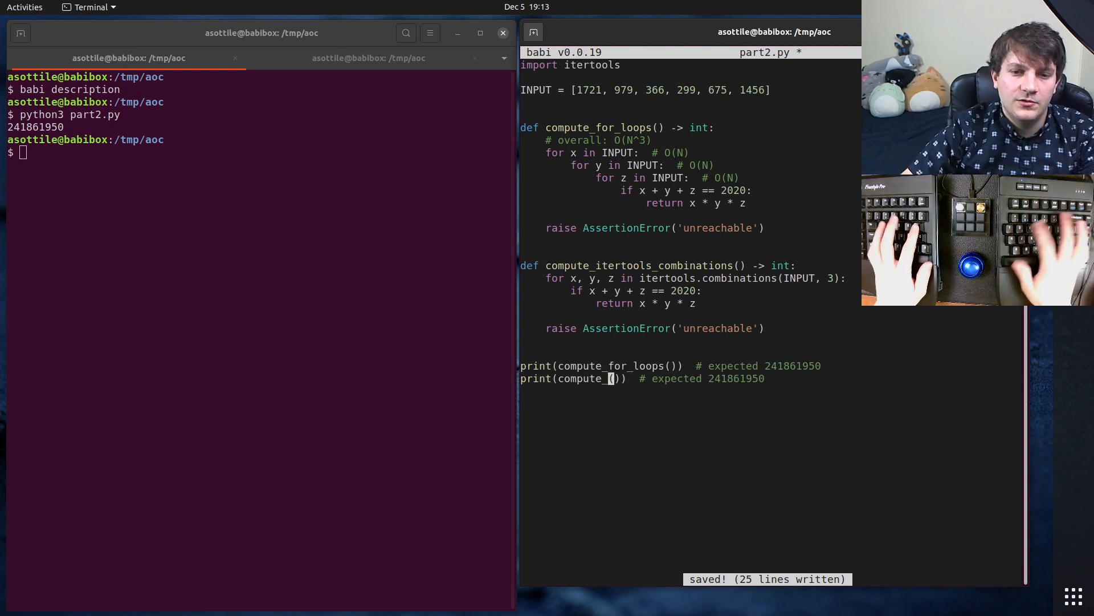
type("itertools_combinations")
left_click(256, 153)
type("python3 part2.py")
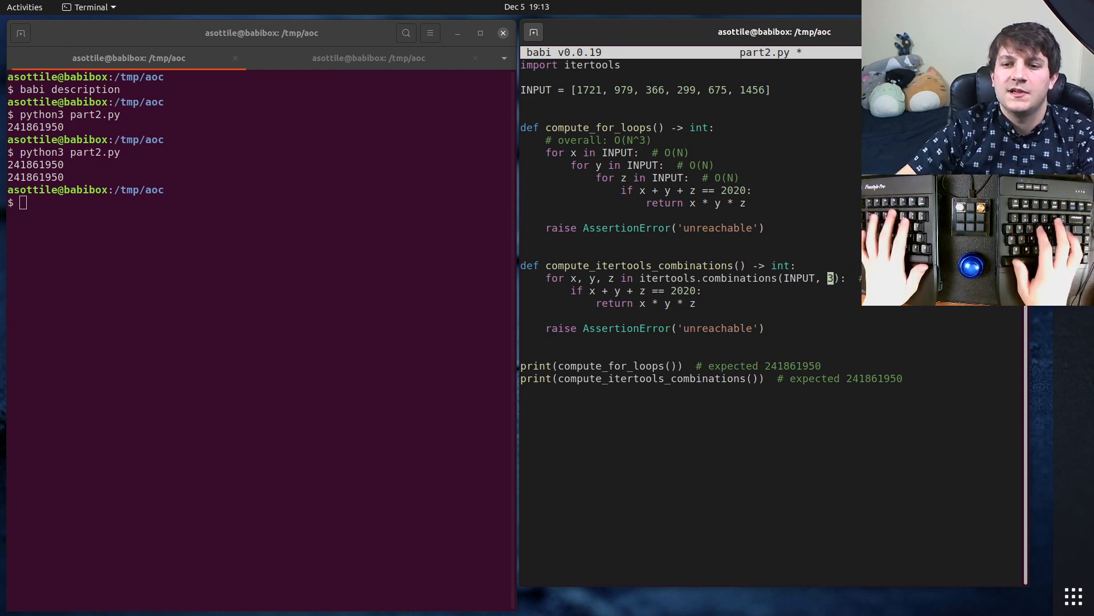
- Define compute_sets() with inputs = set(INPUT) annotated # O(N)
key("ctrl+s")
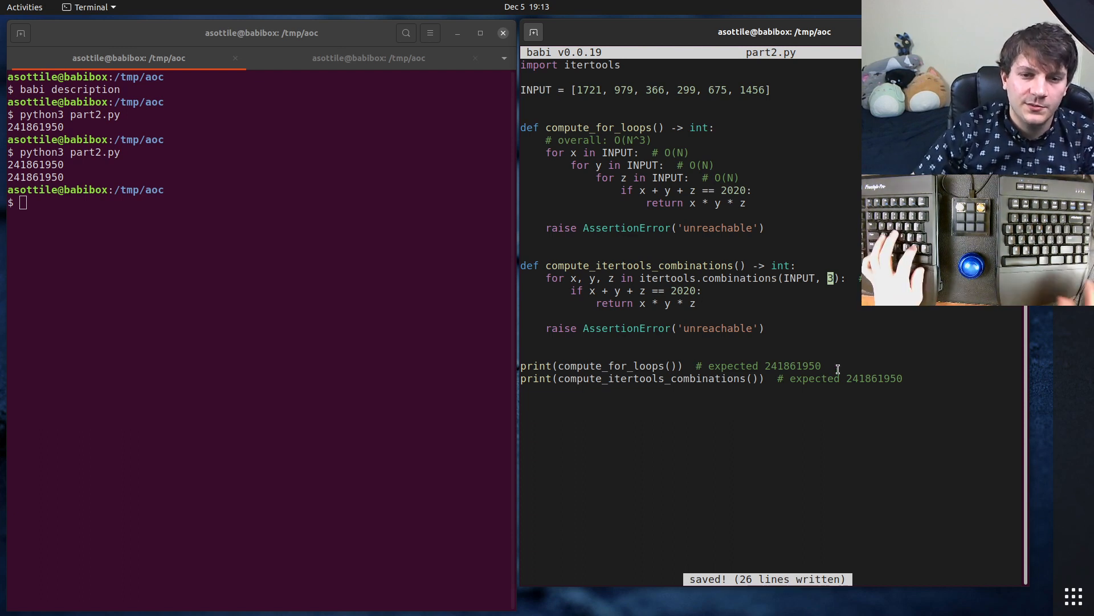
type("def")
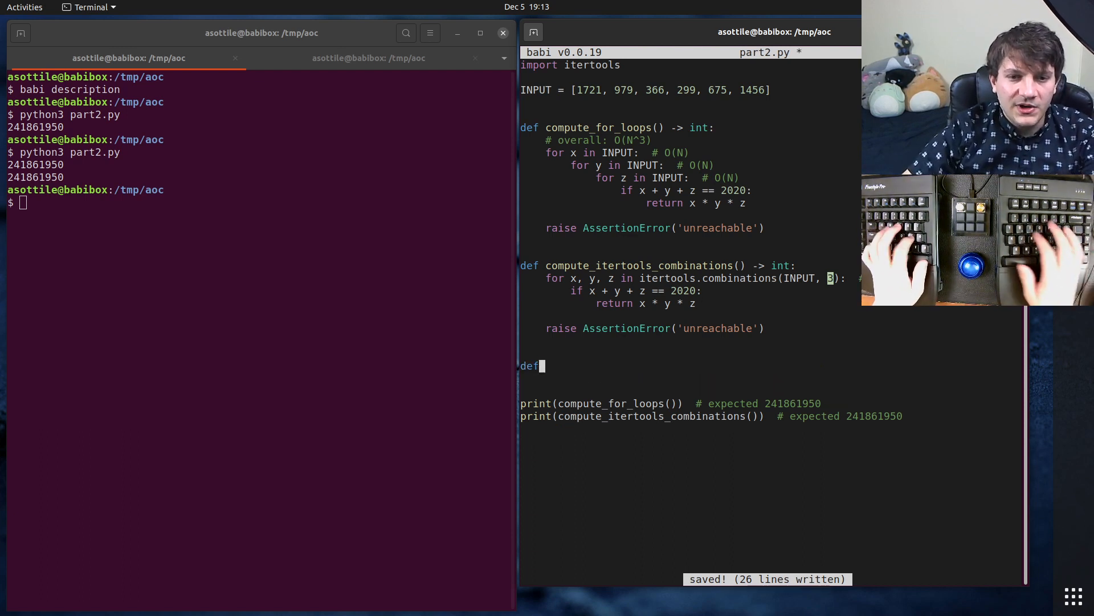
type("compute")
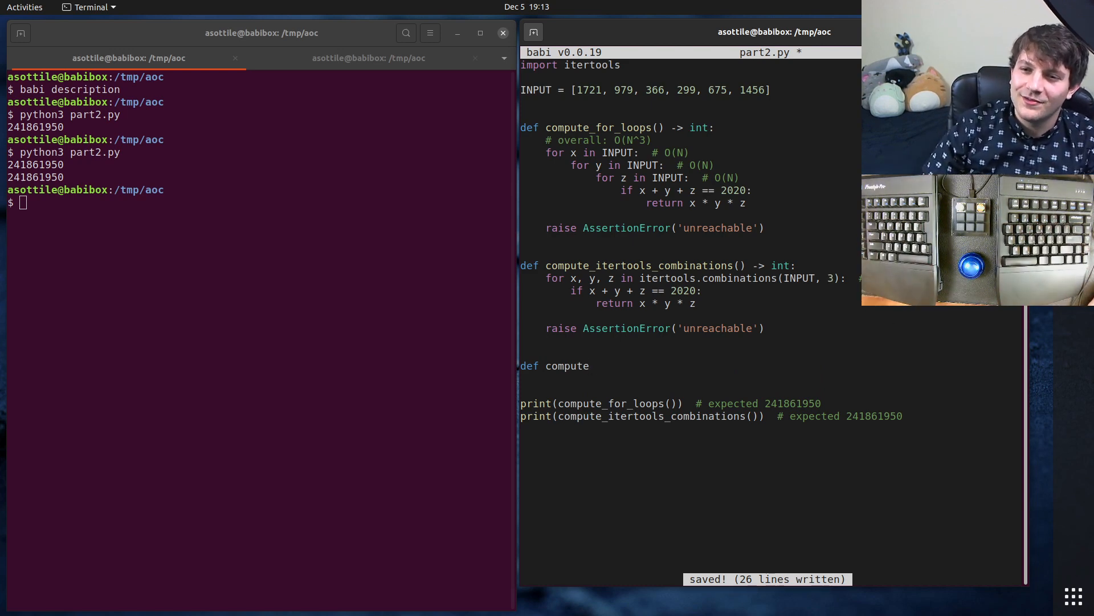
type("_")
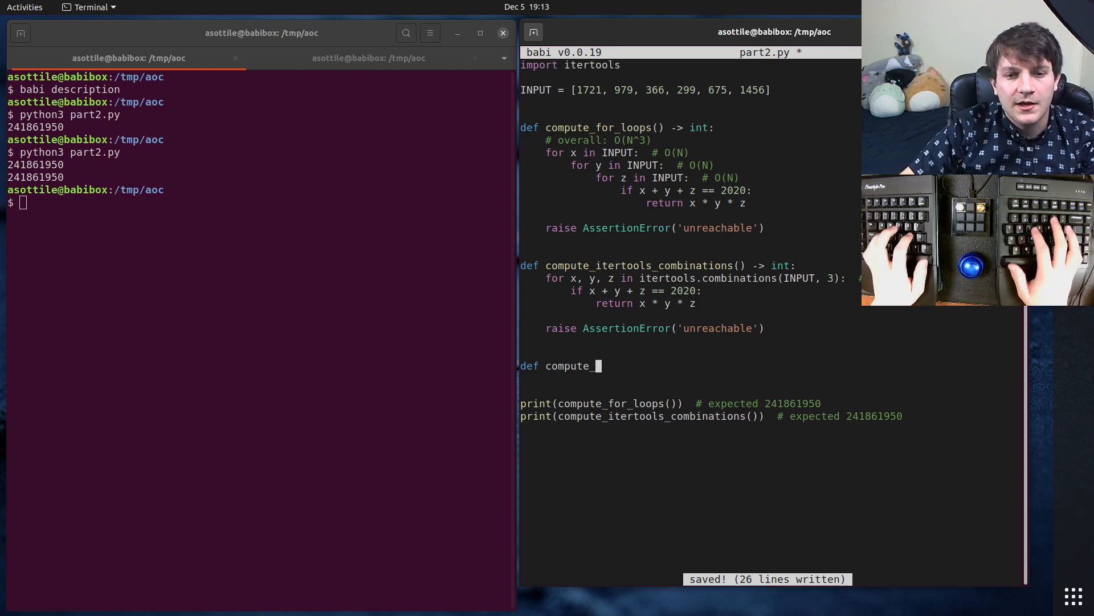
type("sets():")
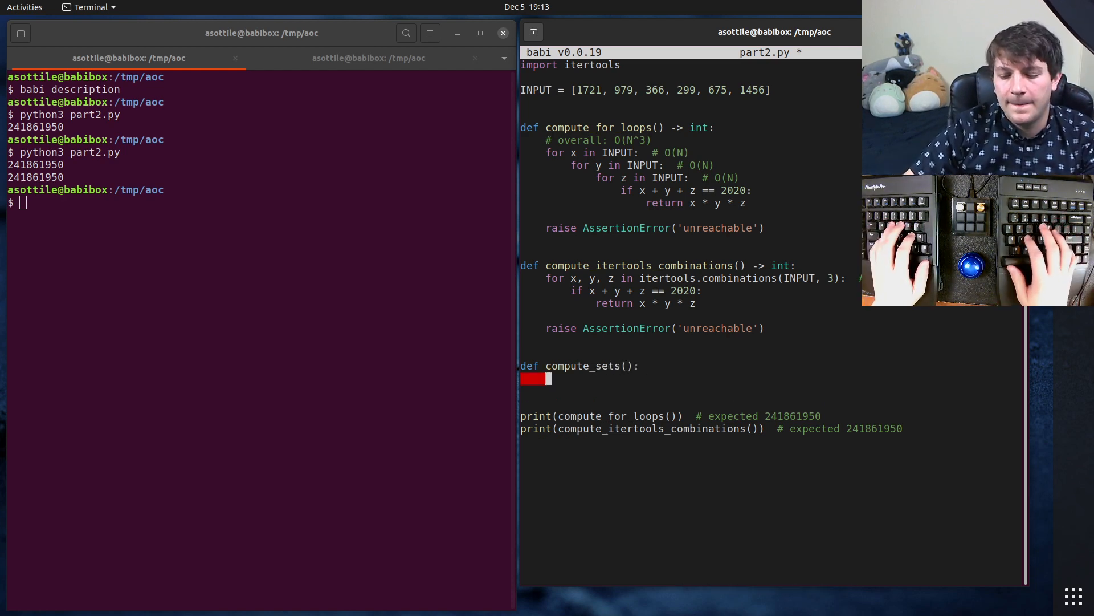
type("seen")
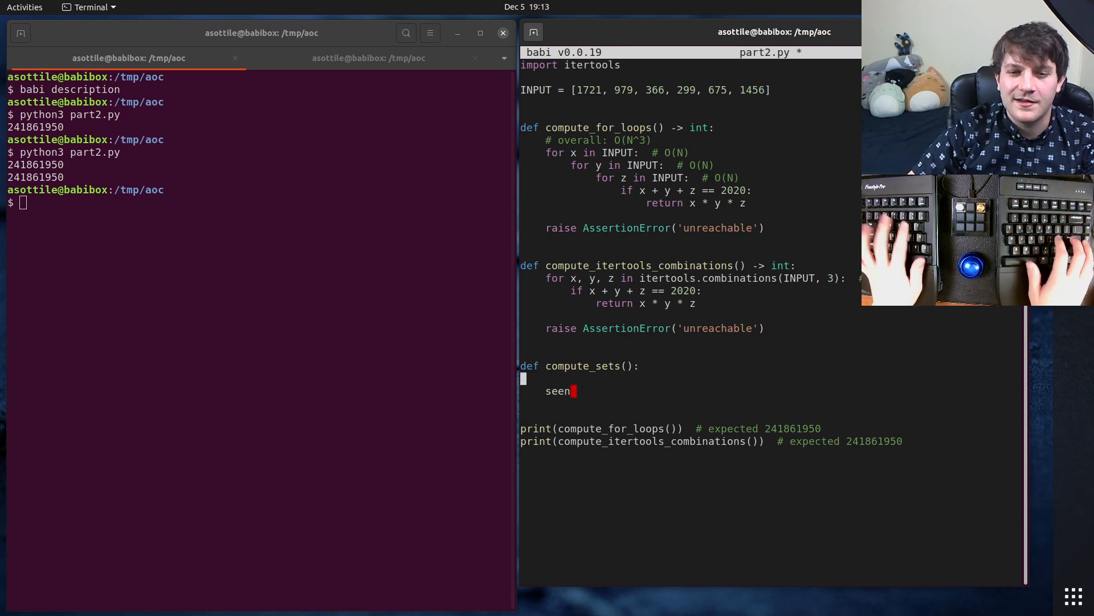
type("input")
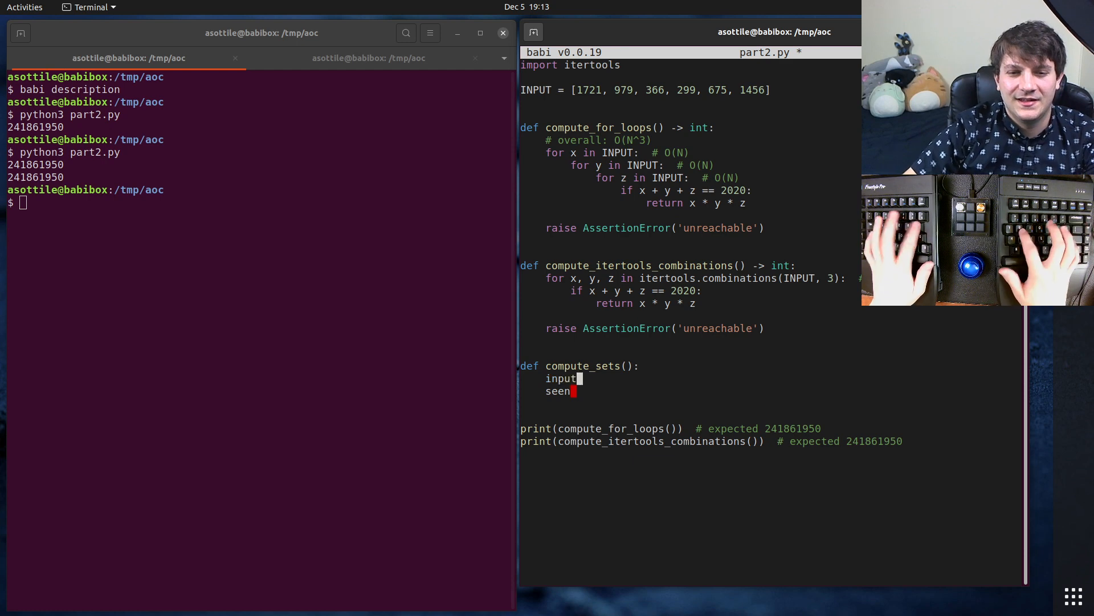
type("s = set(INPUT)  #")
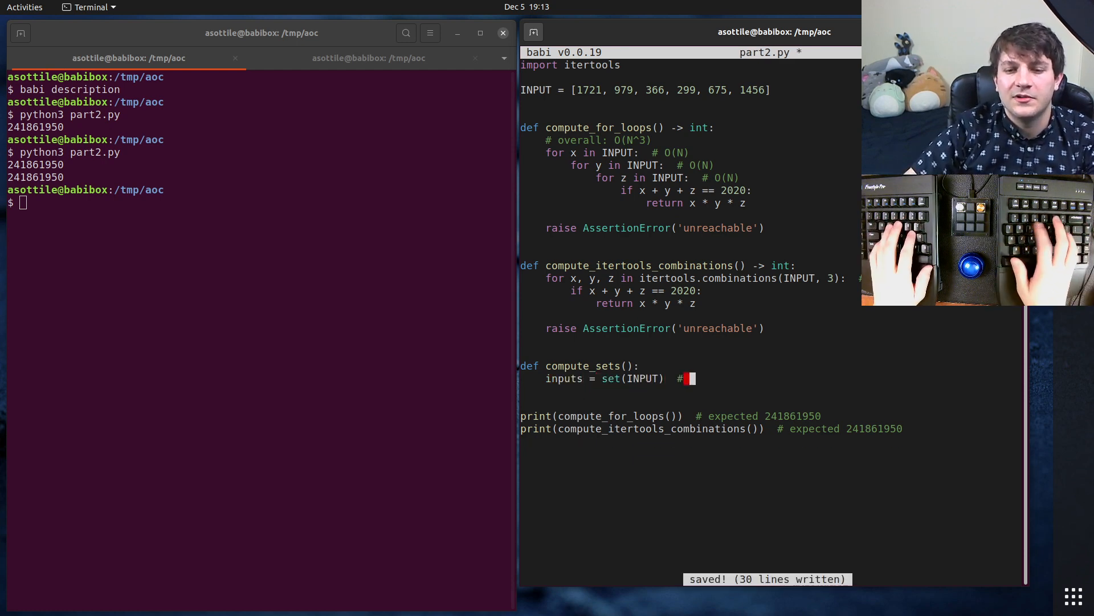
type("O(N)")
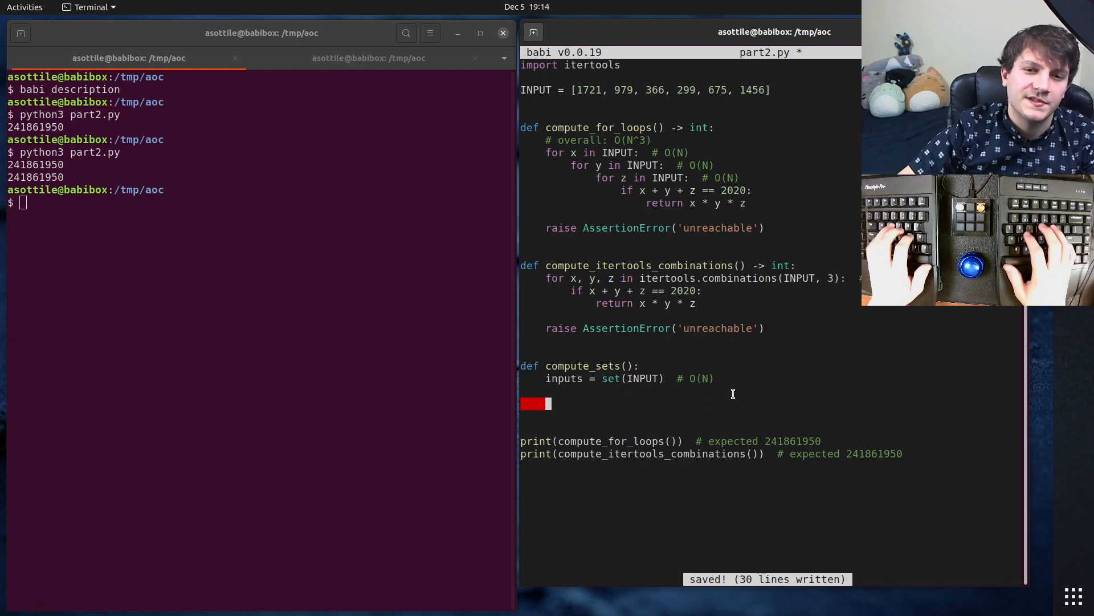
- Loop over itertools.combinations(INPUT, 2) marked # O(N^2) and add print(compute_sets())
type("for x, y in")
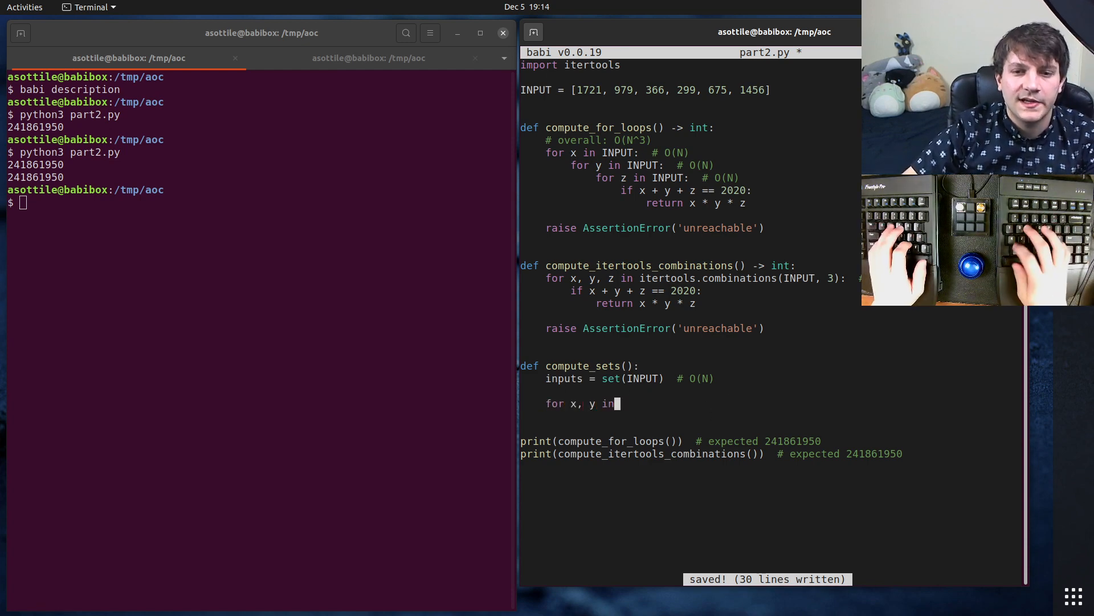
type("itertools.comb")
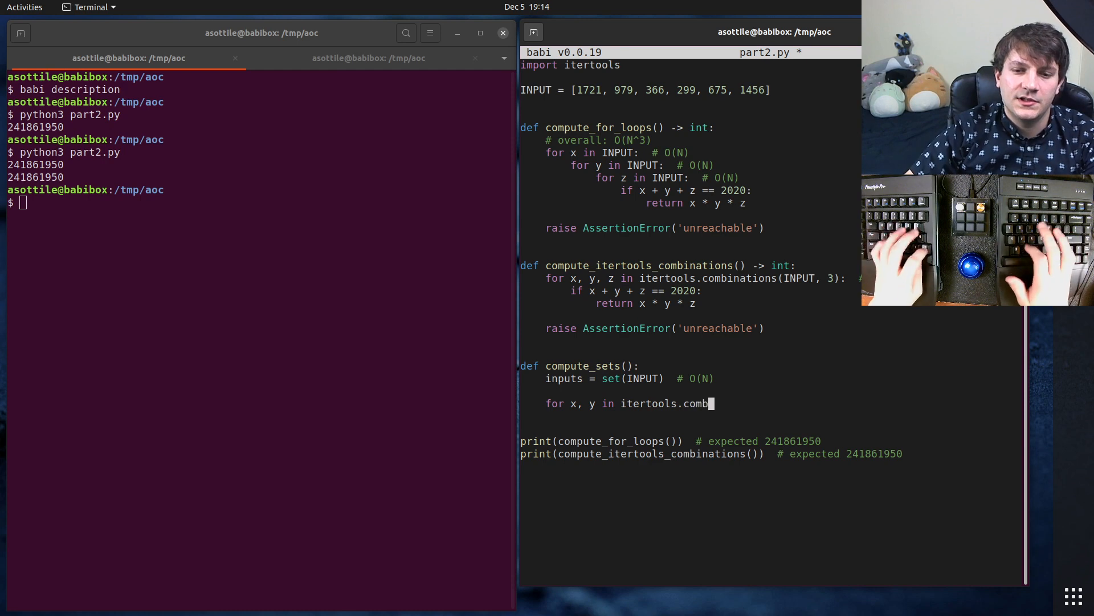
type("inations(INPUT, 2)")
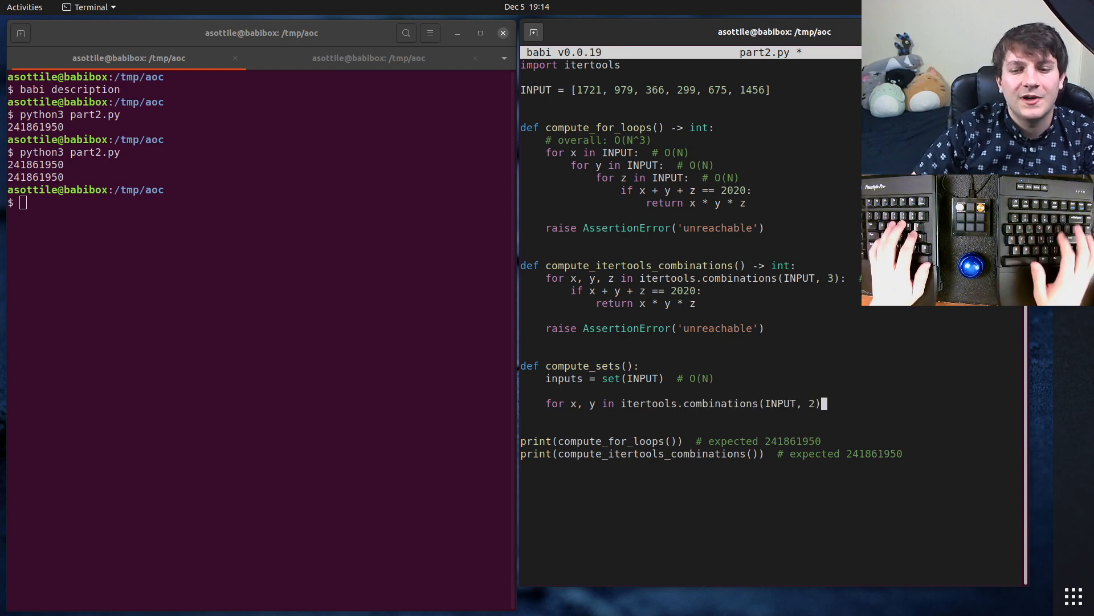
type(":  # O(")
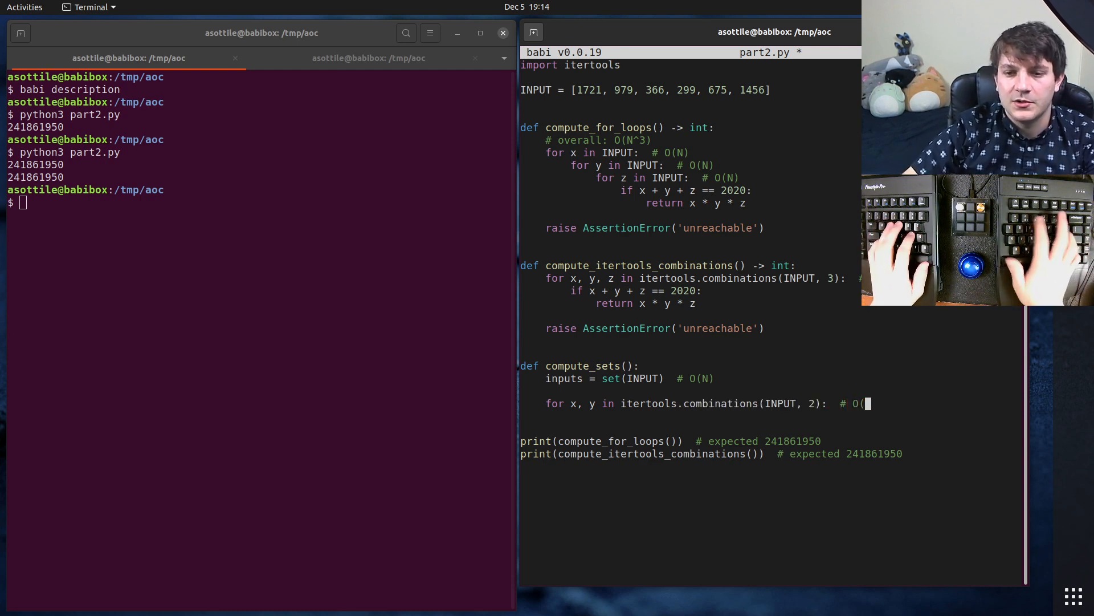
type("N^2)")
type("if 2020 - x - y in inputs:")
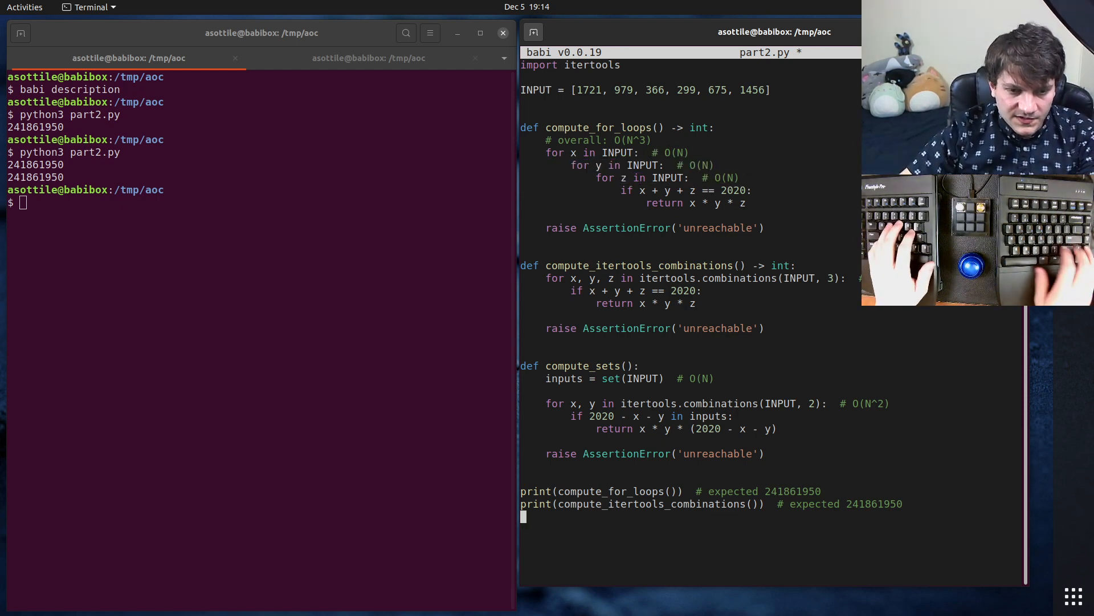
type("print(com")
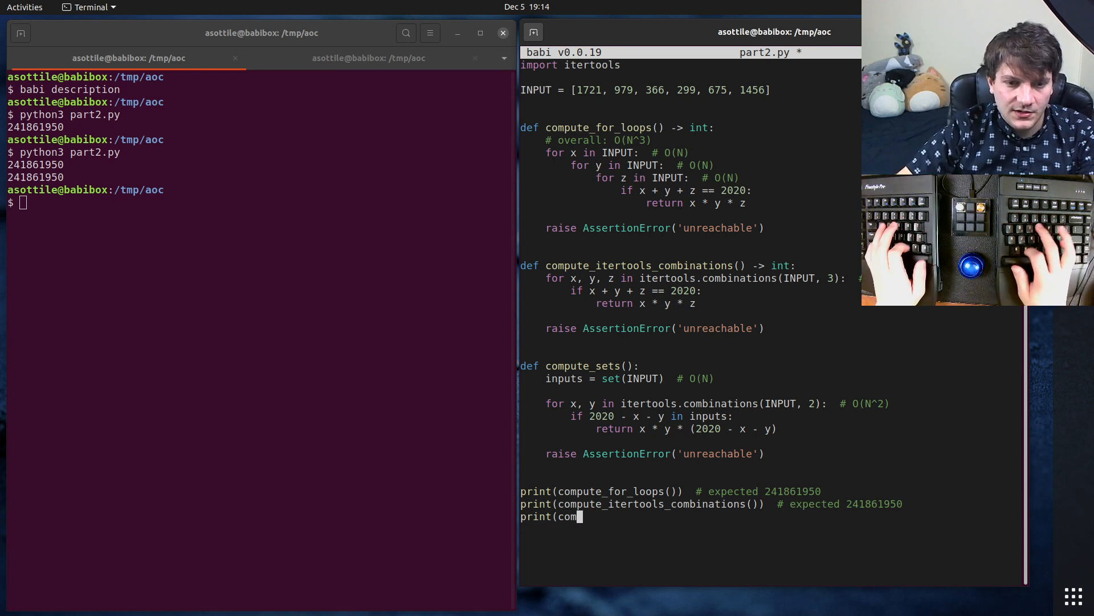
type("pute_sets())")
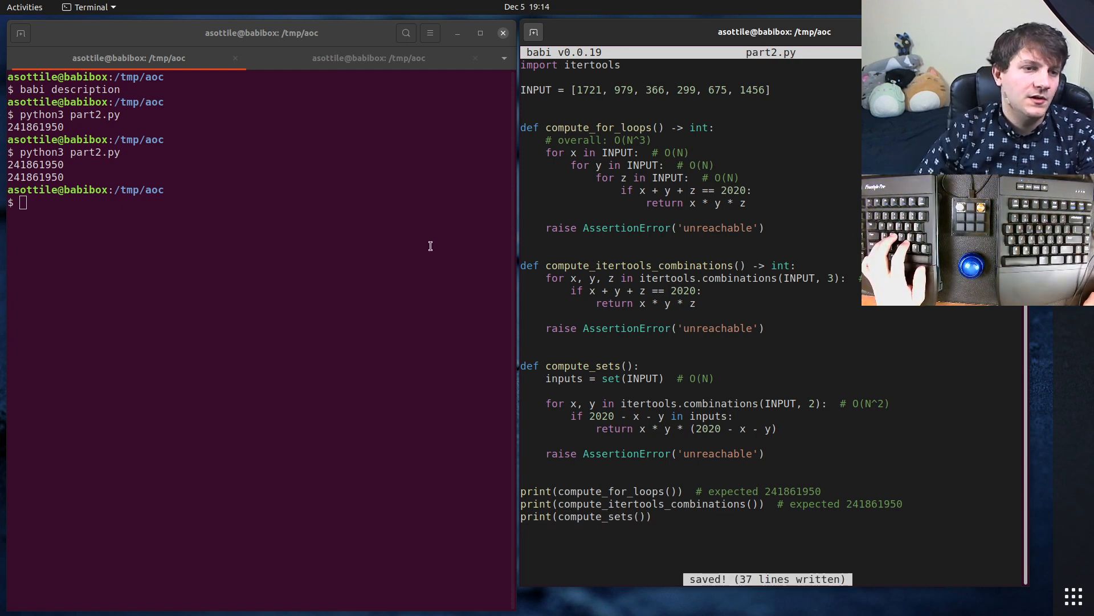